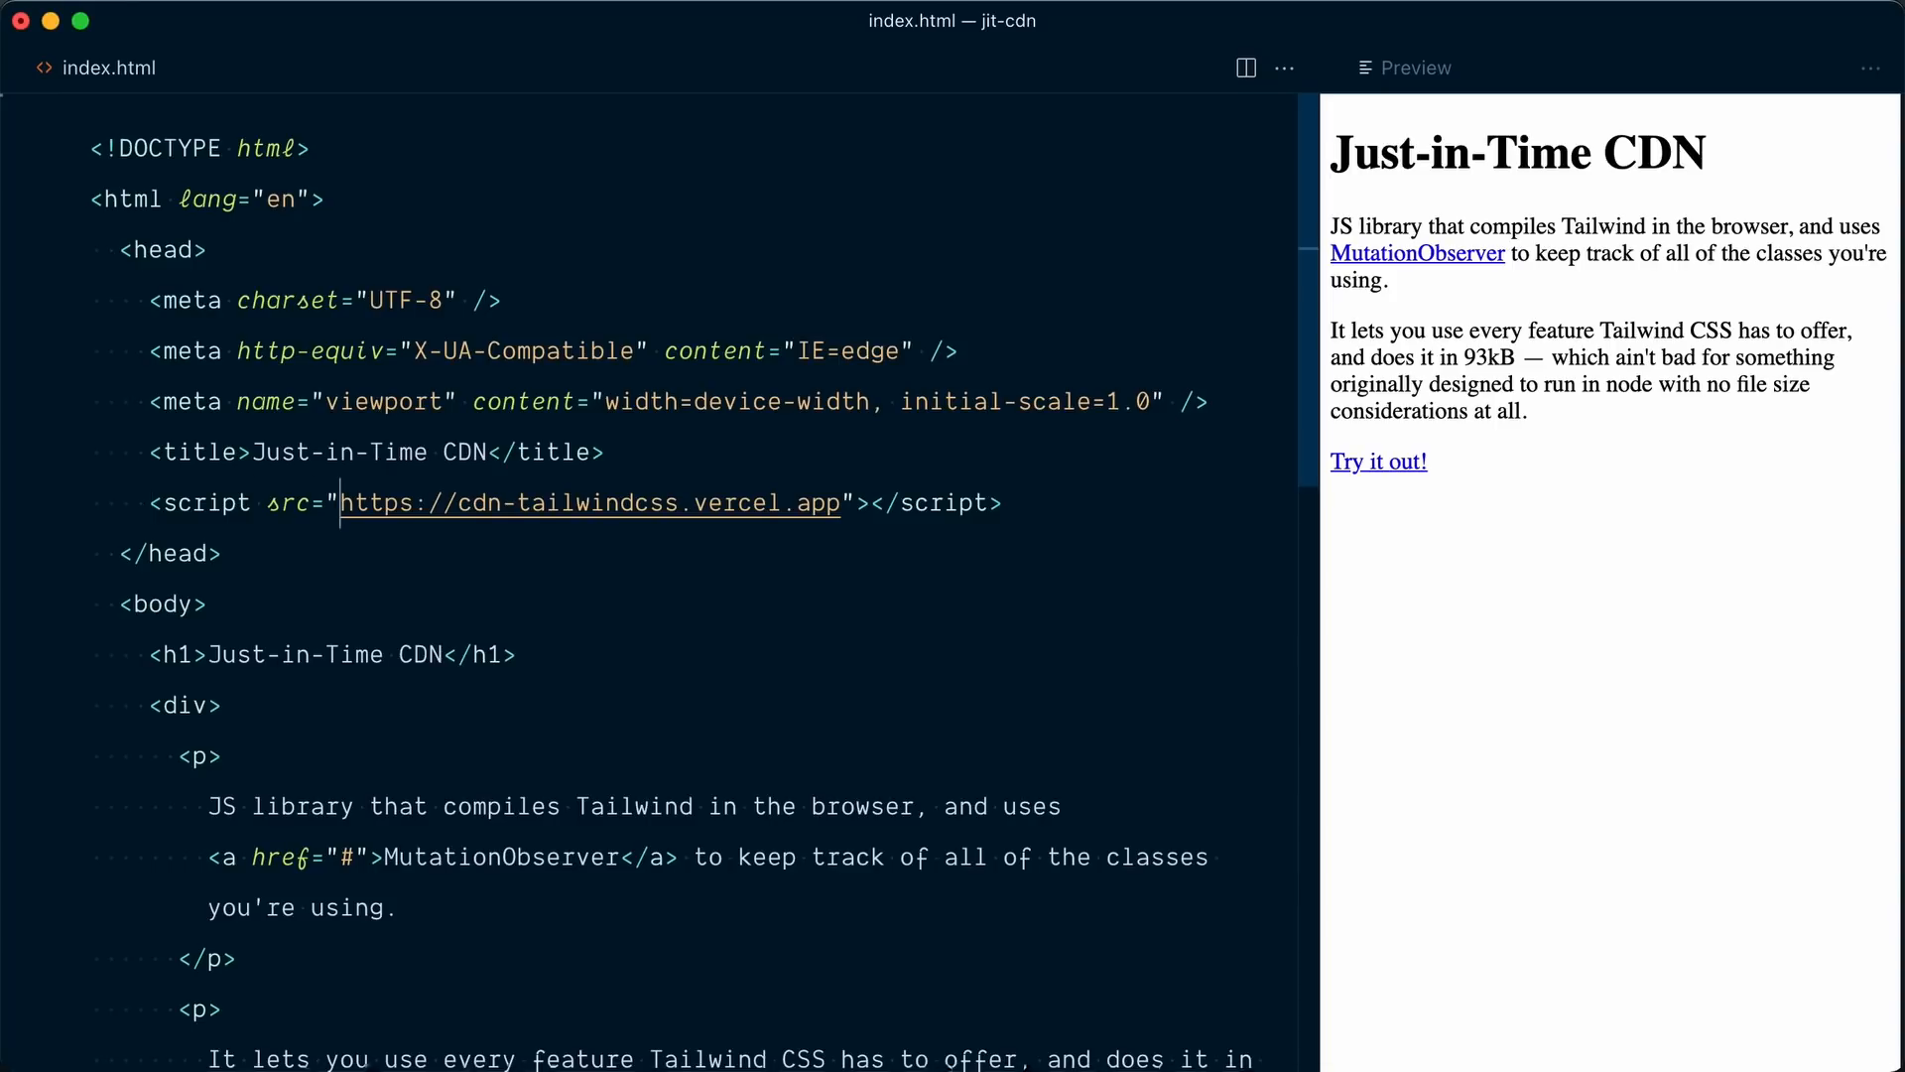
Point the script tag's src at the Tailwind CDN URL so the preview reloads with Tailwind's reset.
left_click_drag(345, 503, 784, 502)
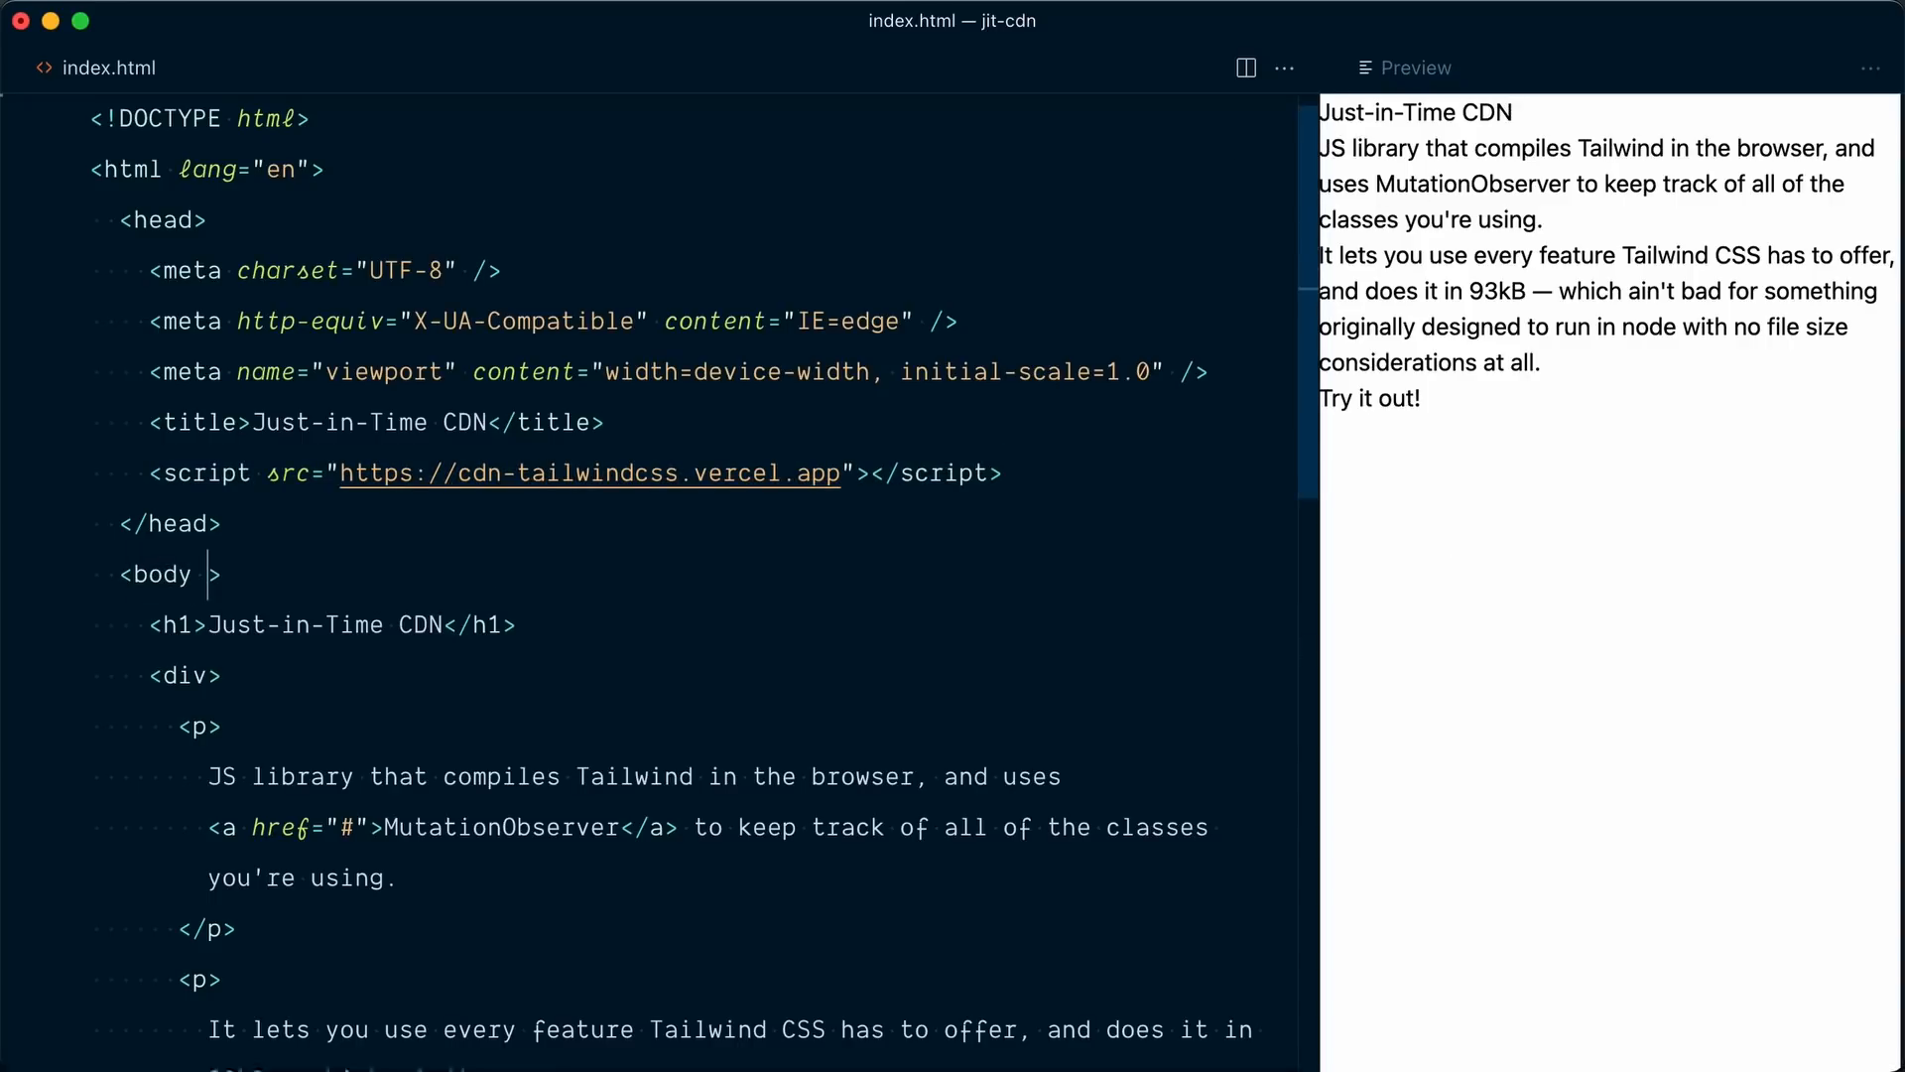
Give the <body> a class="p-4" for page padding.
type("class=\"\"")
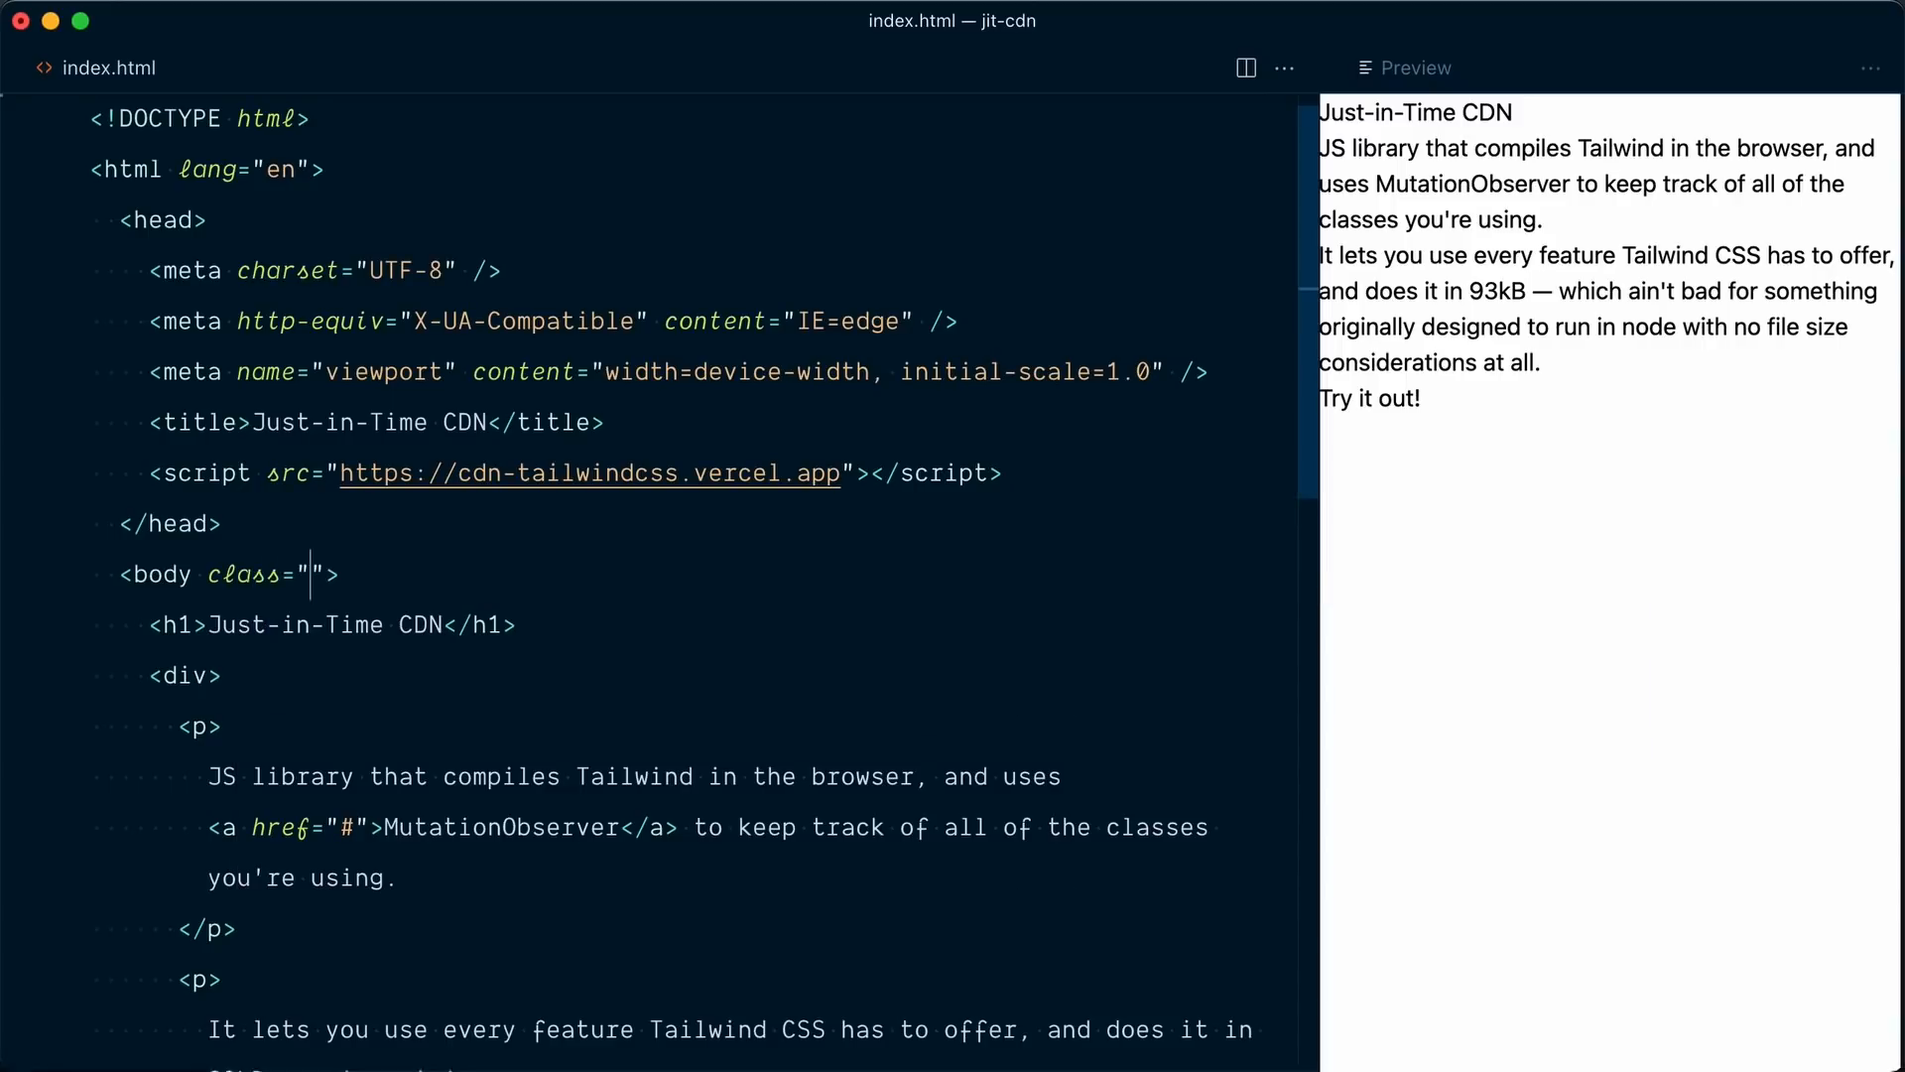
type("p-4")
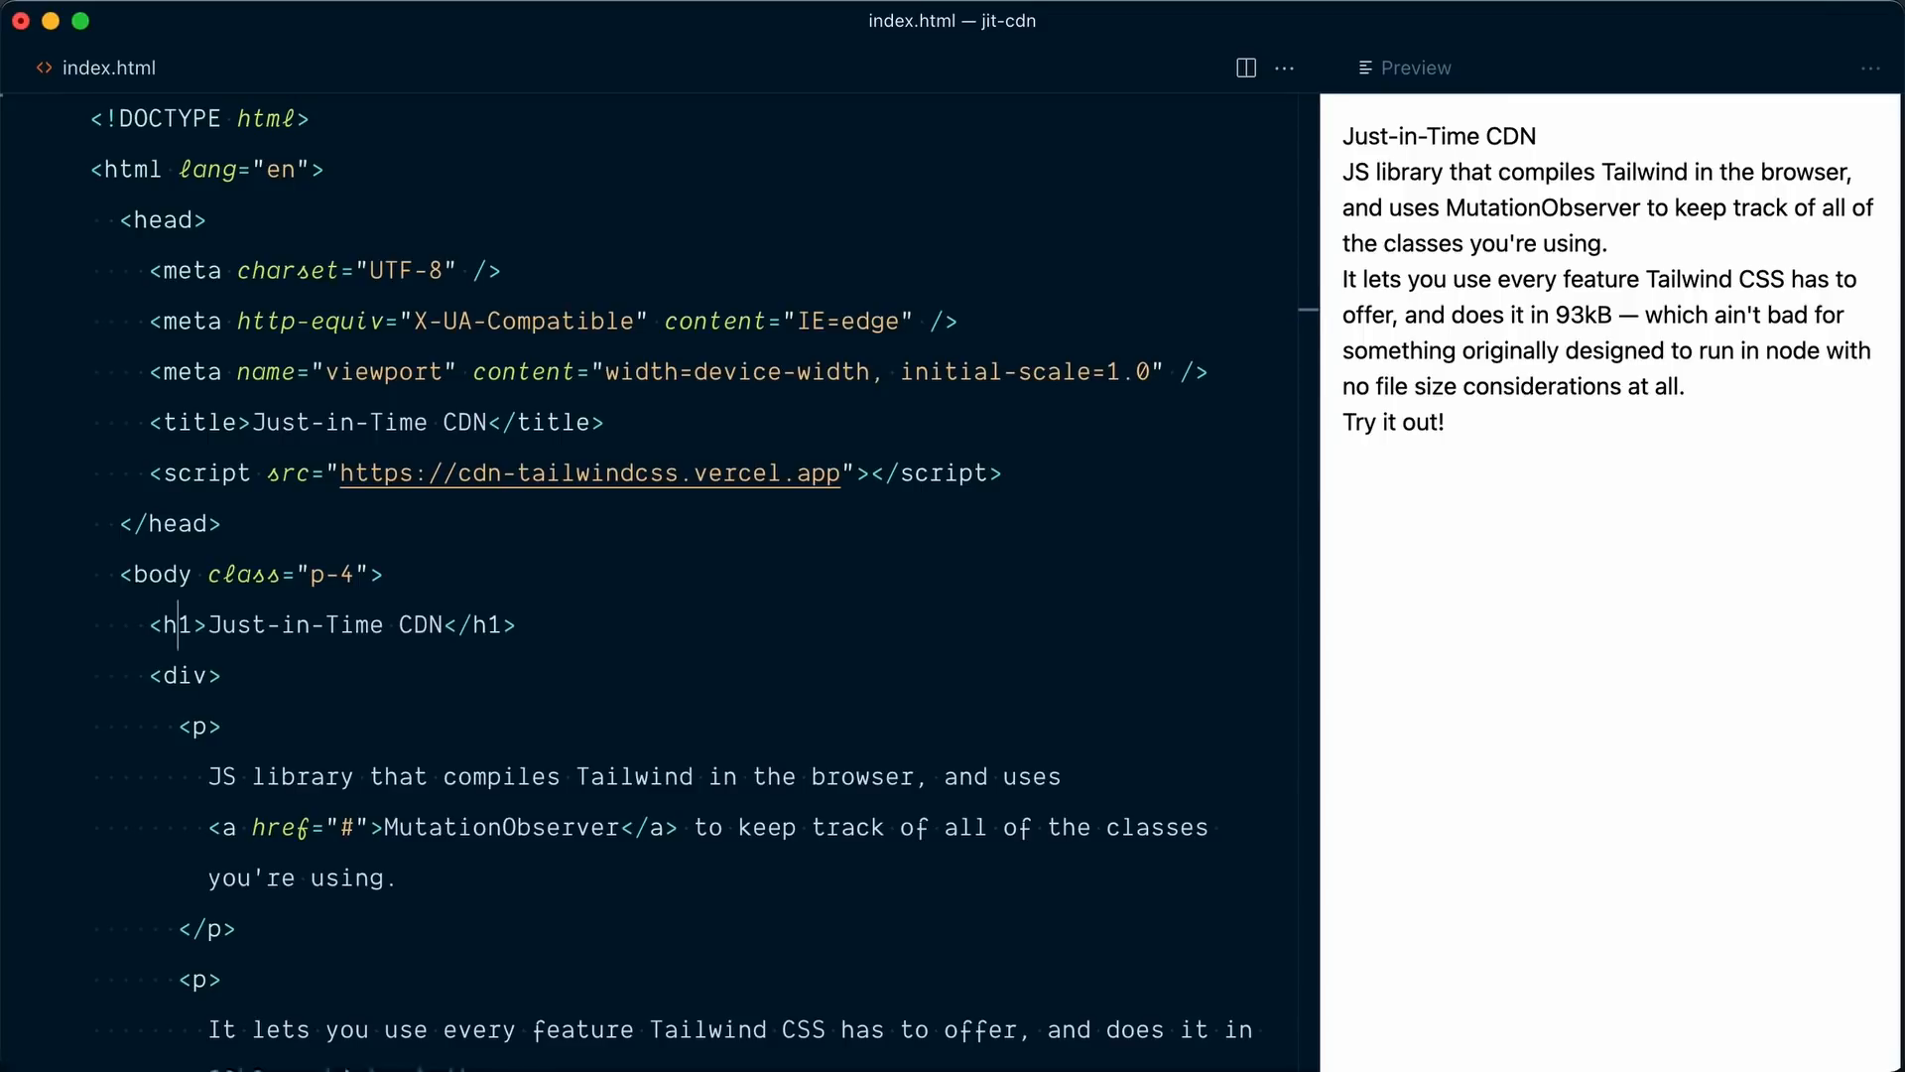
Give the <h1> the classes text-blue-500 text-4xl font-bold.
type("cl")
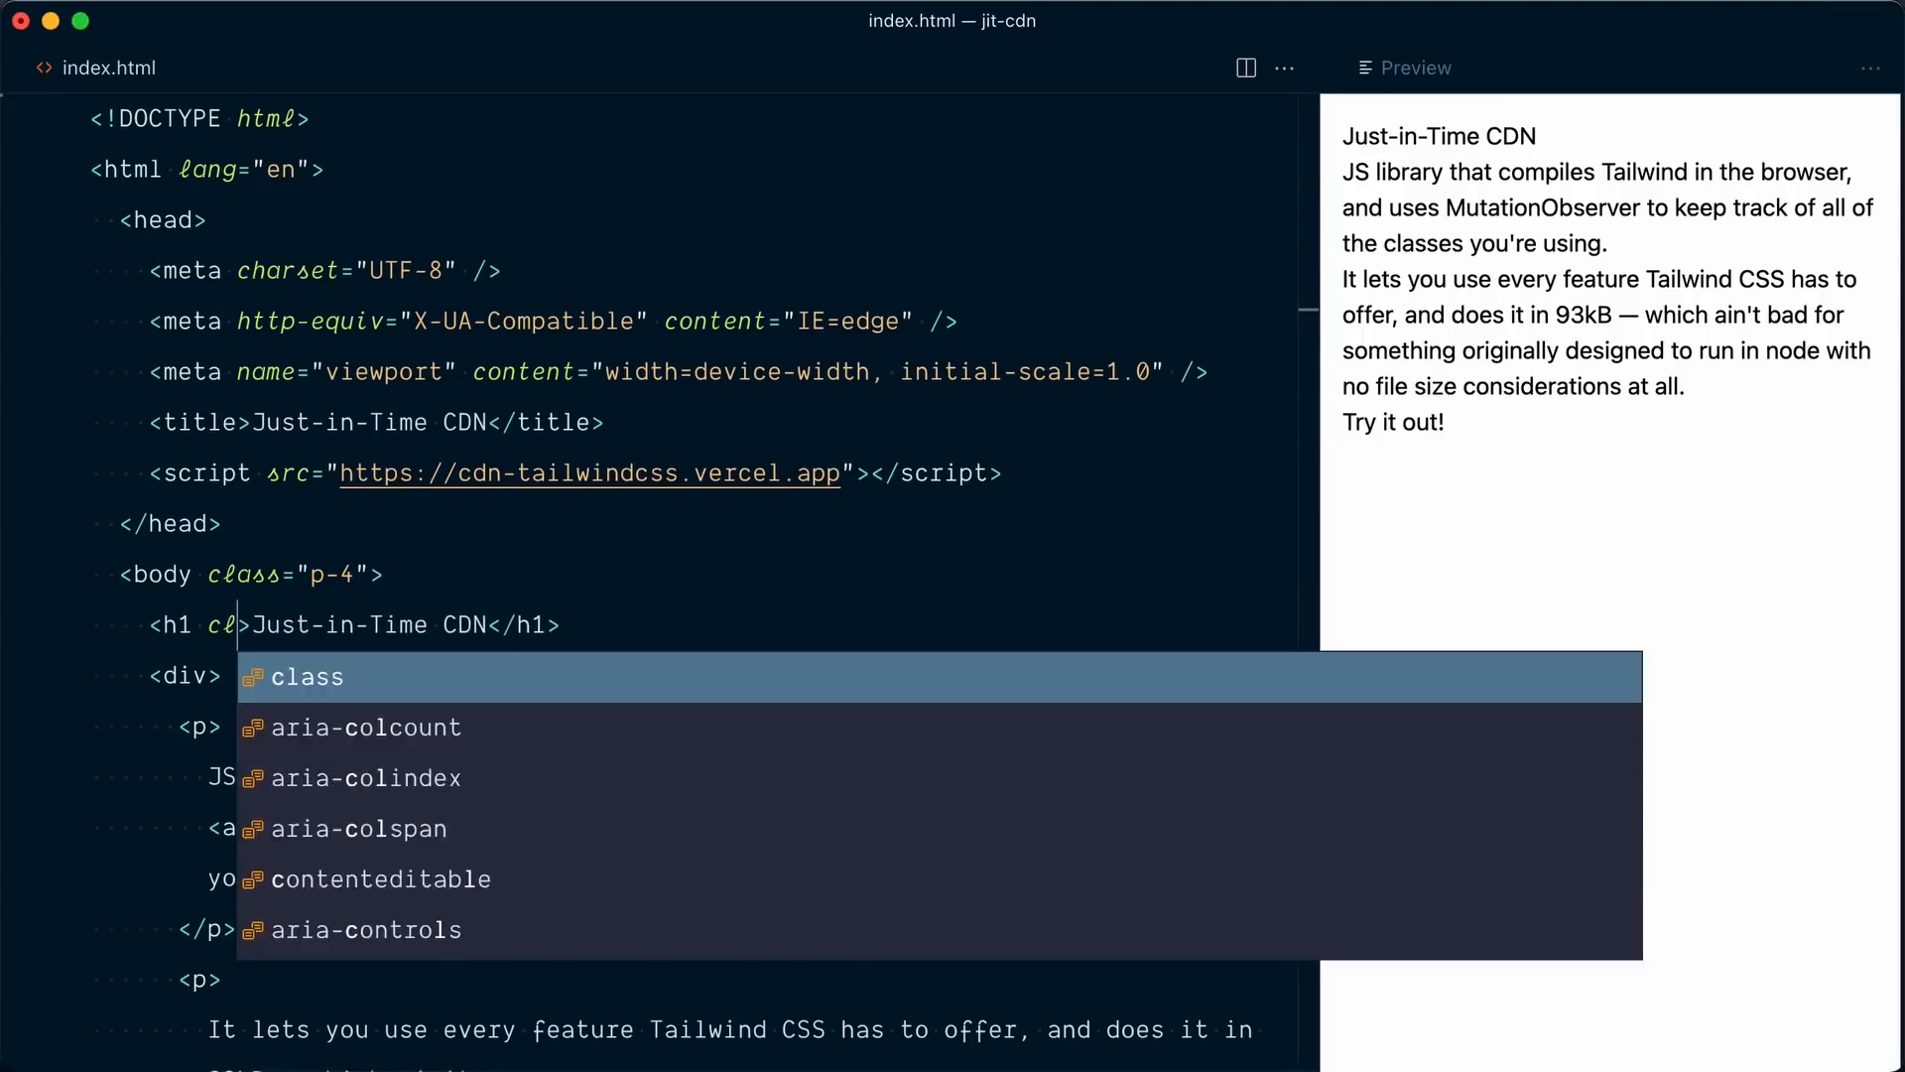
left_click(310, 676)
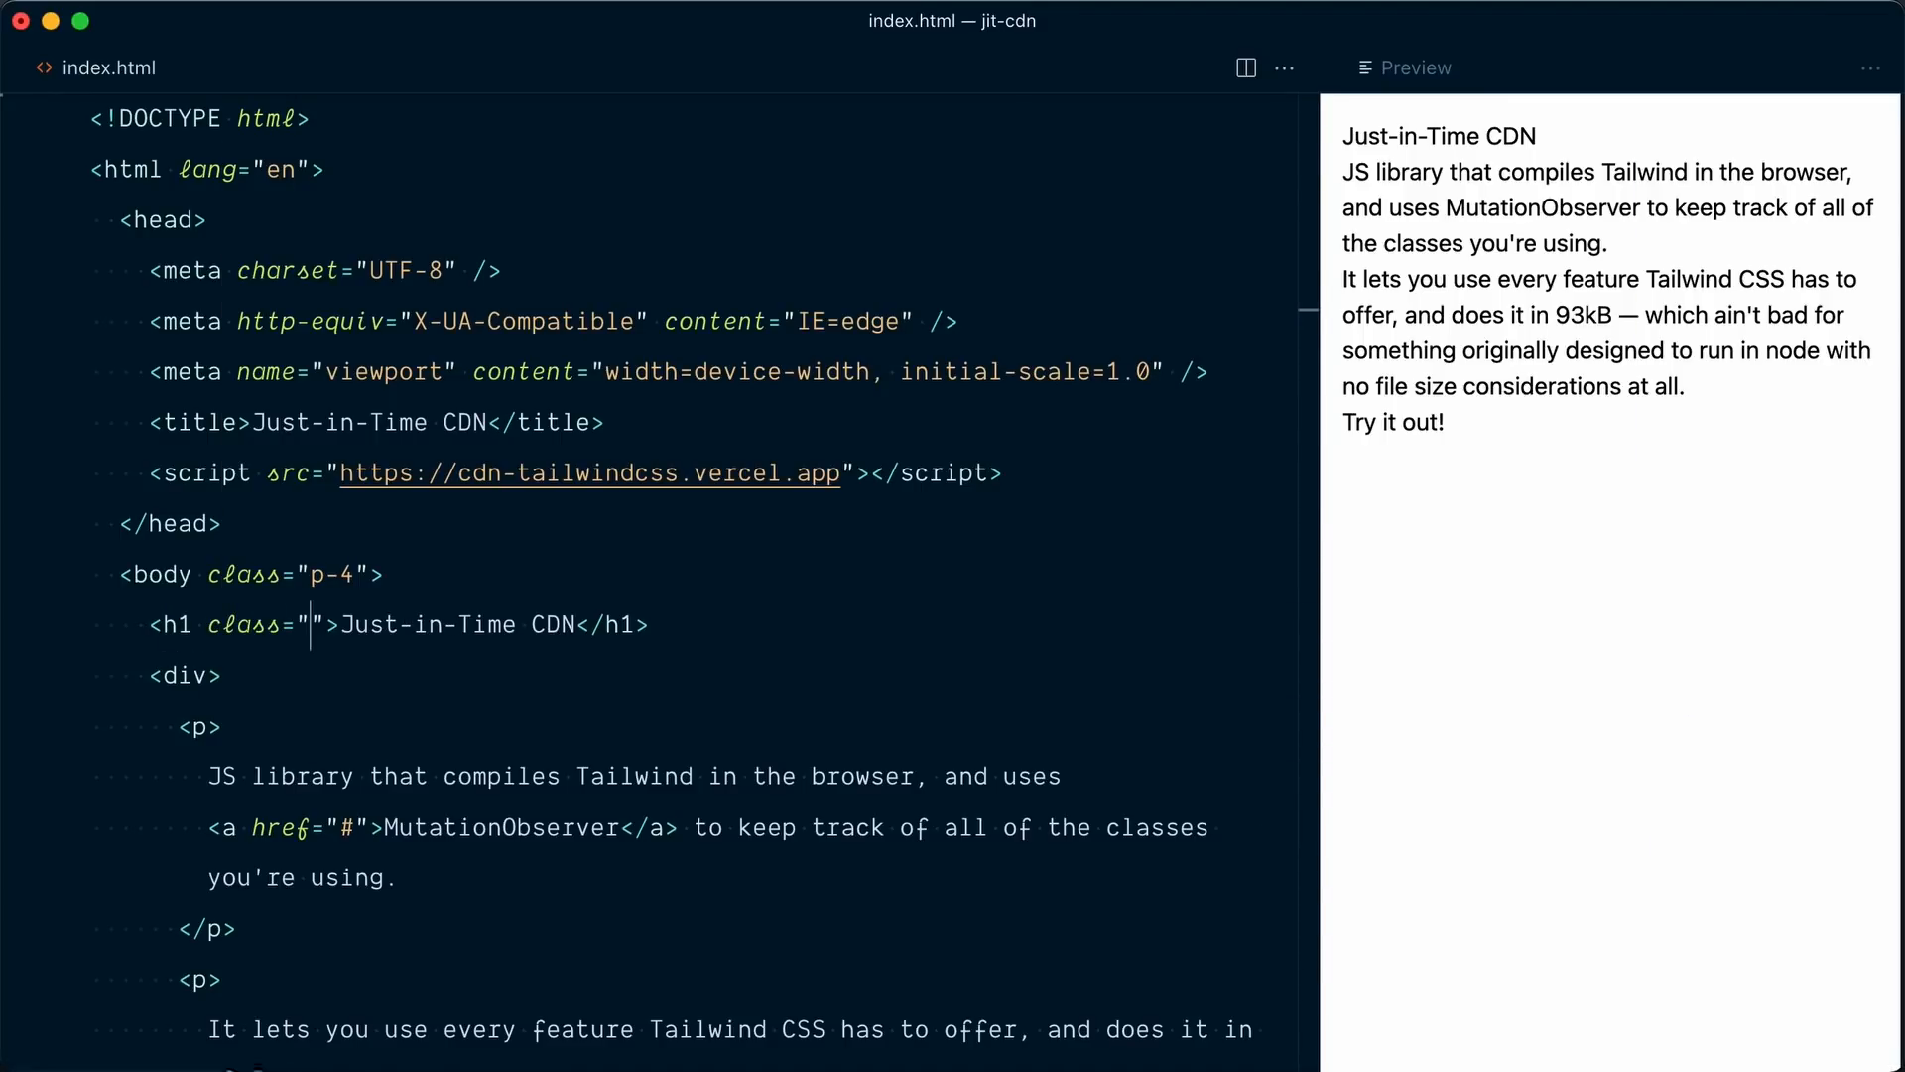
type("text-blue-500 text-4xl")
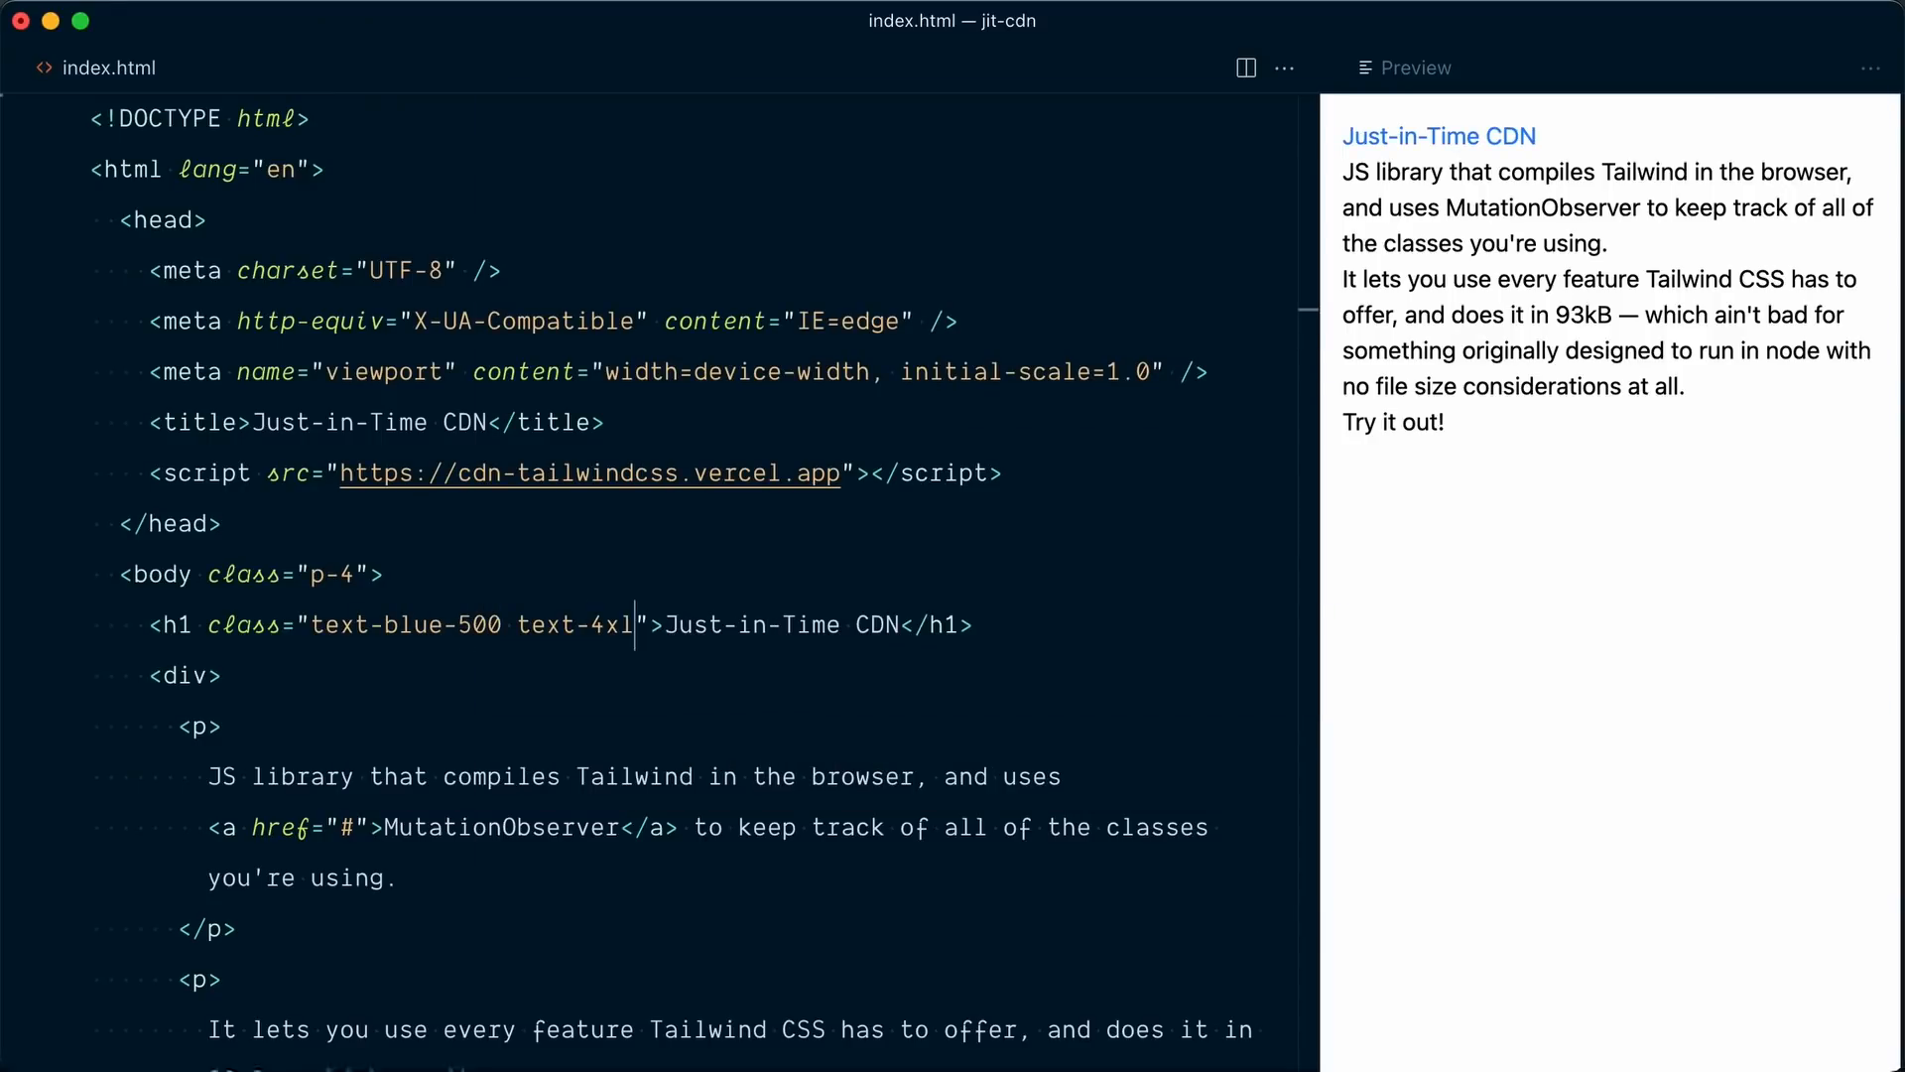
type("font-bold")
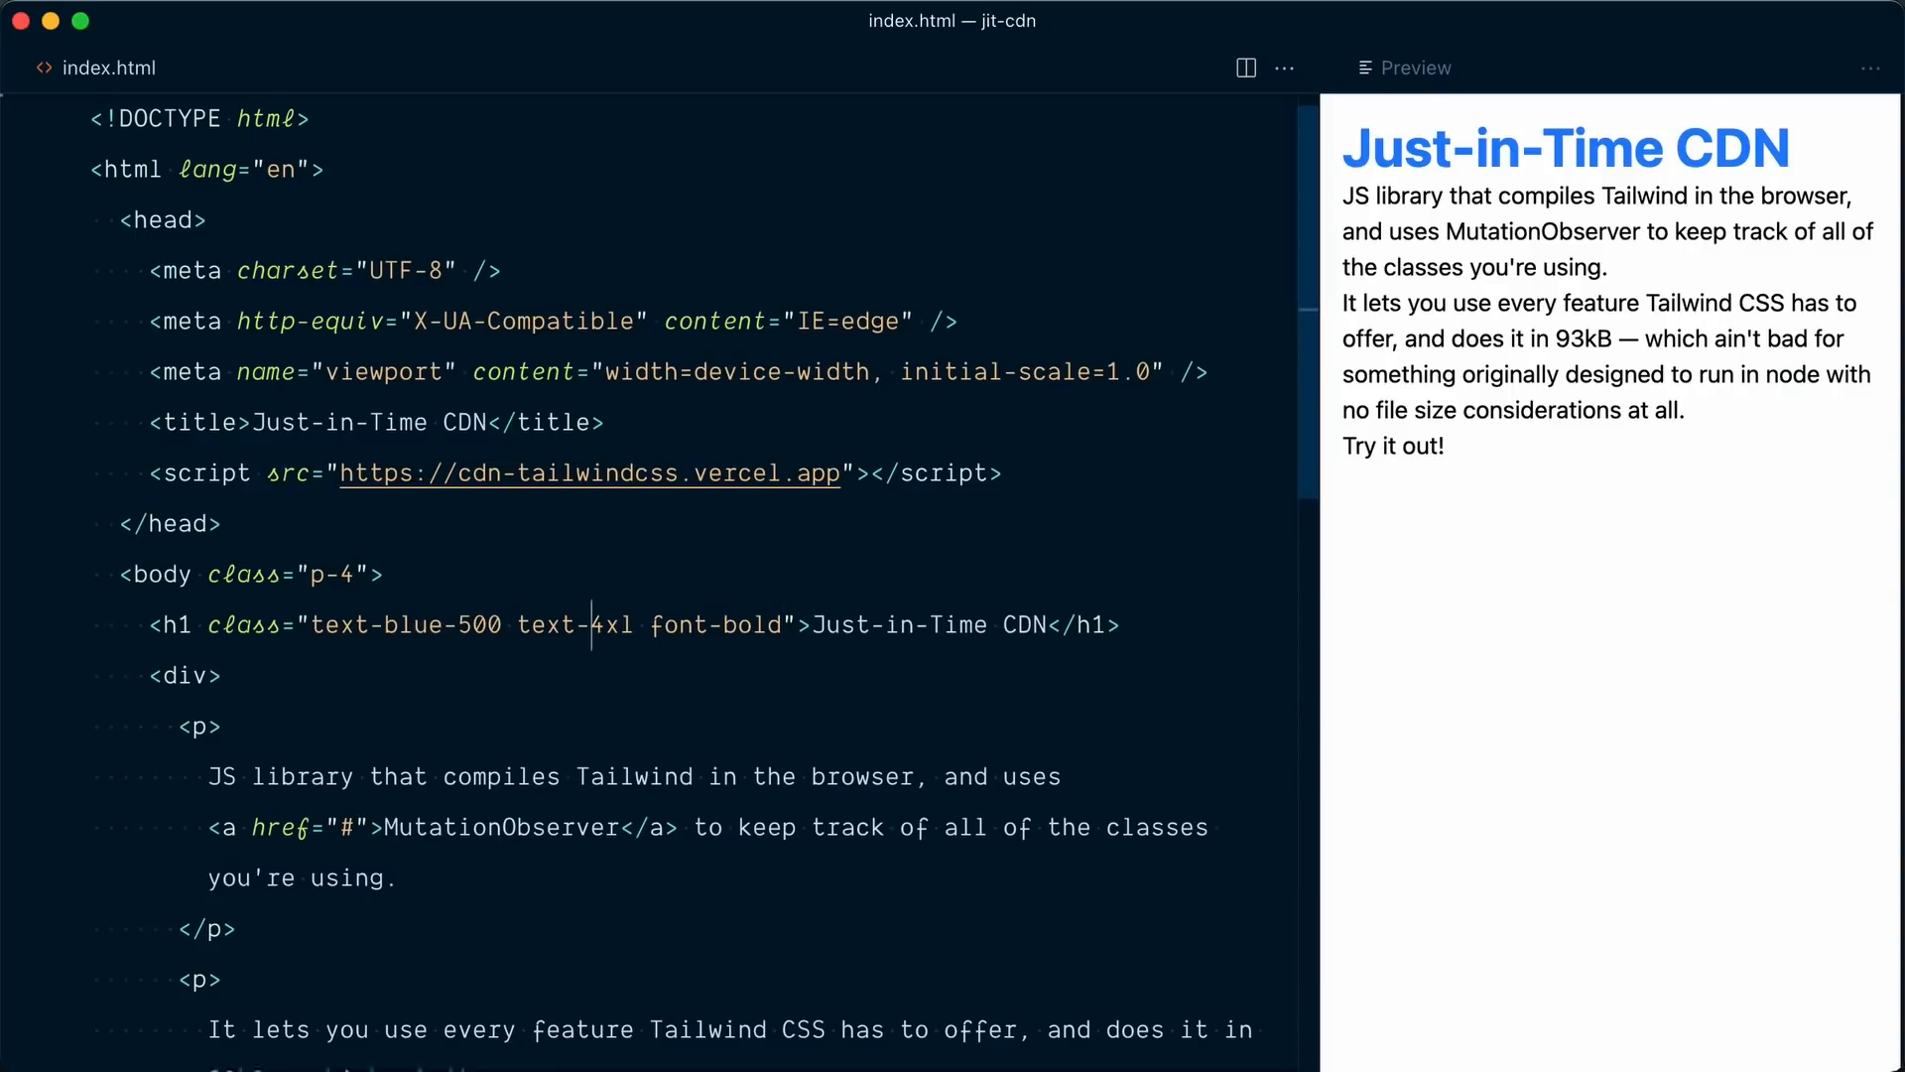
Replace blue-500 in the heading class with the arbitrary value [#5e1ec7].
double_click(441, 624)
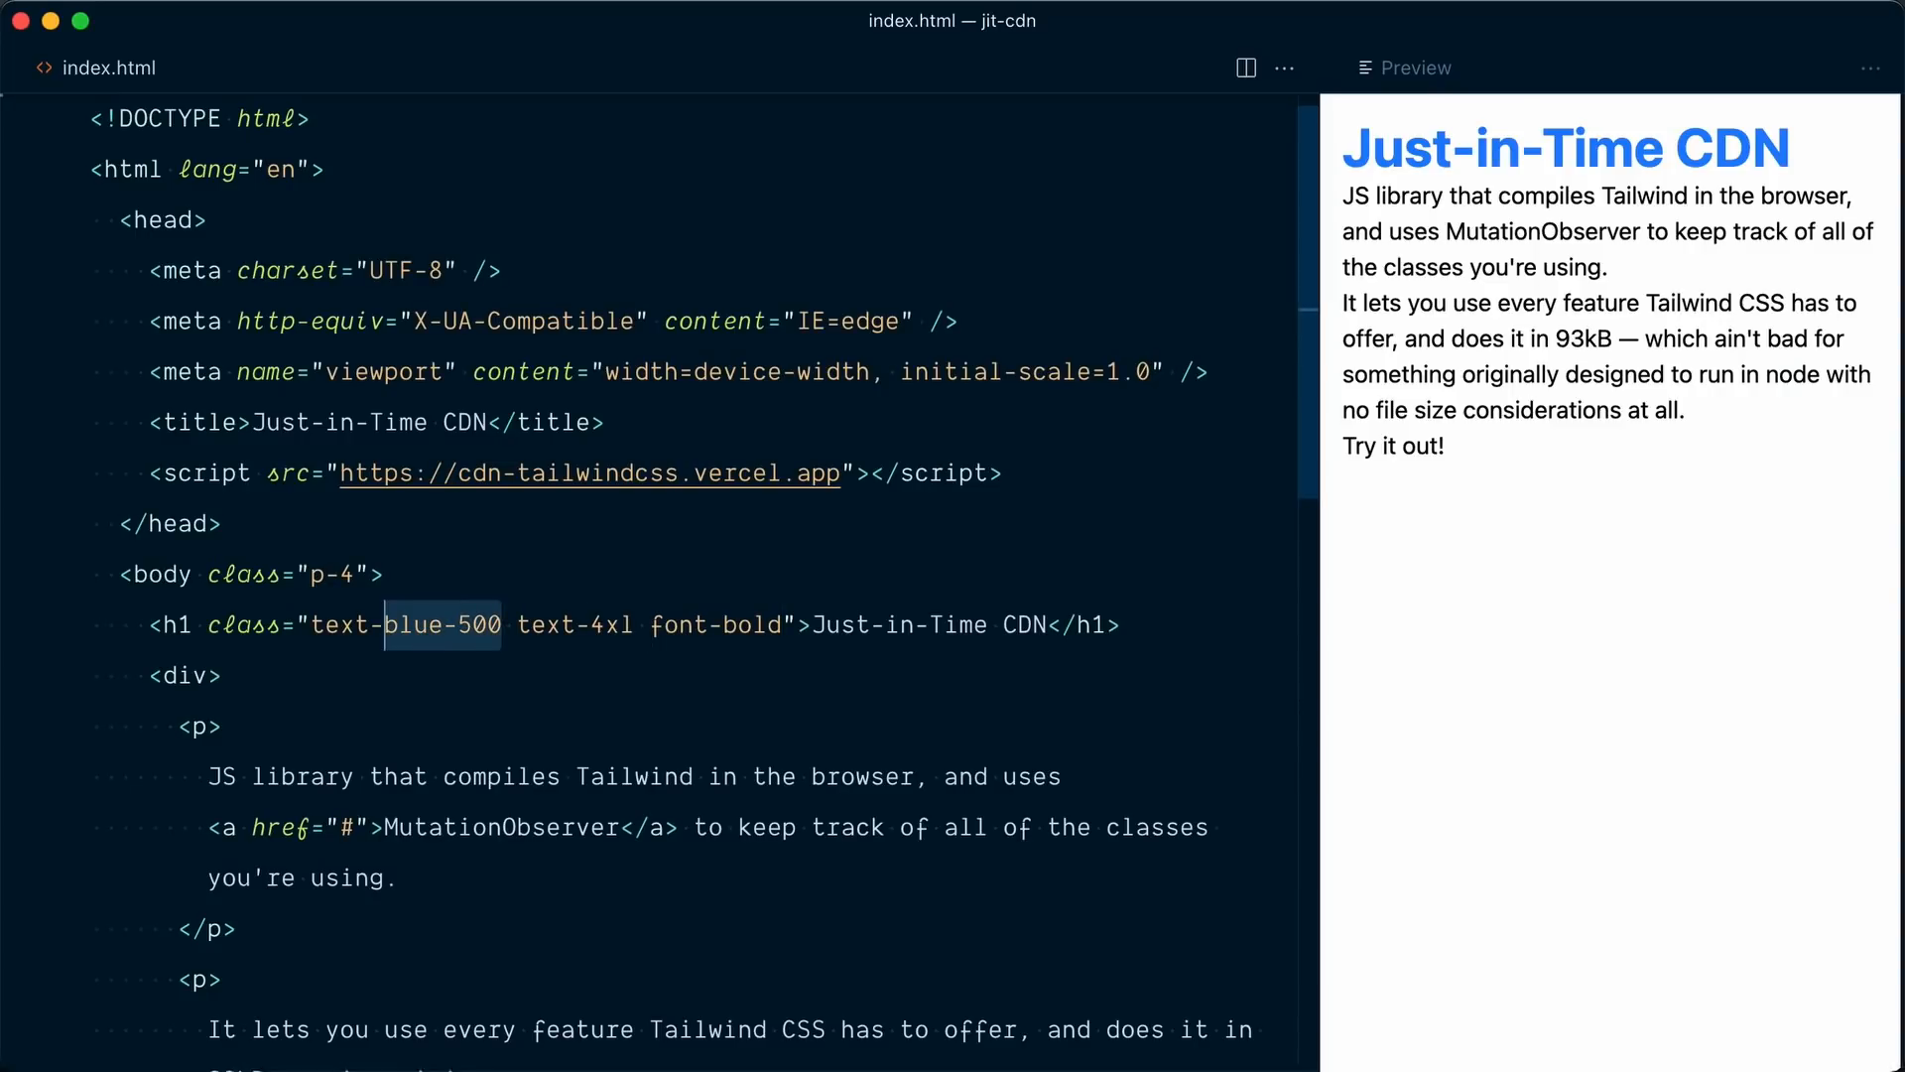
type("[")
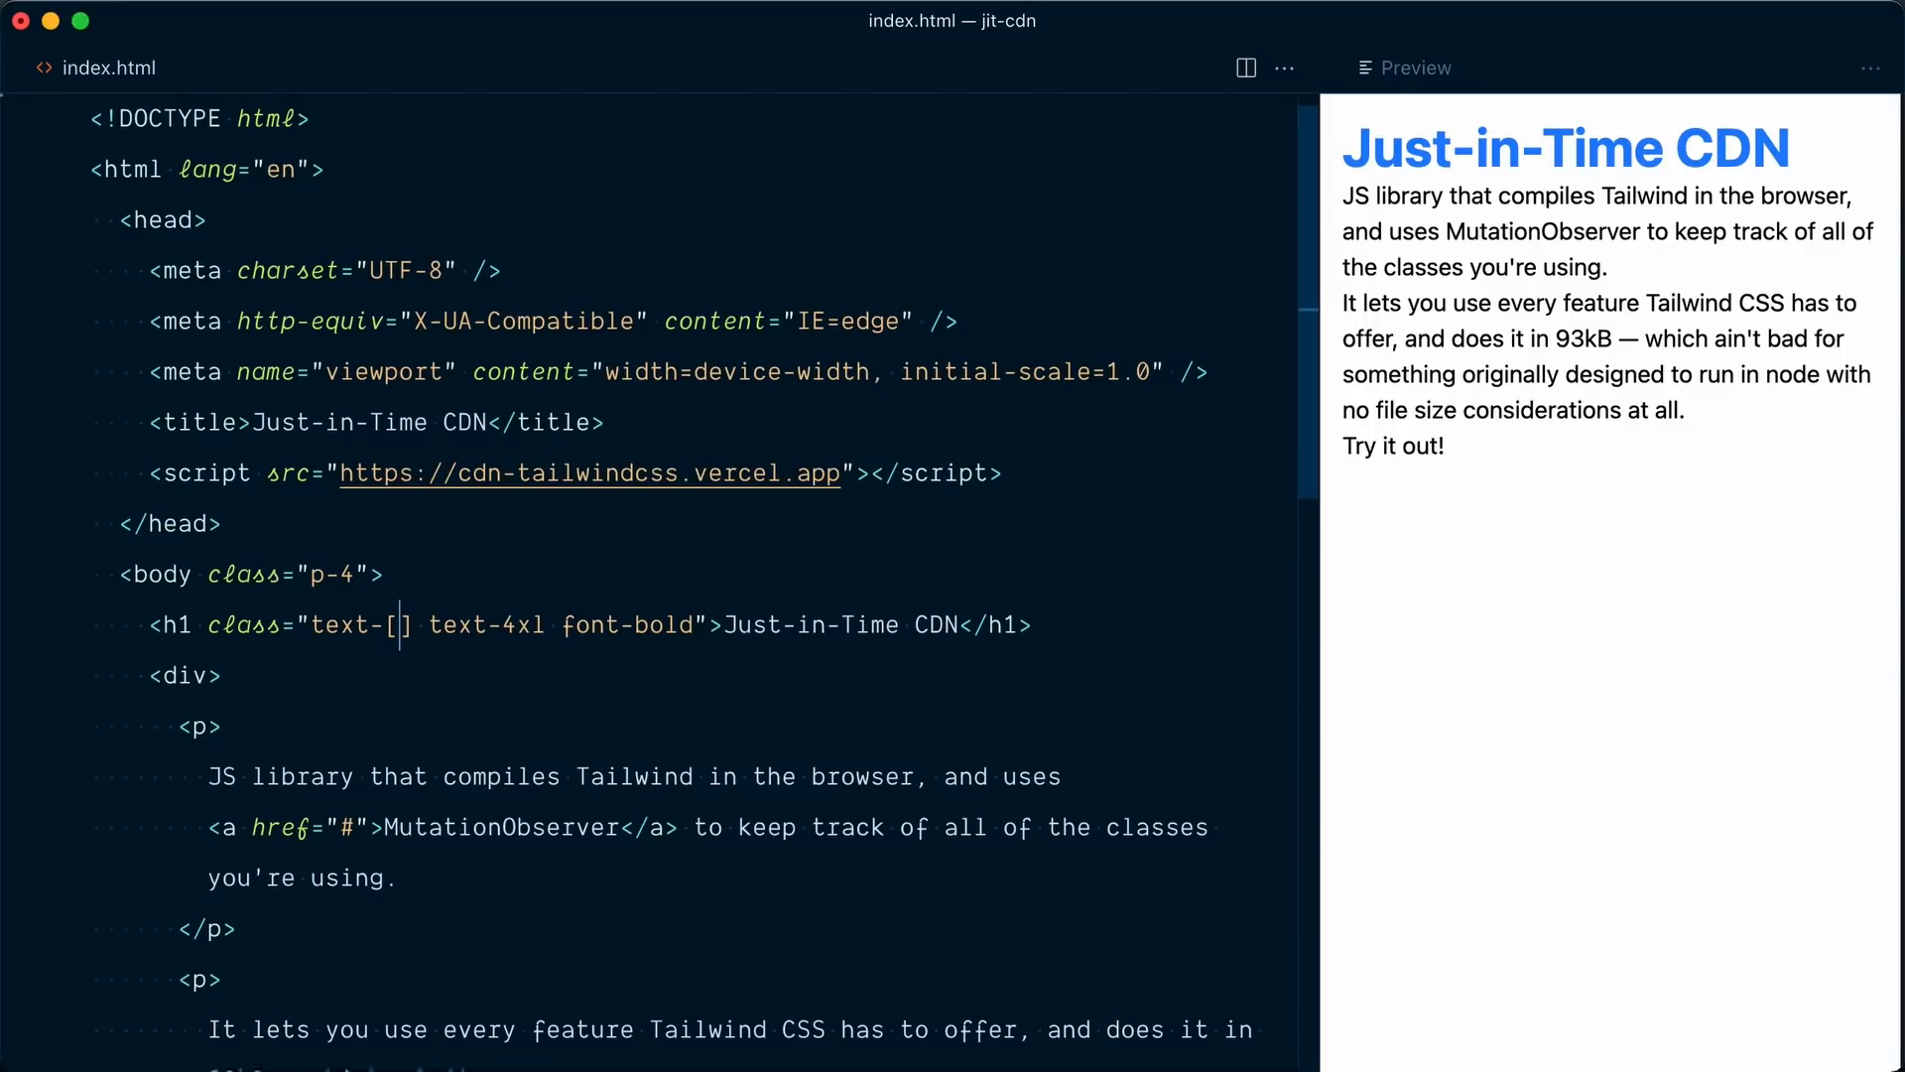
type("#5e1e")
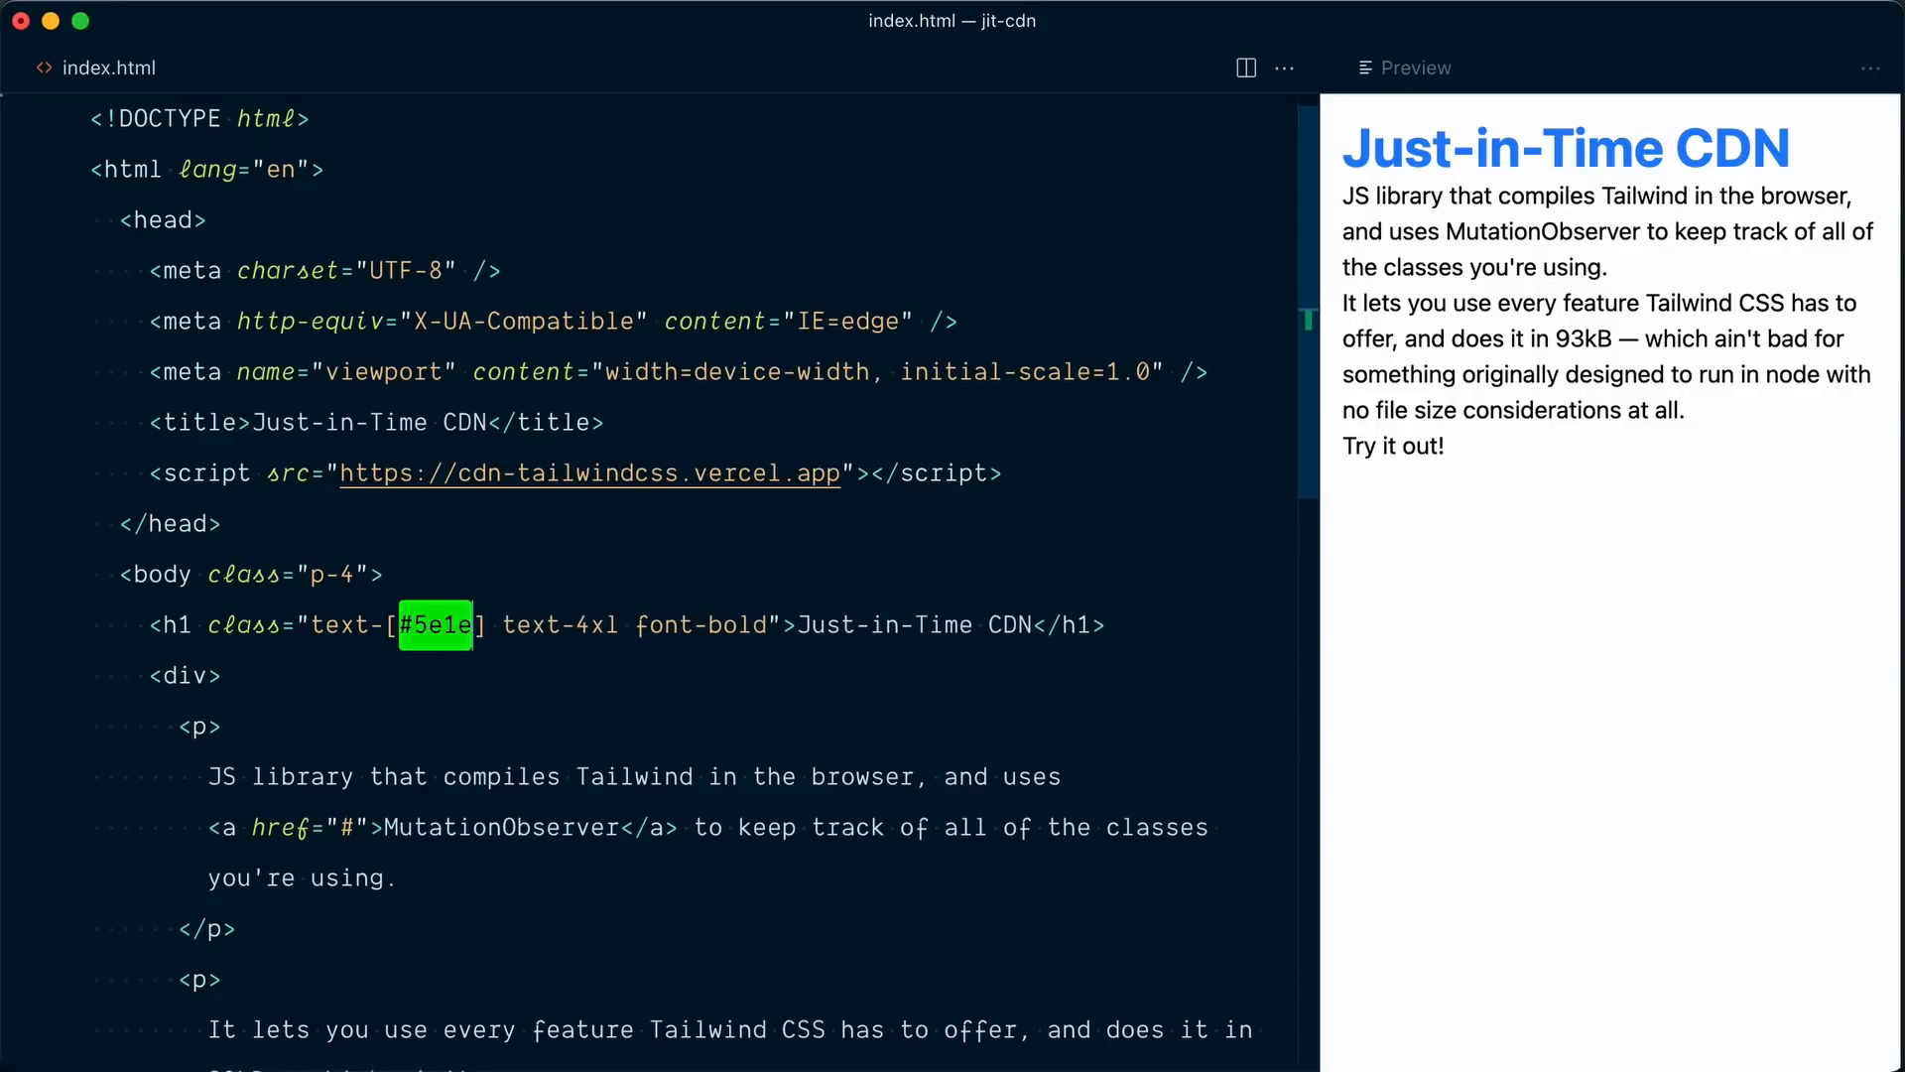
type("c7")
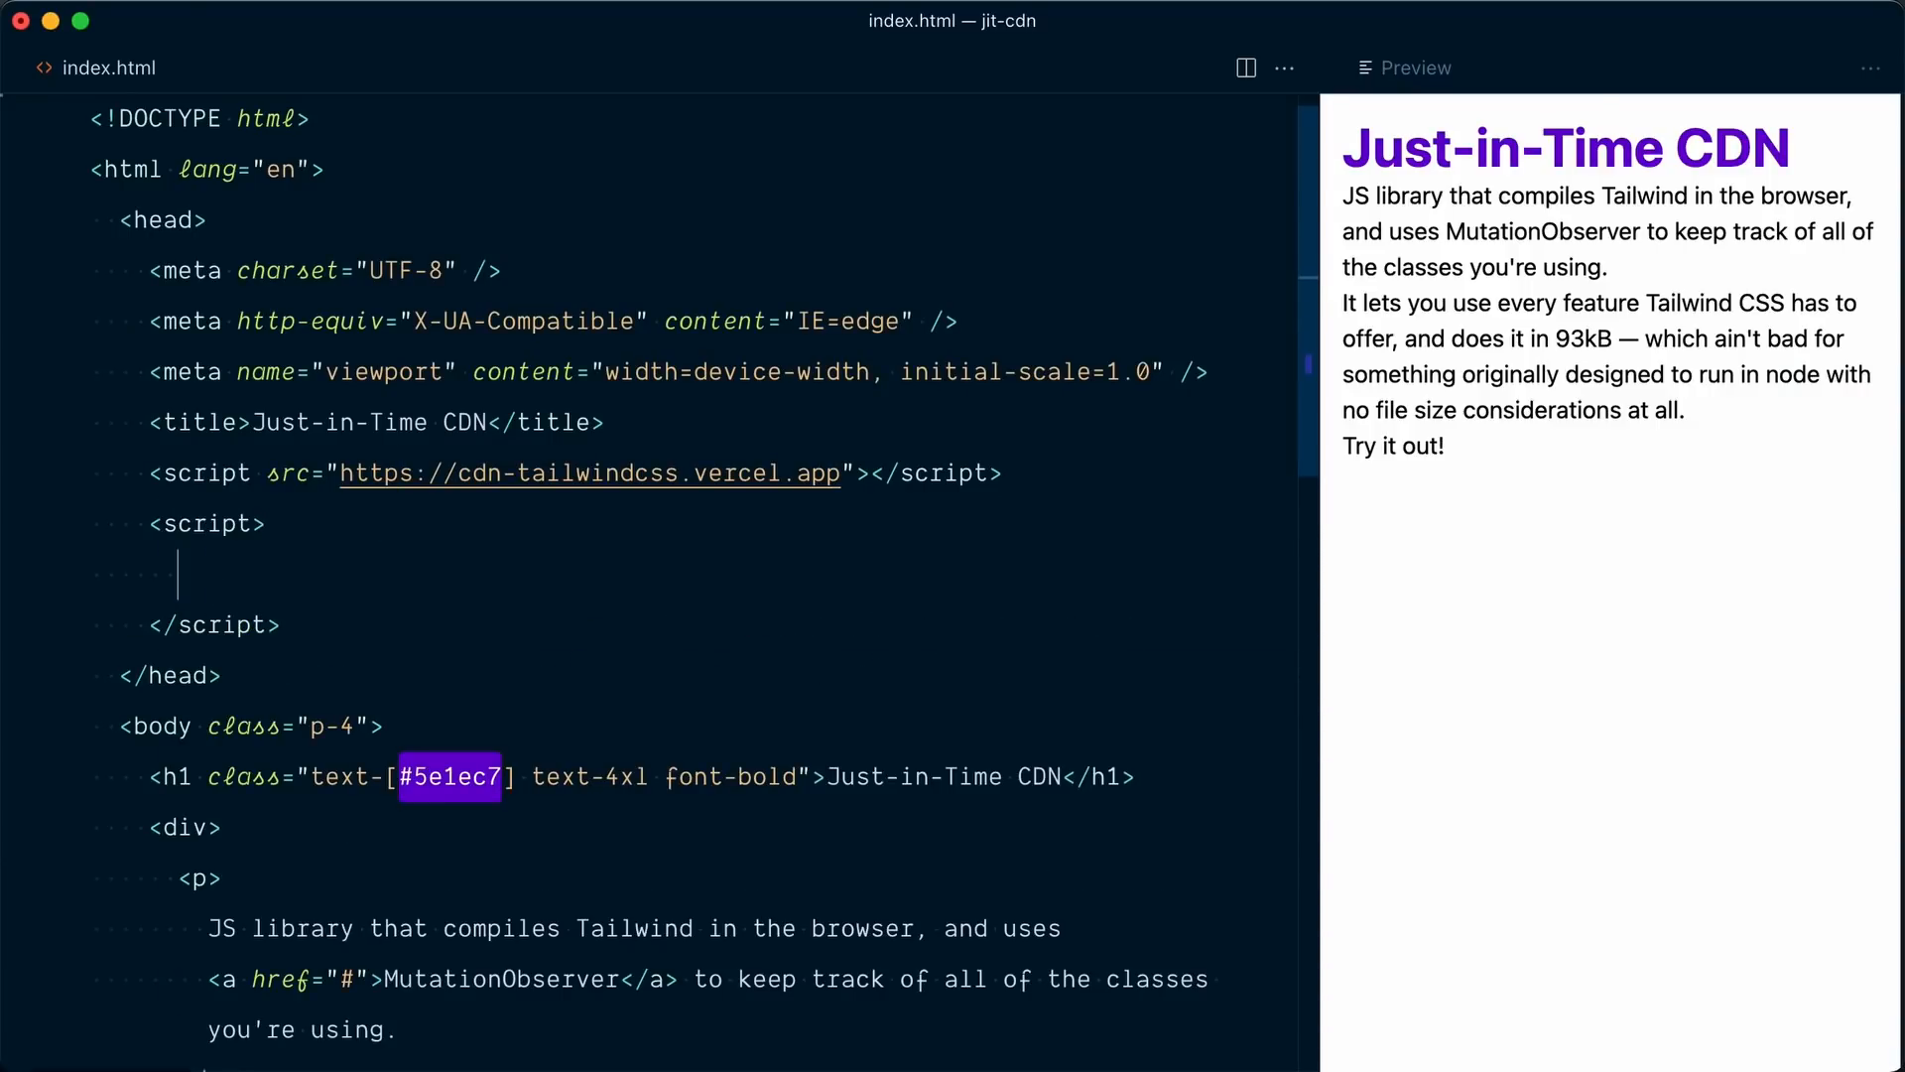
Start an inline tailwind.config = { theme: { extend: { colors: ... } } } object.
type("tailwind.config")
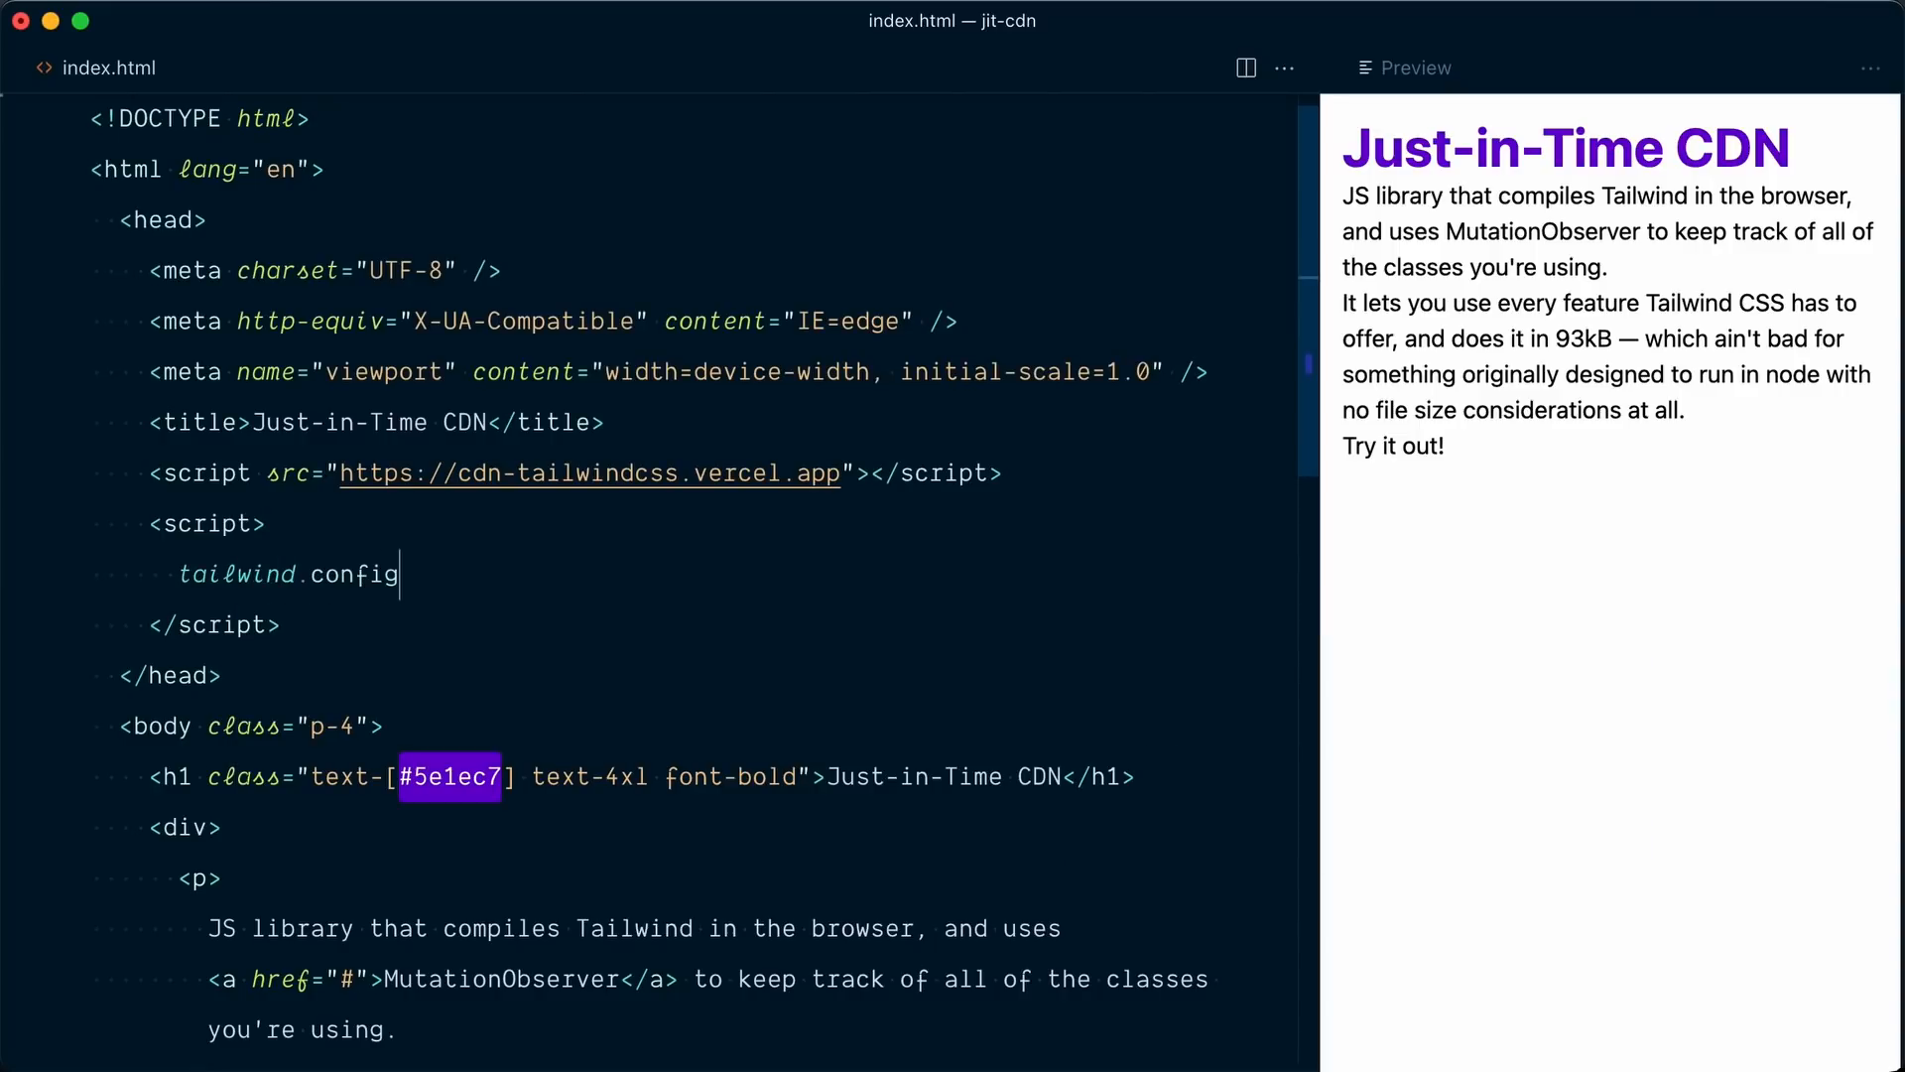
type("= {}")
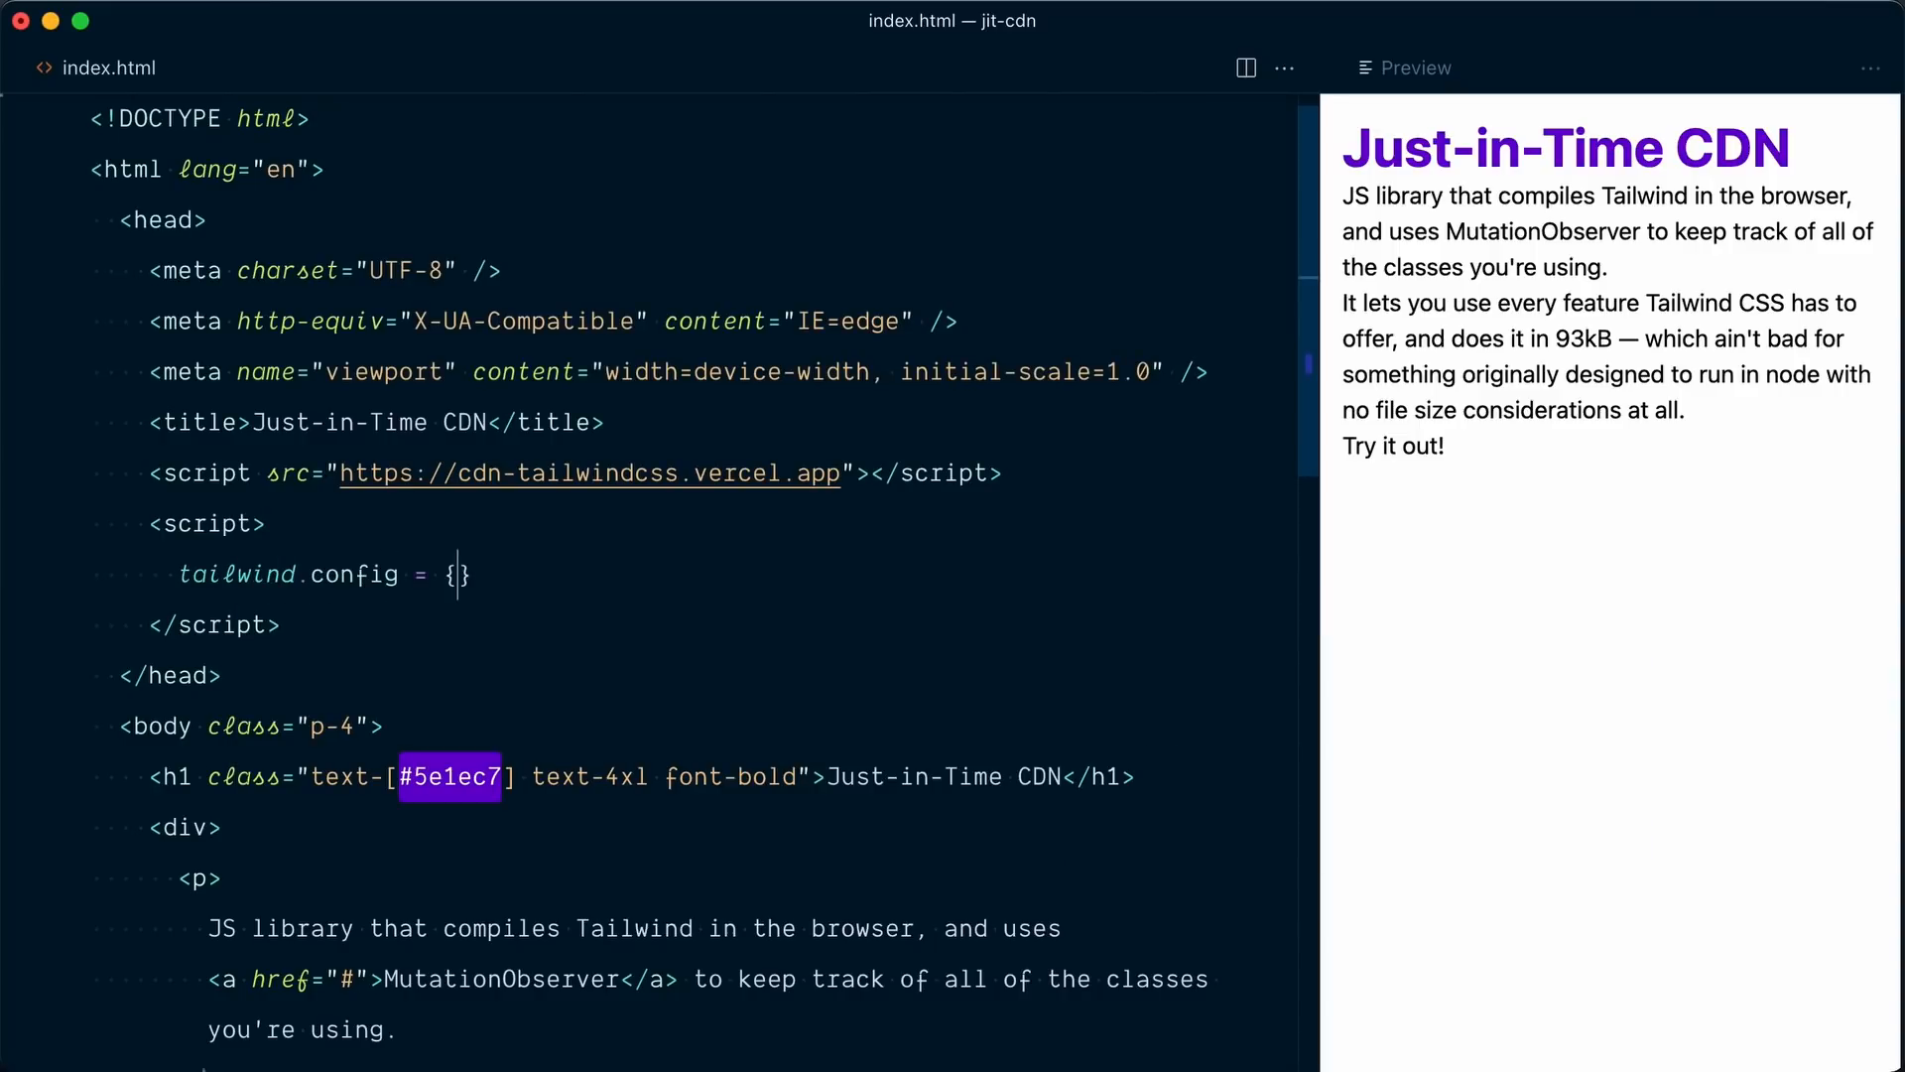
key("enter")
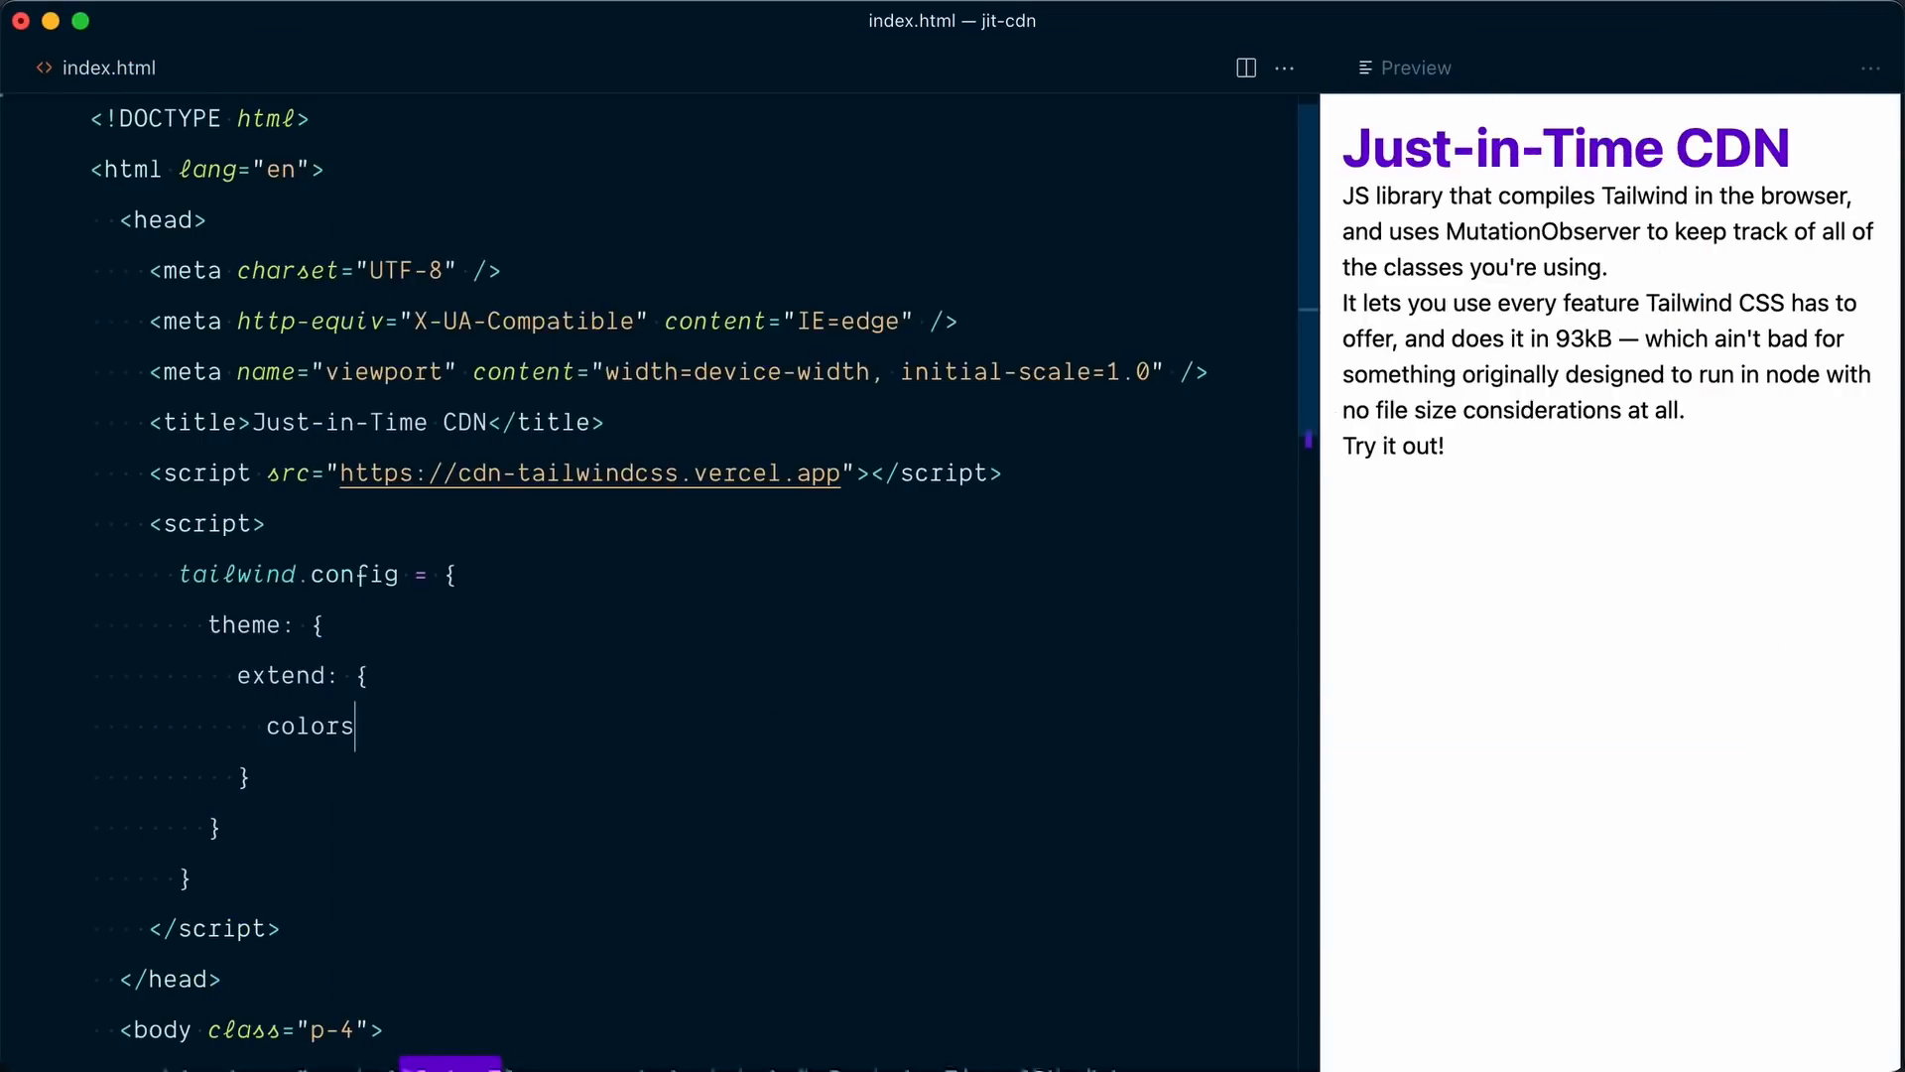
type(": {")
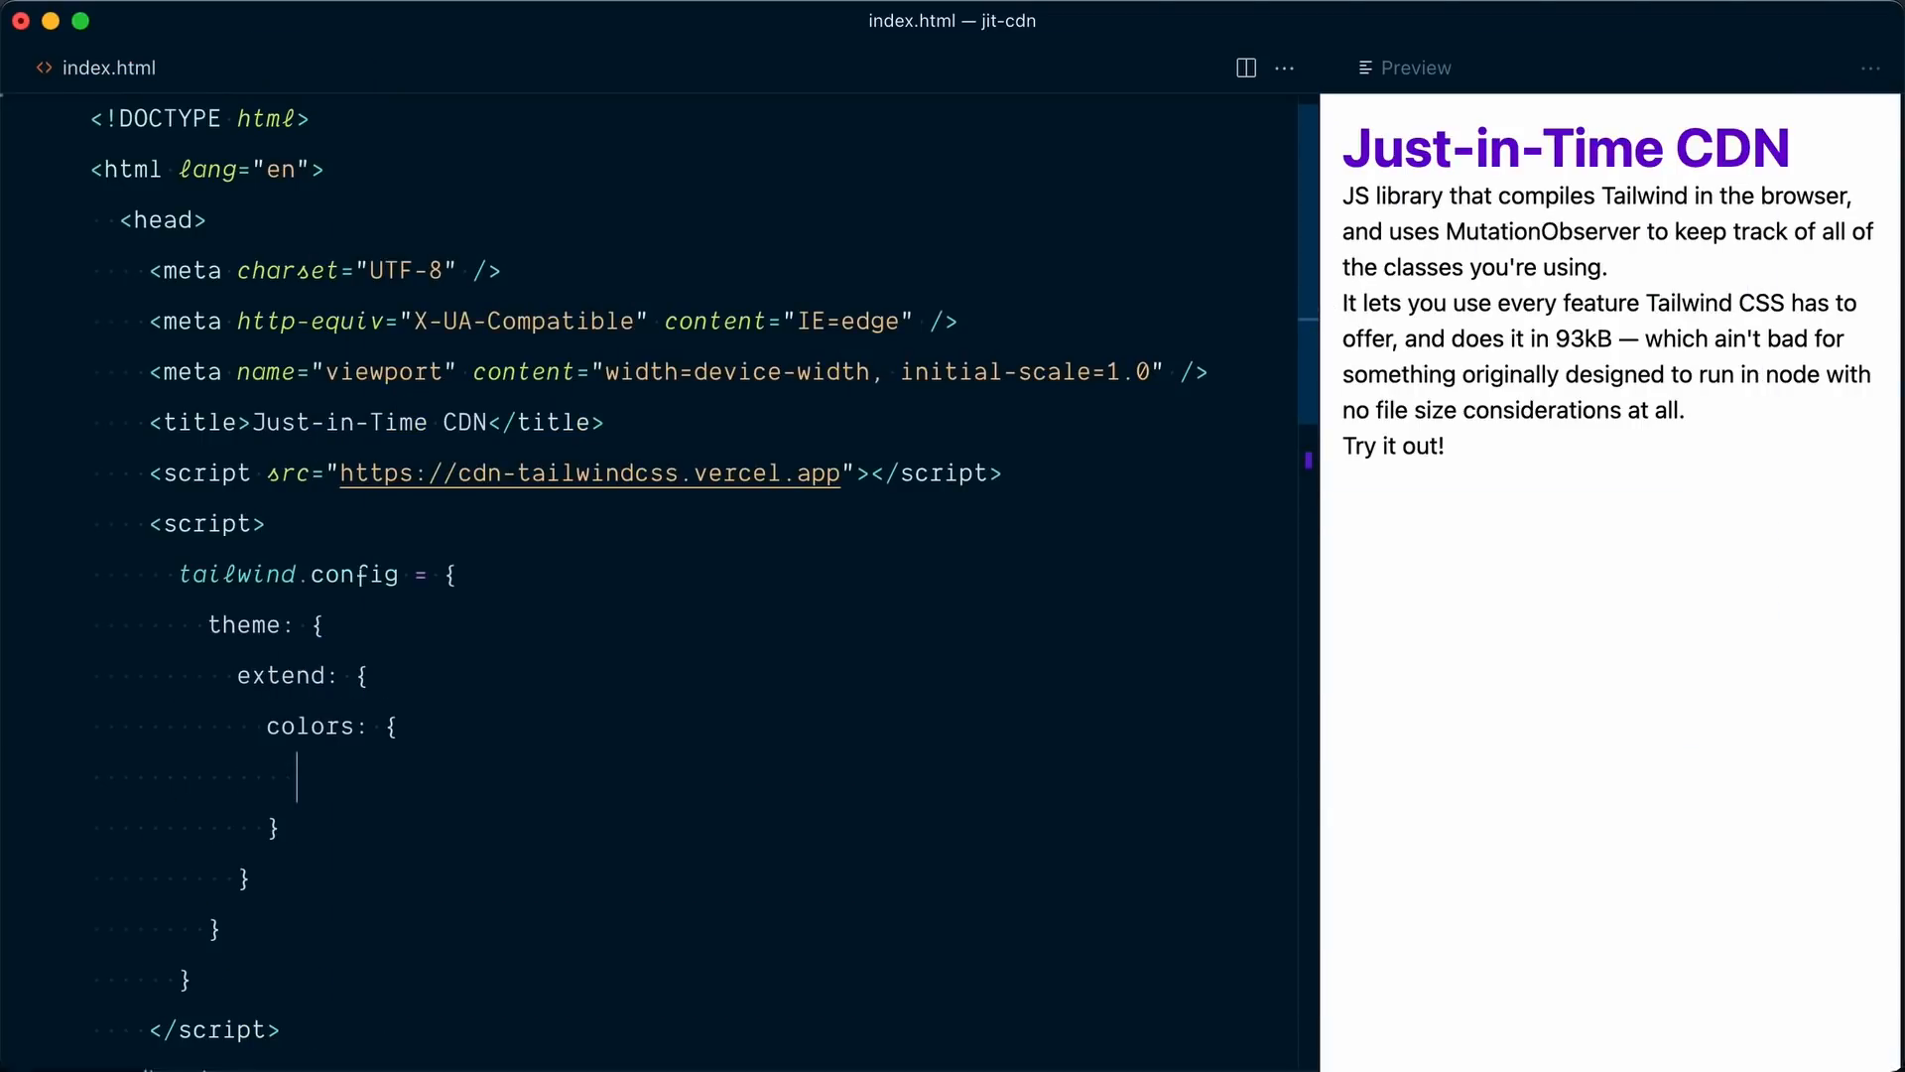
Define lavender: '#5e1ec7' in the config colors and set the heading to text-lavender.
type("lavender")
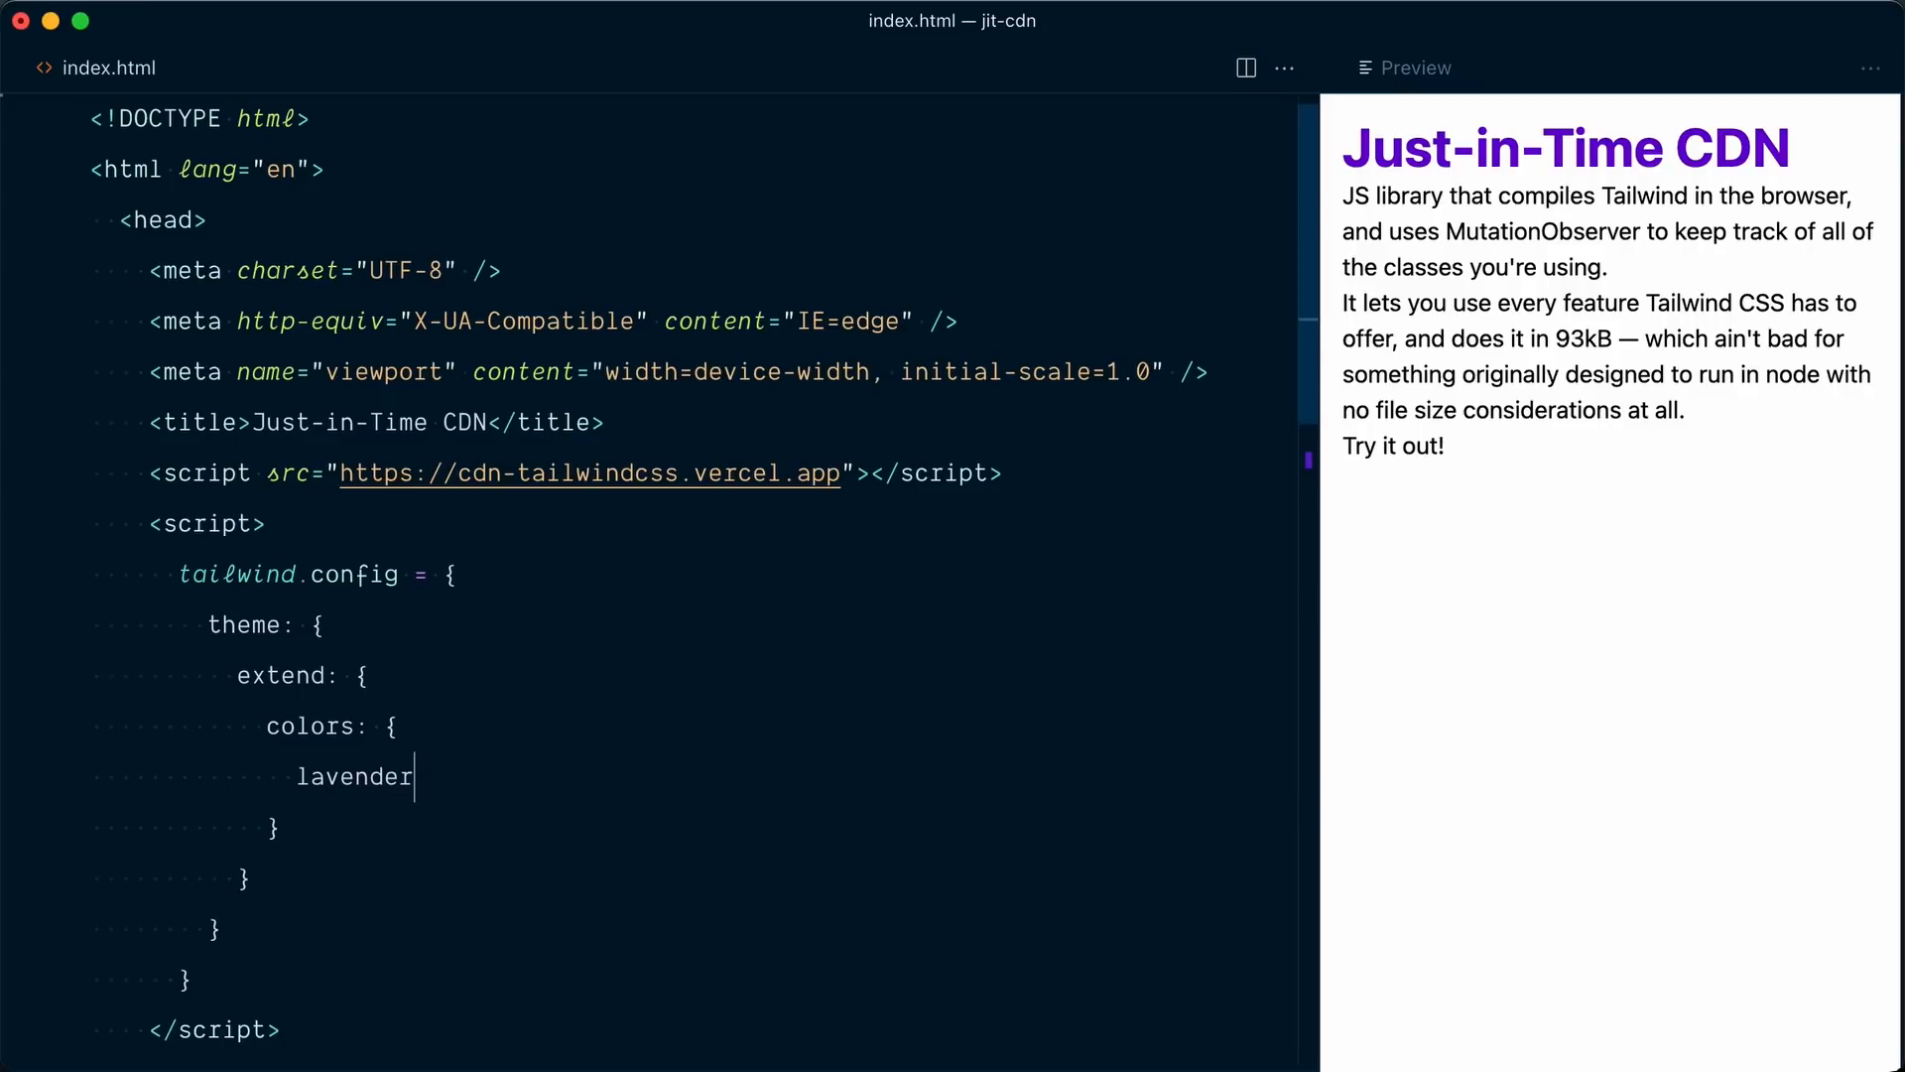
type(": '#5'")
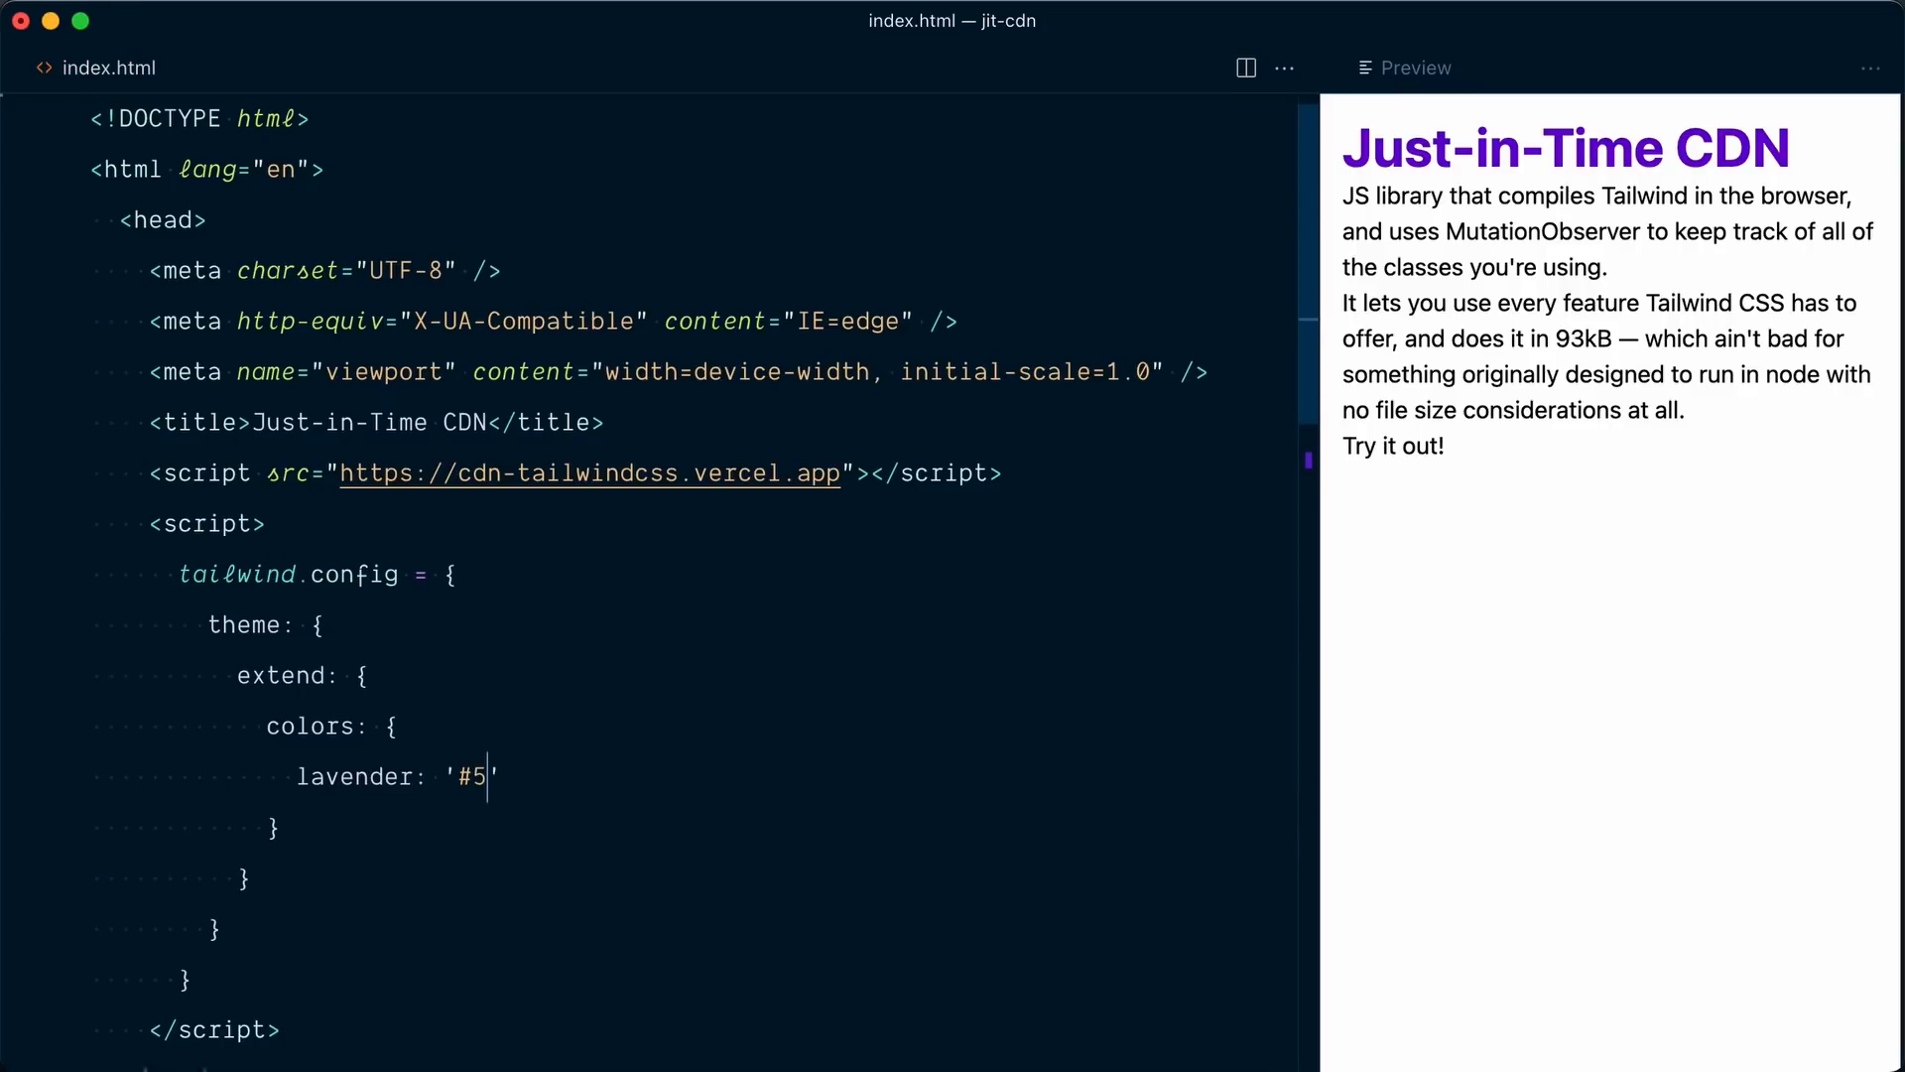
type("e1ec7")
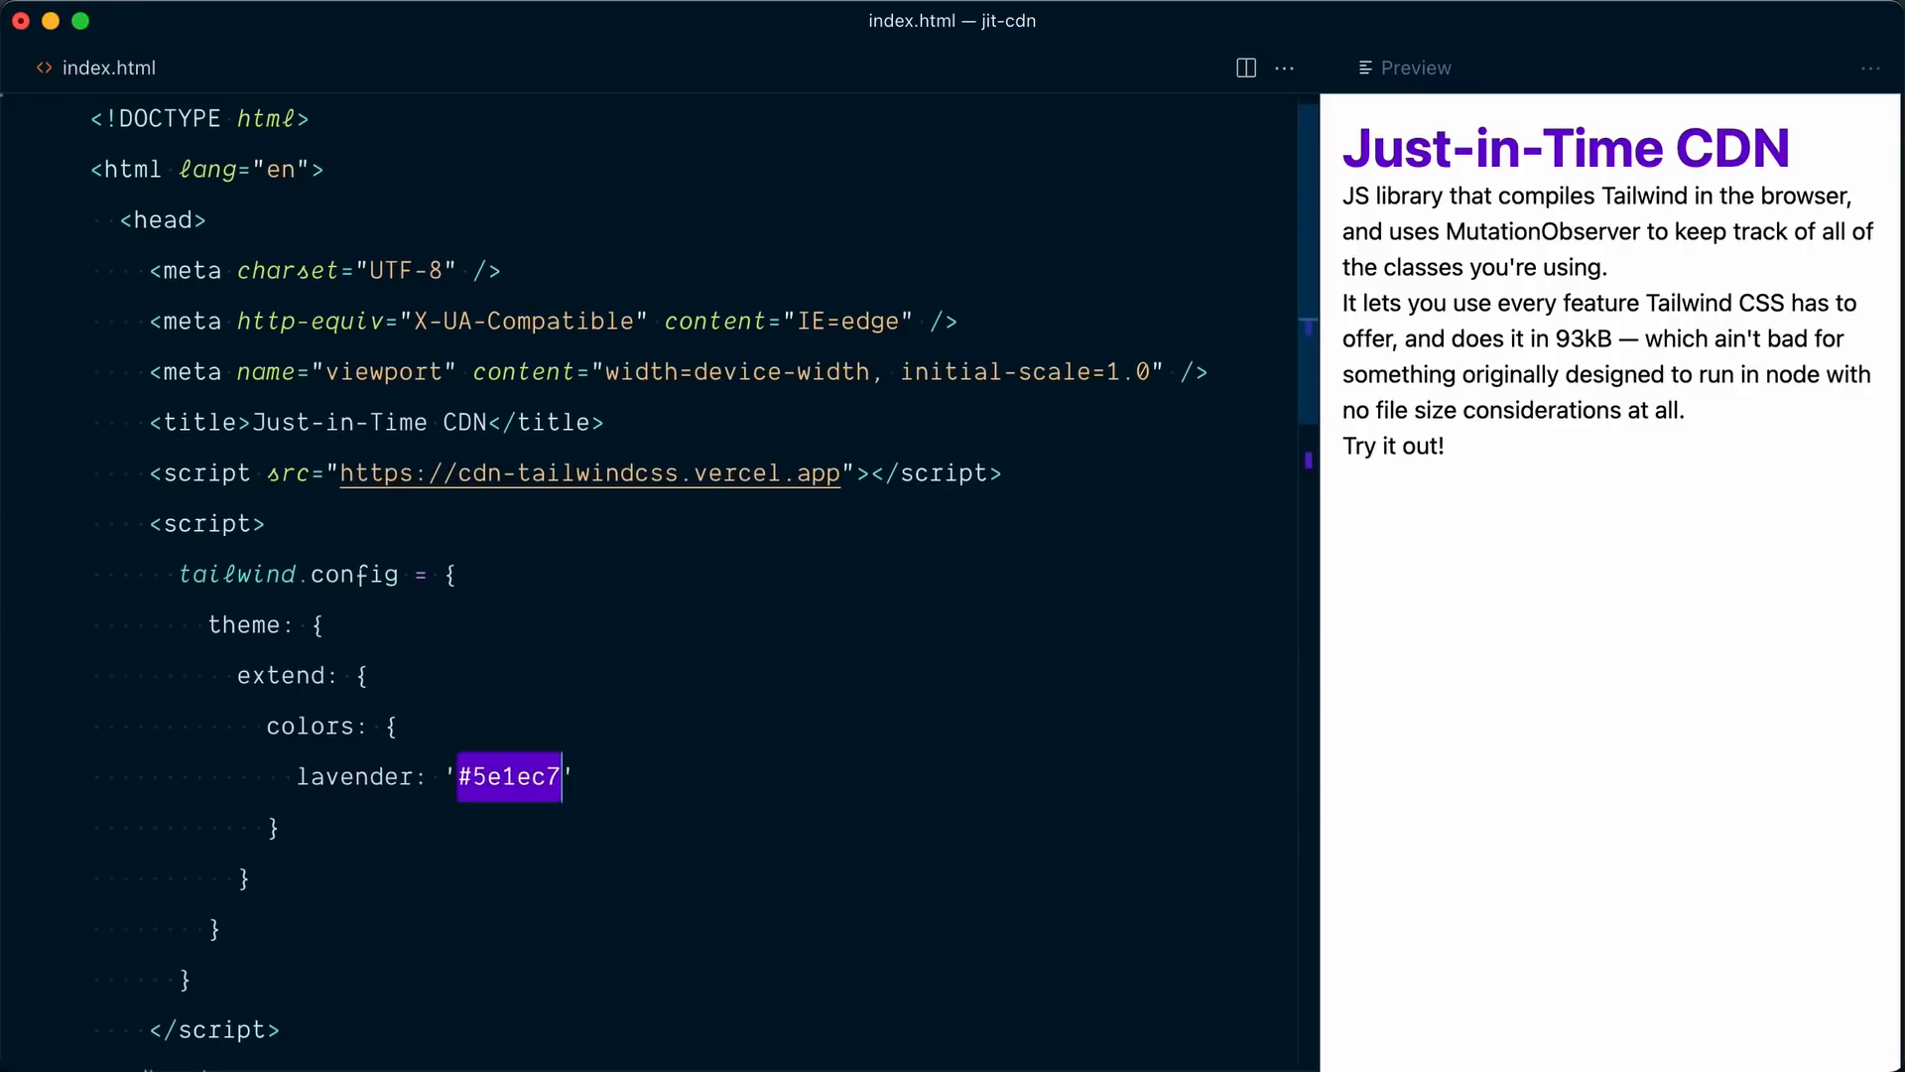
type(",")
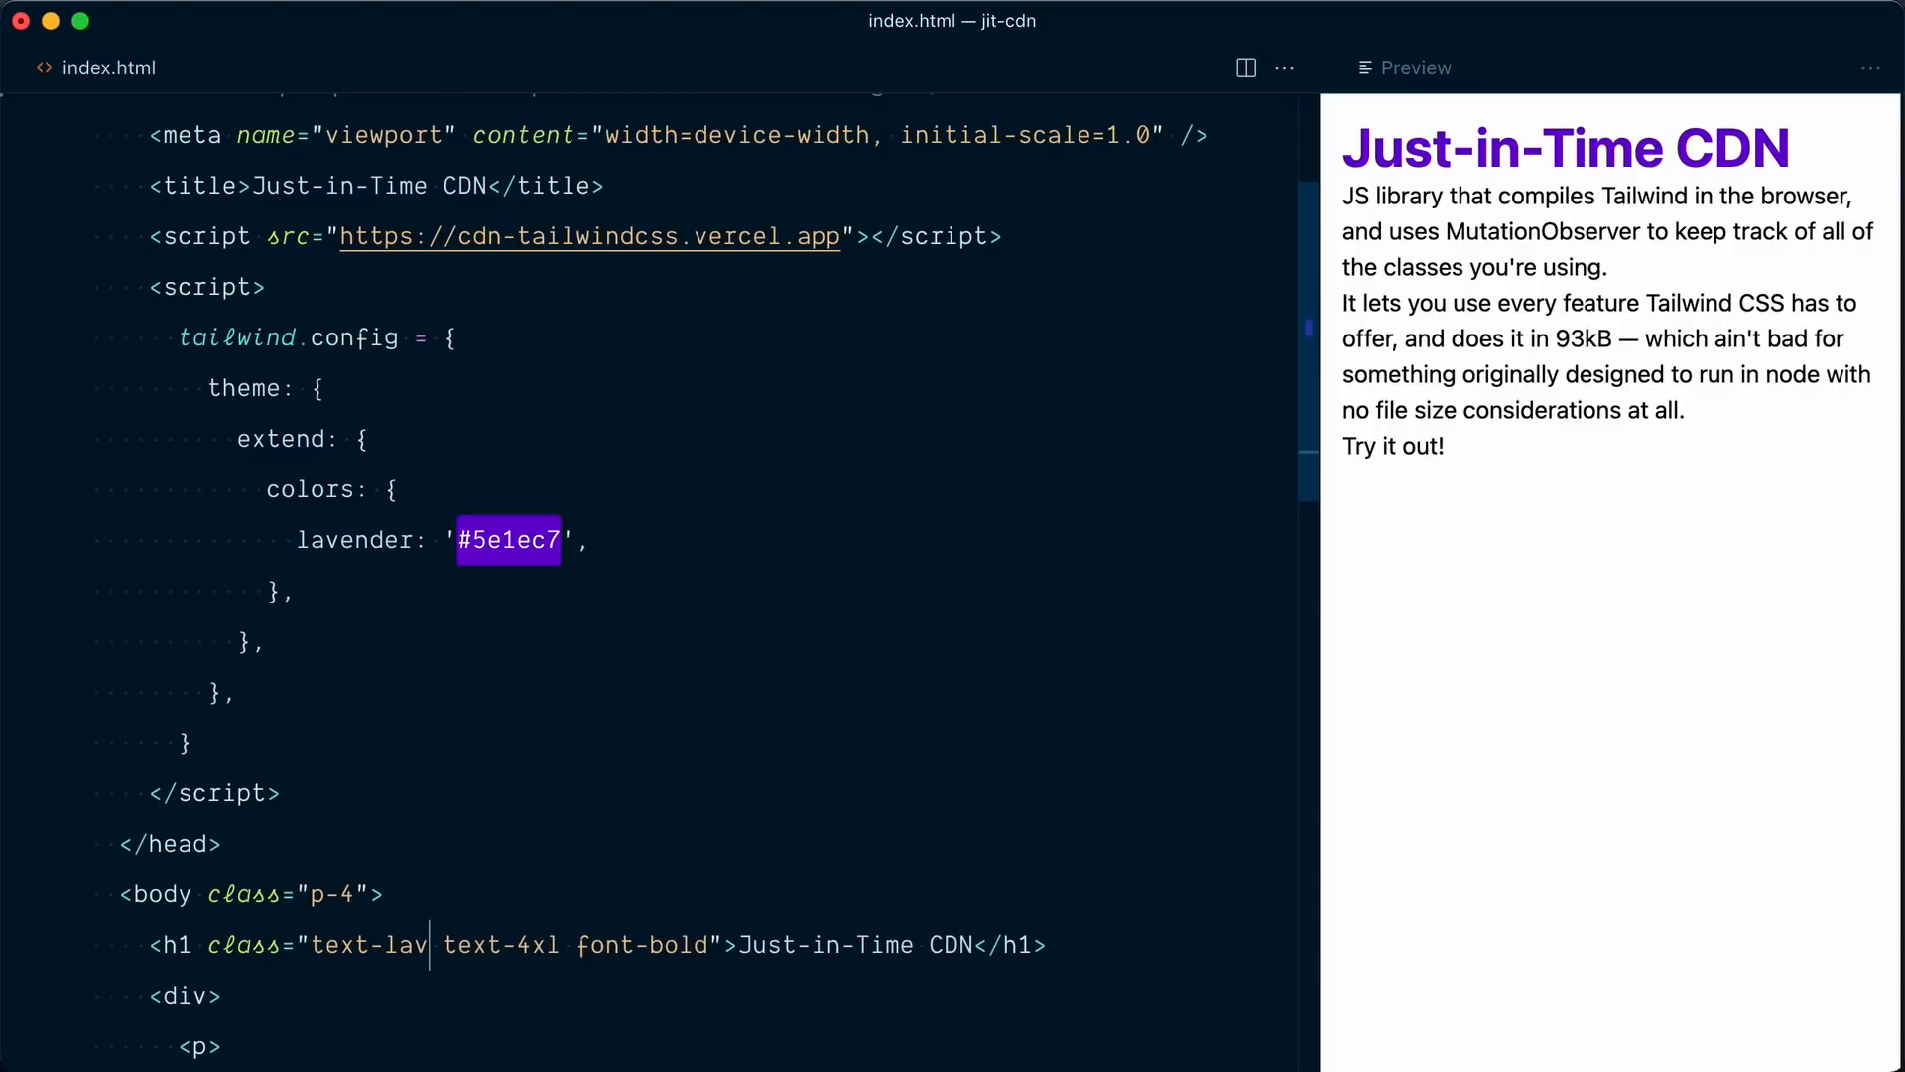
type("ender")
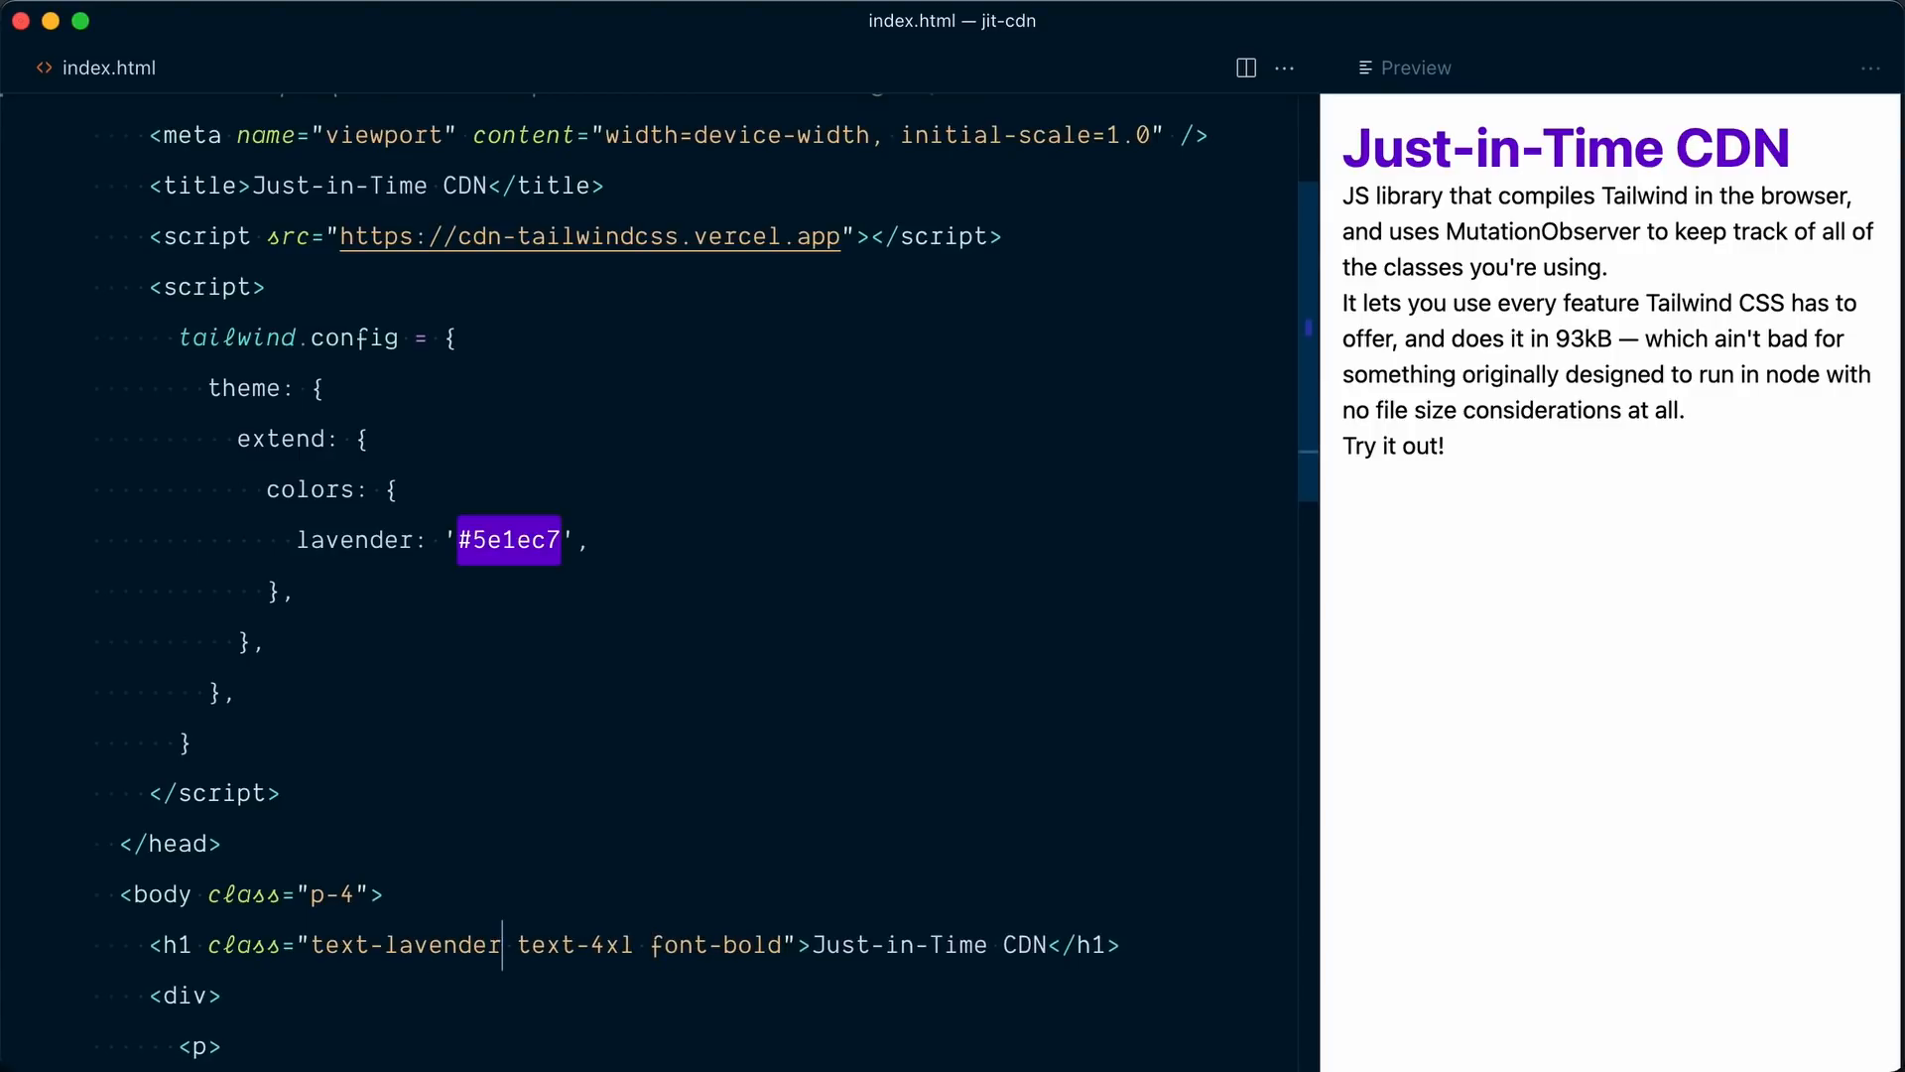
mouse_move(1346, 188)
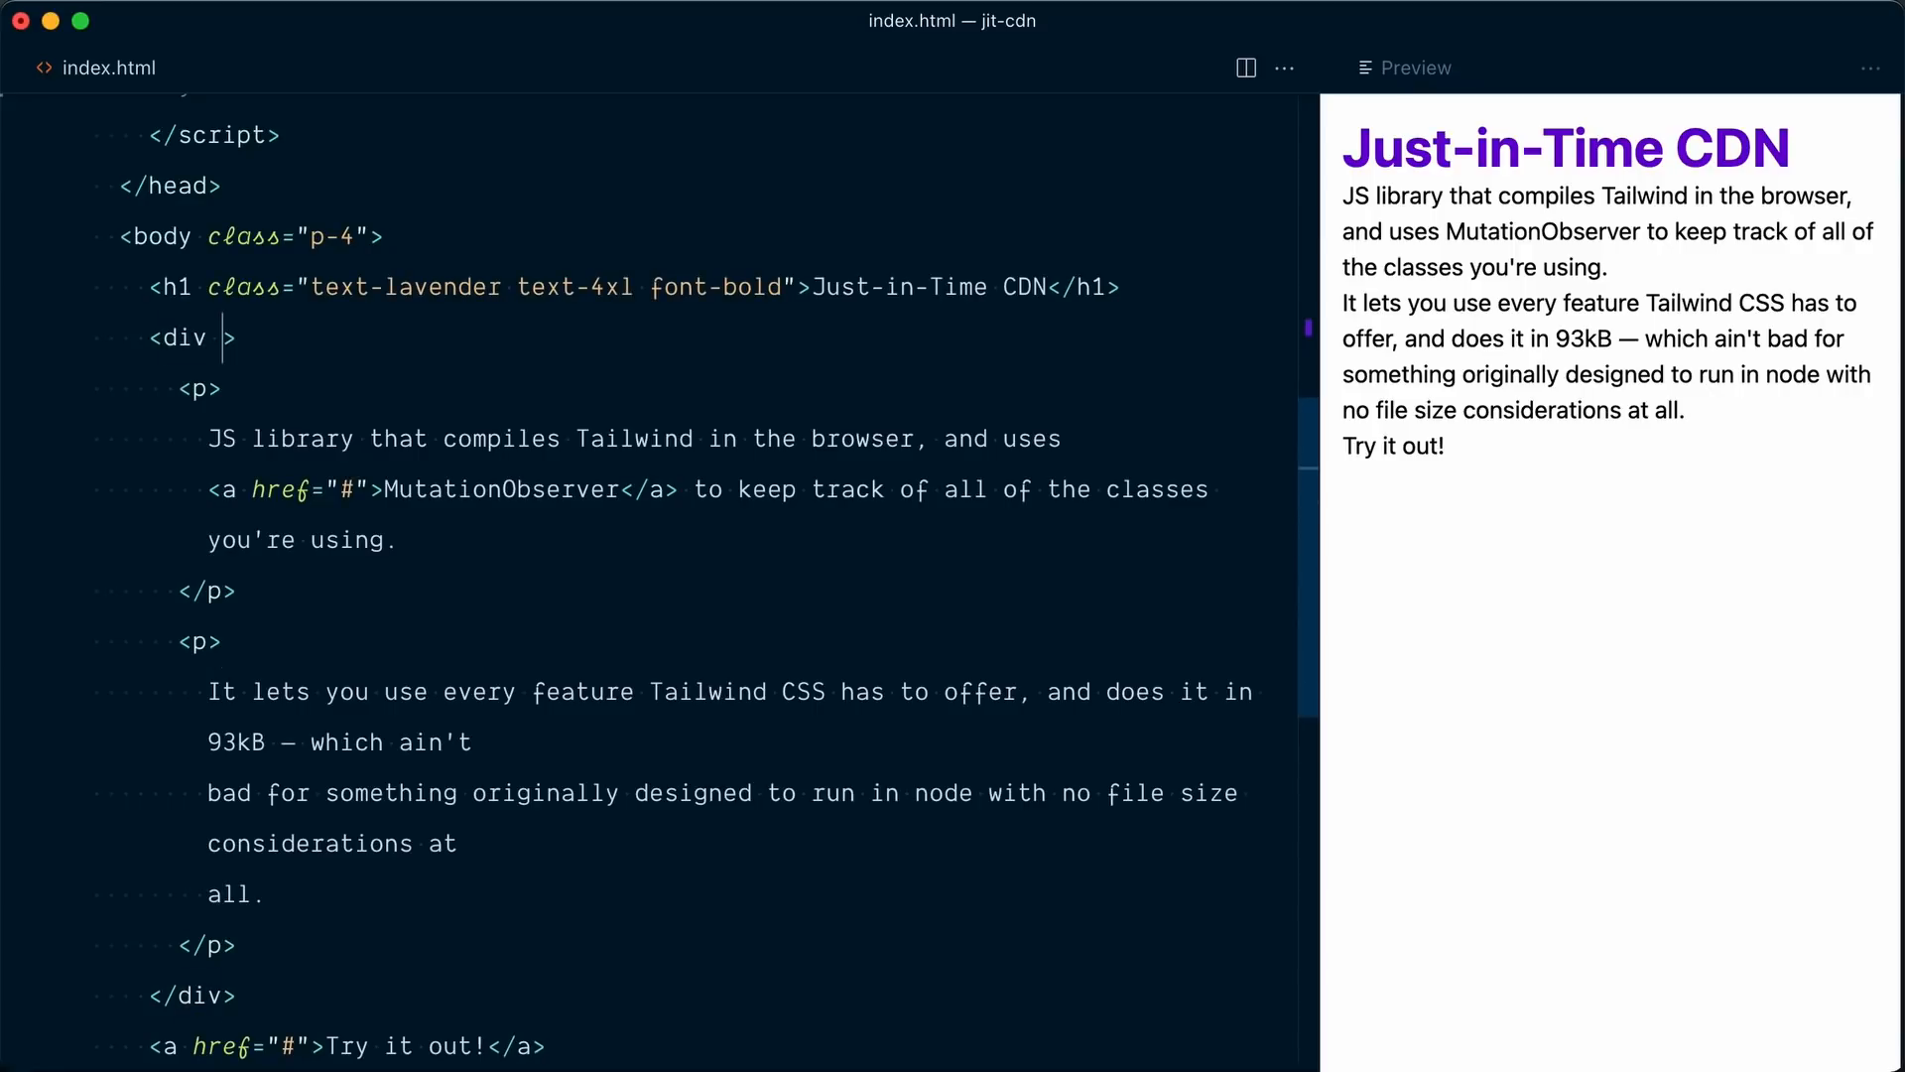
Give the paragraphs' wrapper div class="py-6".
type("class")
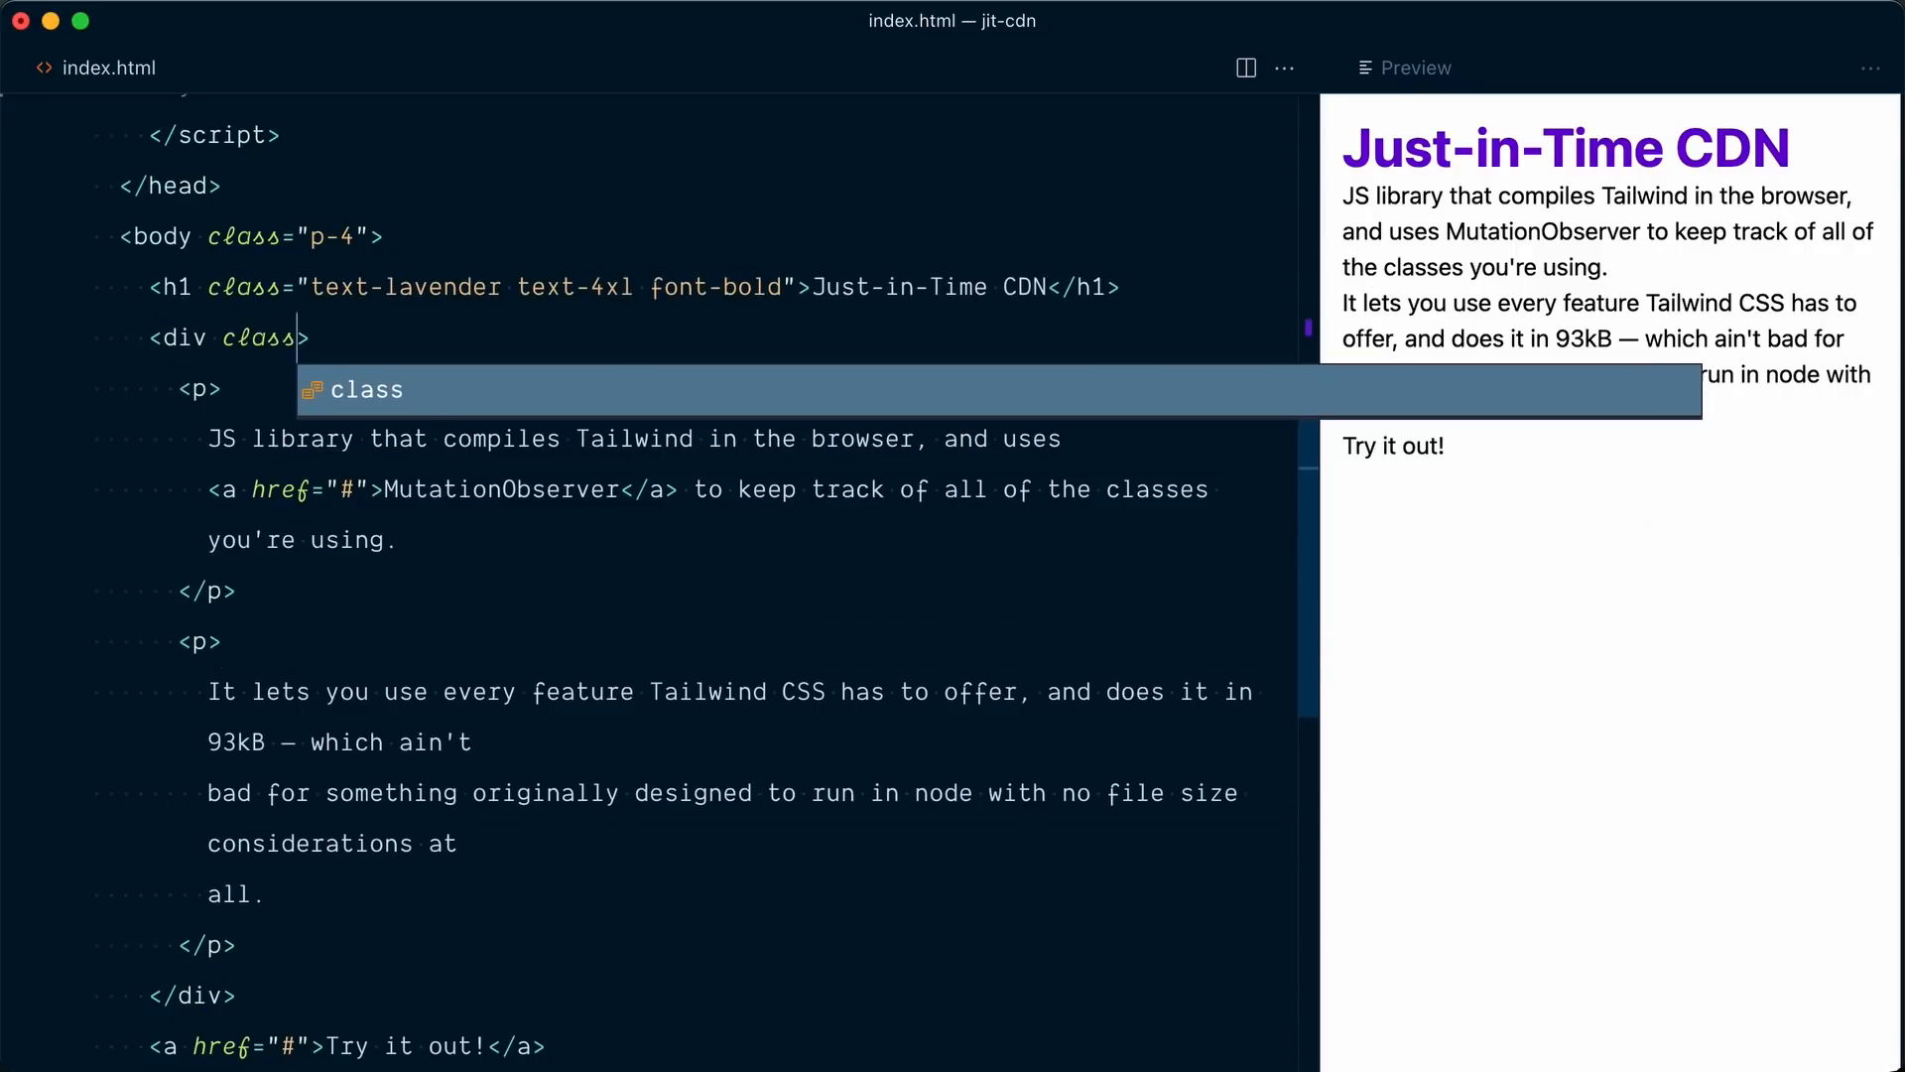
type("py-6\"")
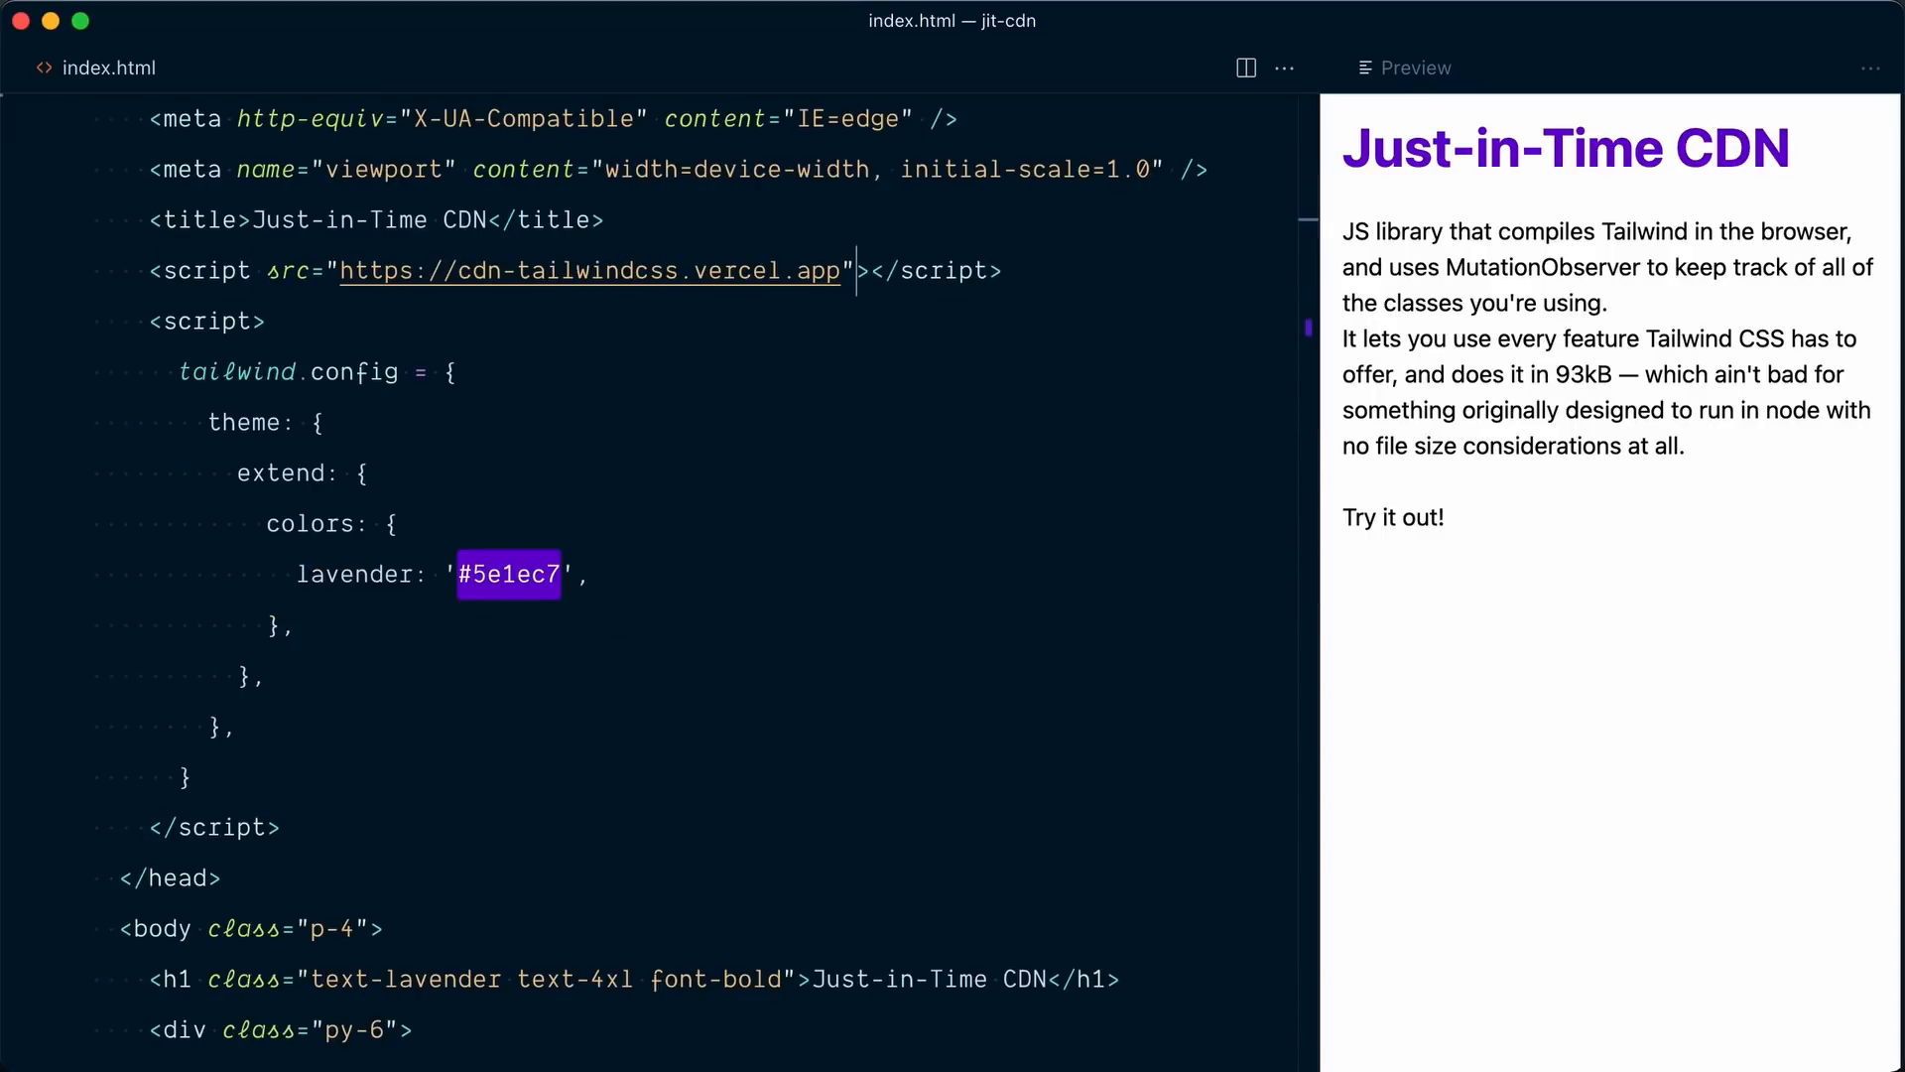
Append ?plugins=typography to the Tailwind CDN script URL.
type("?plugins")
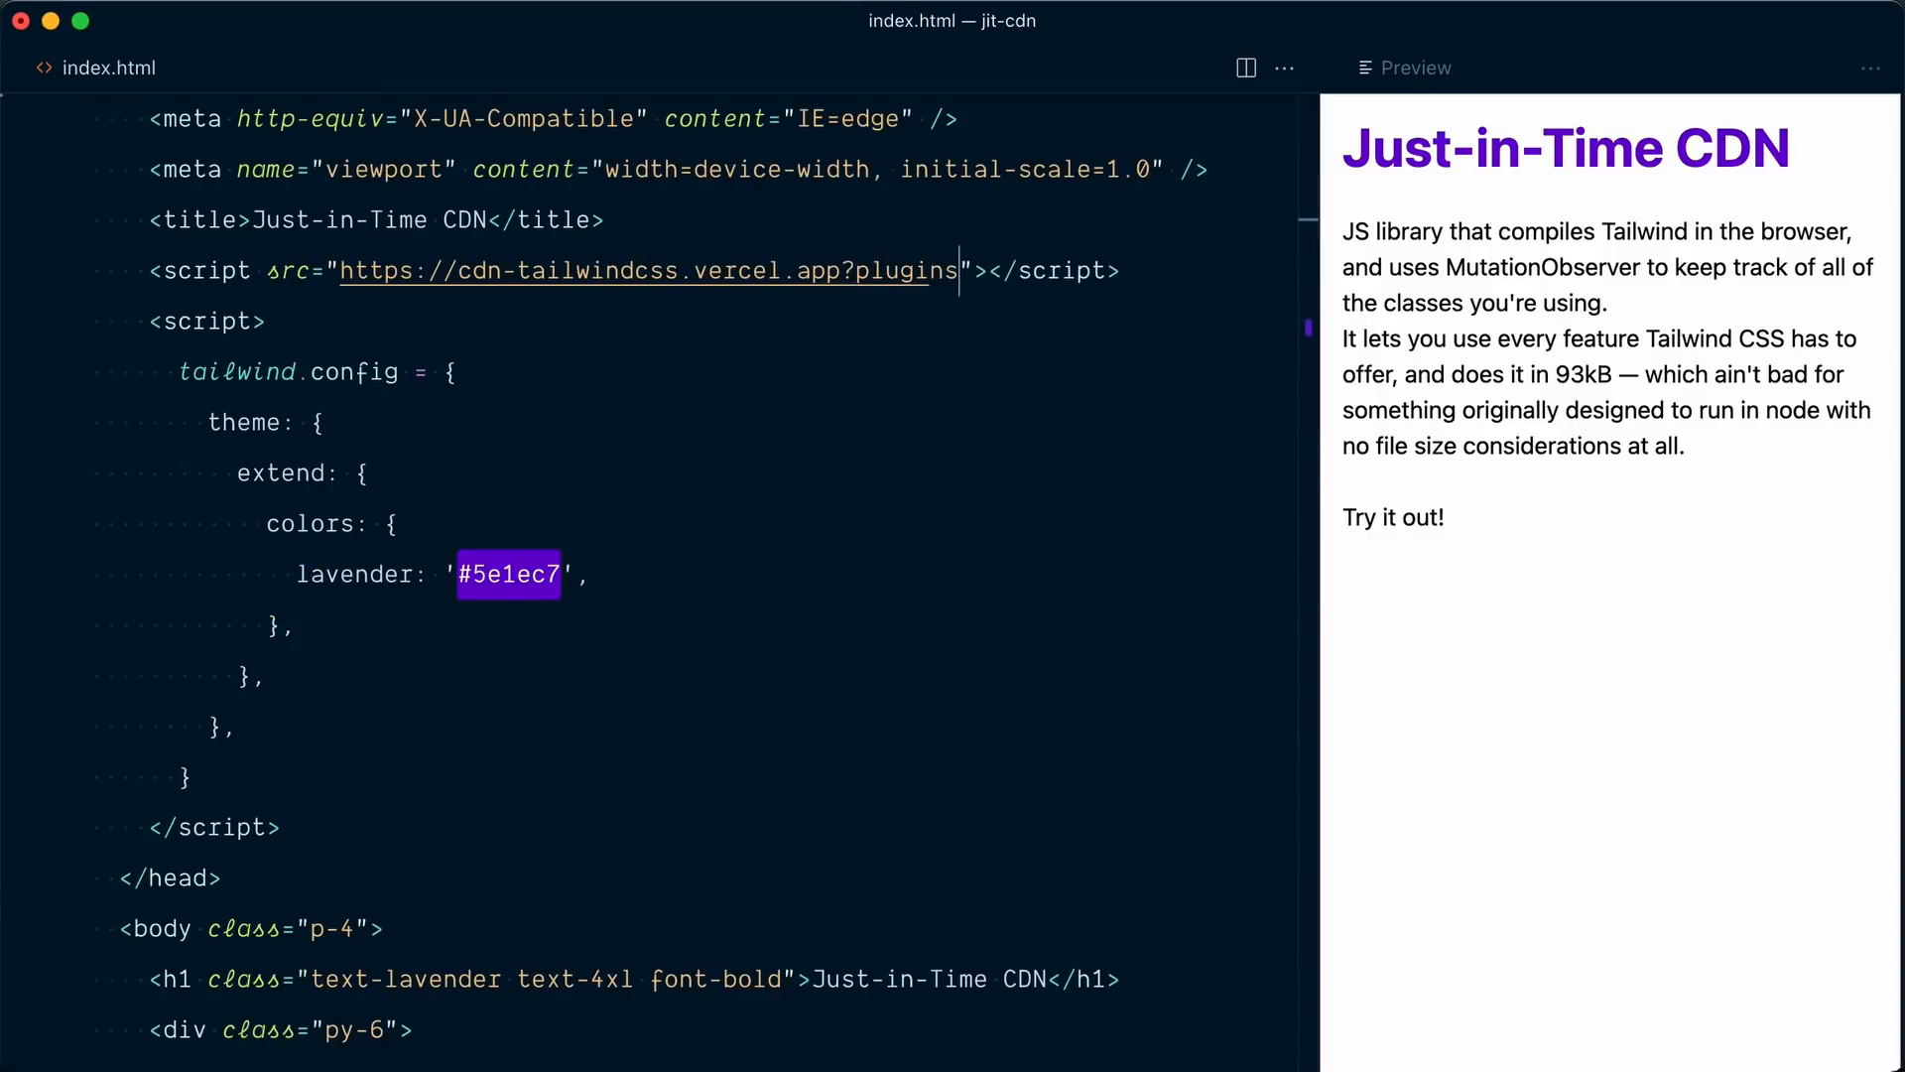
type("=")
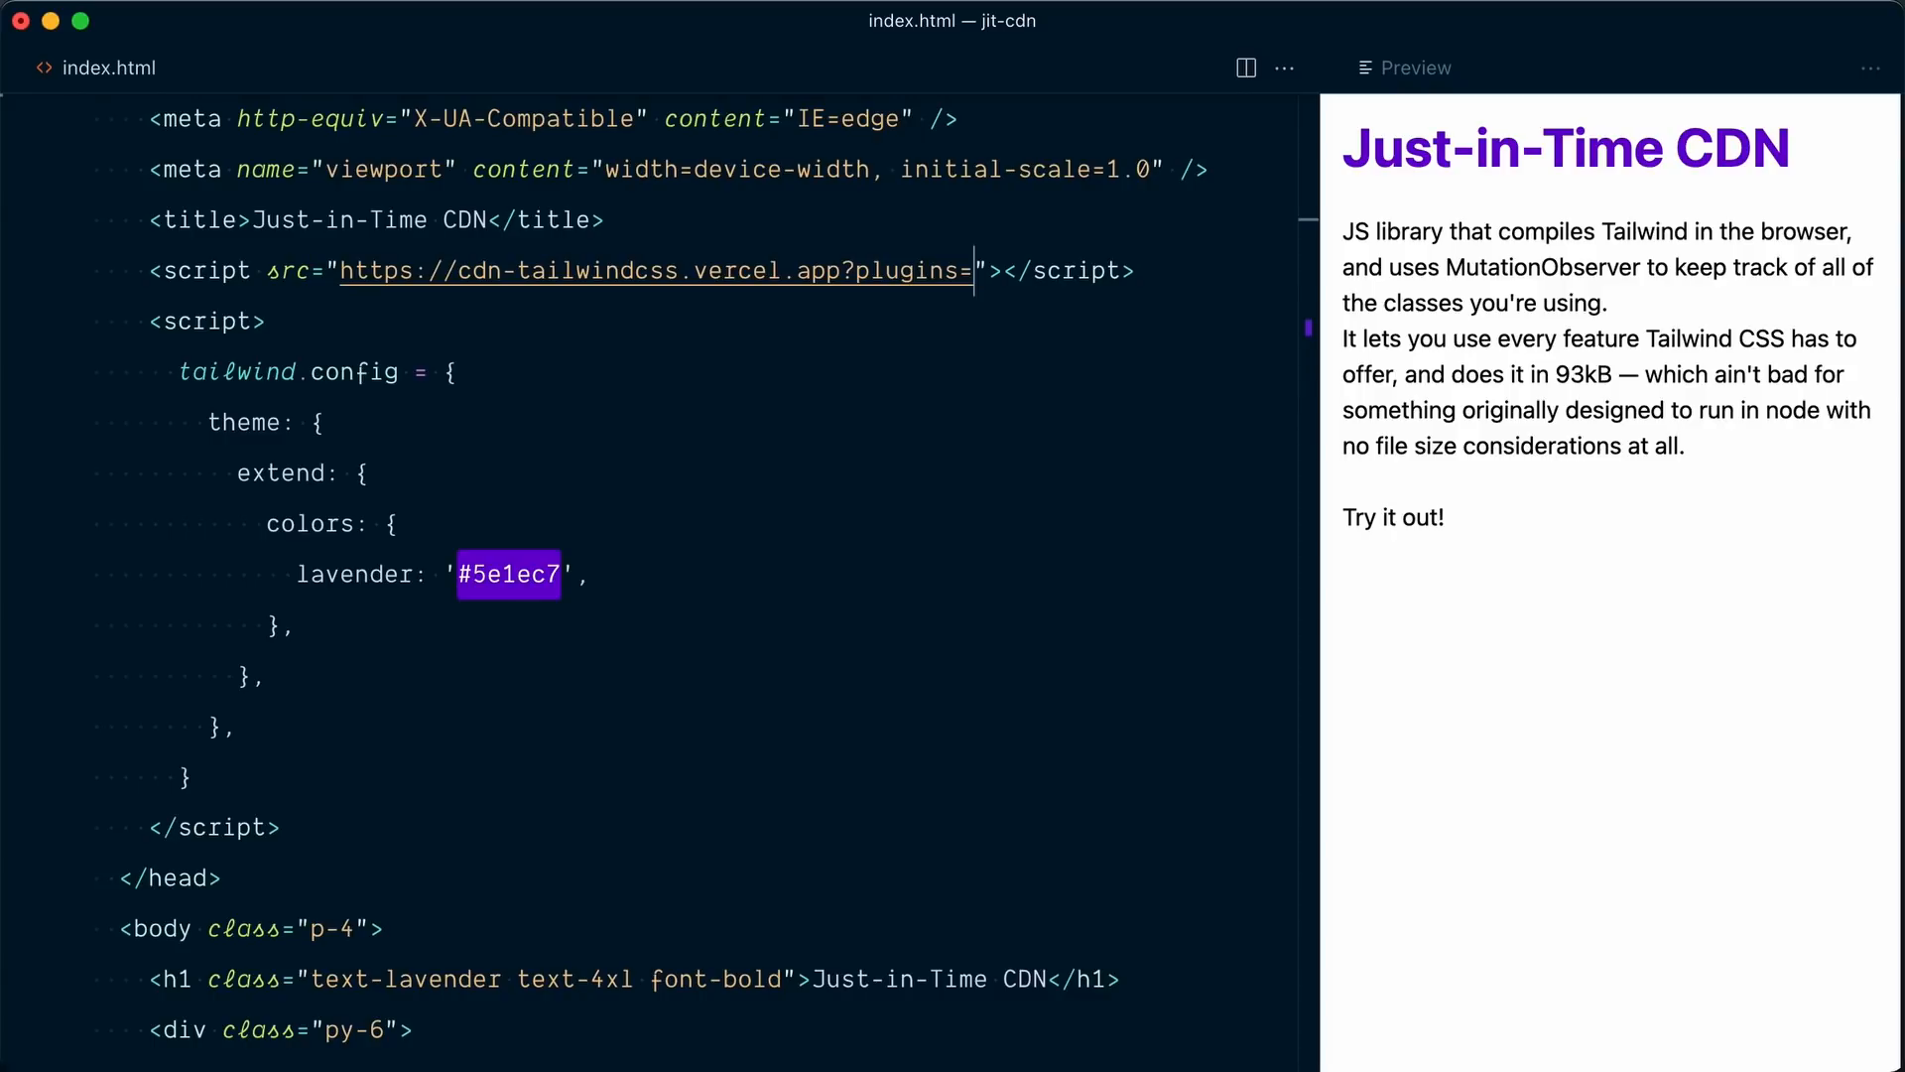
type("typography")
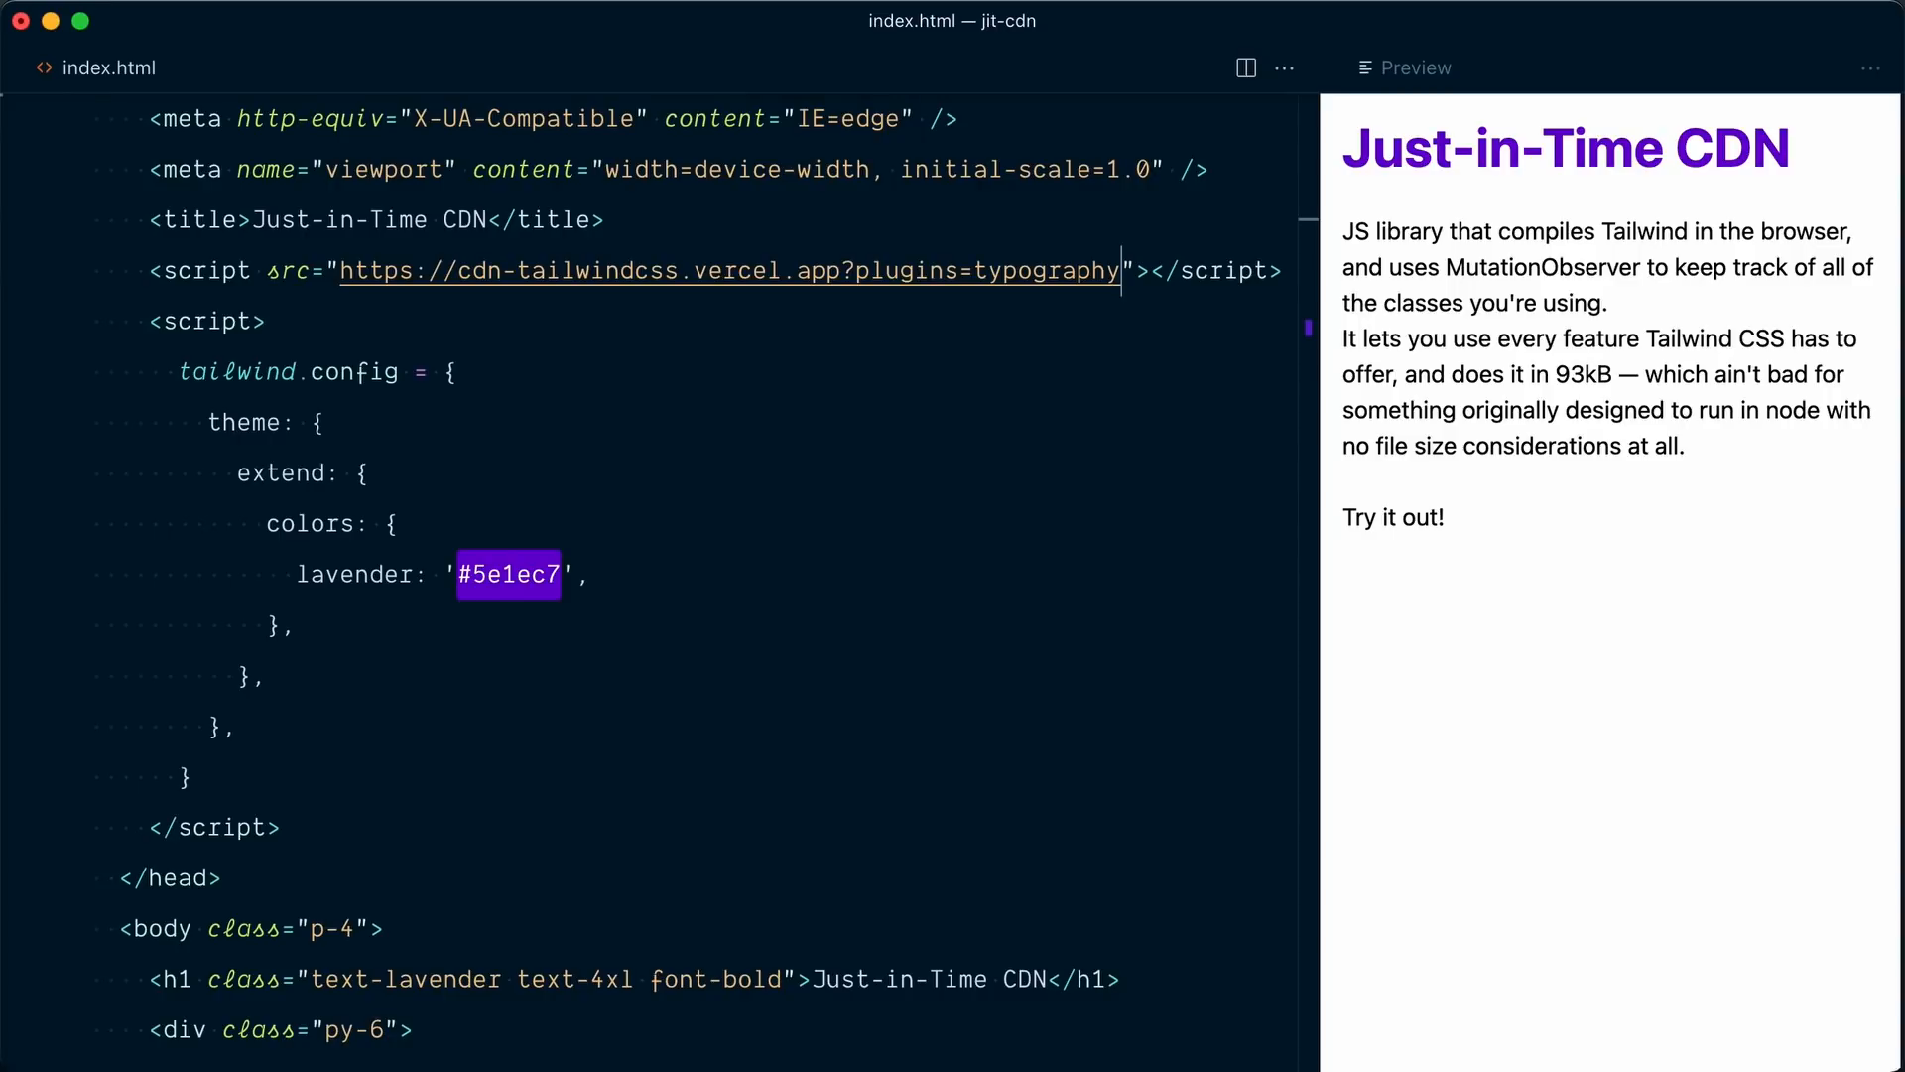
type(",")
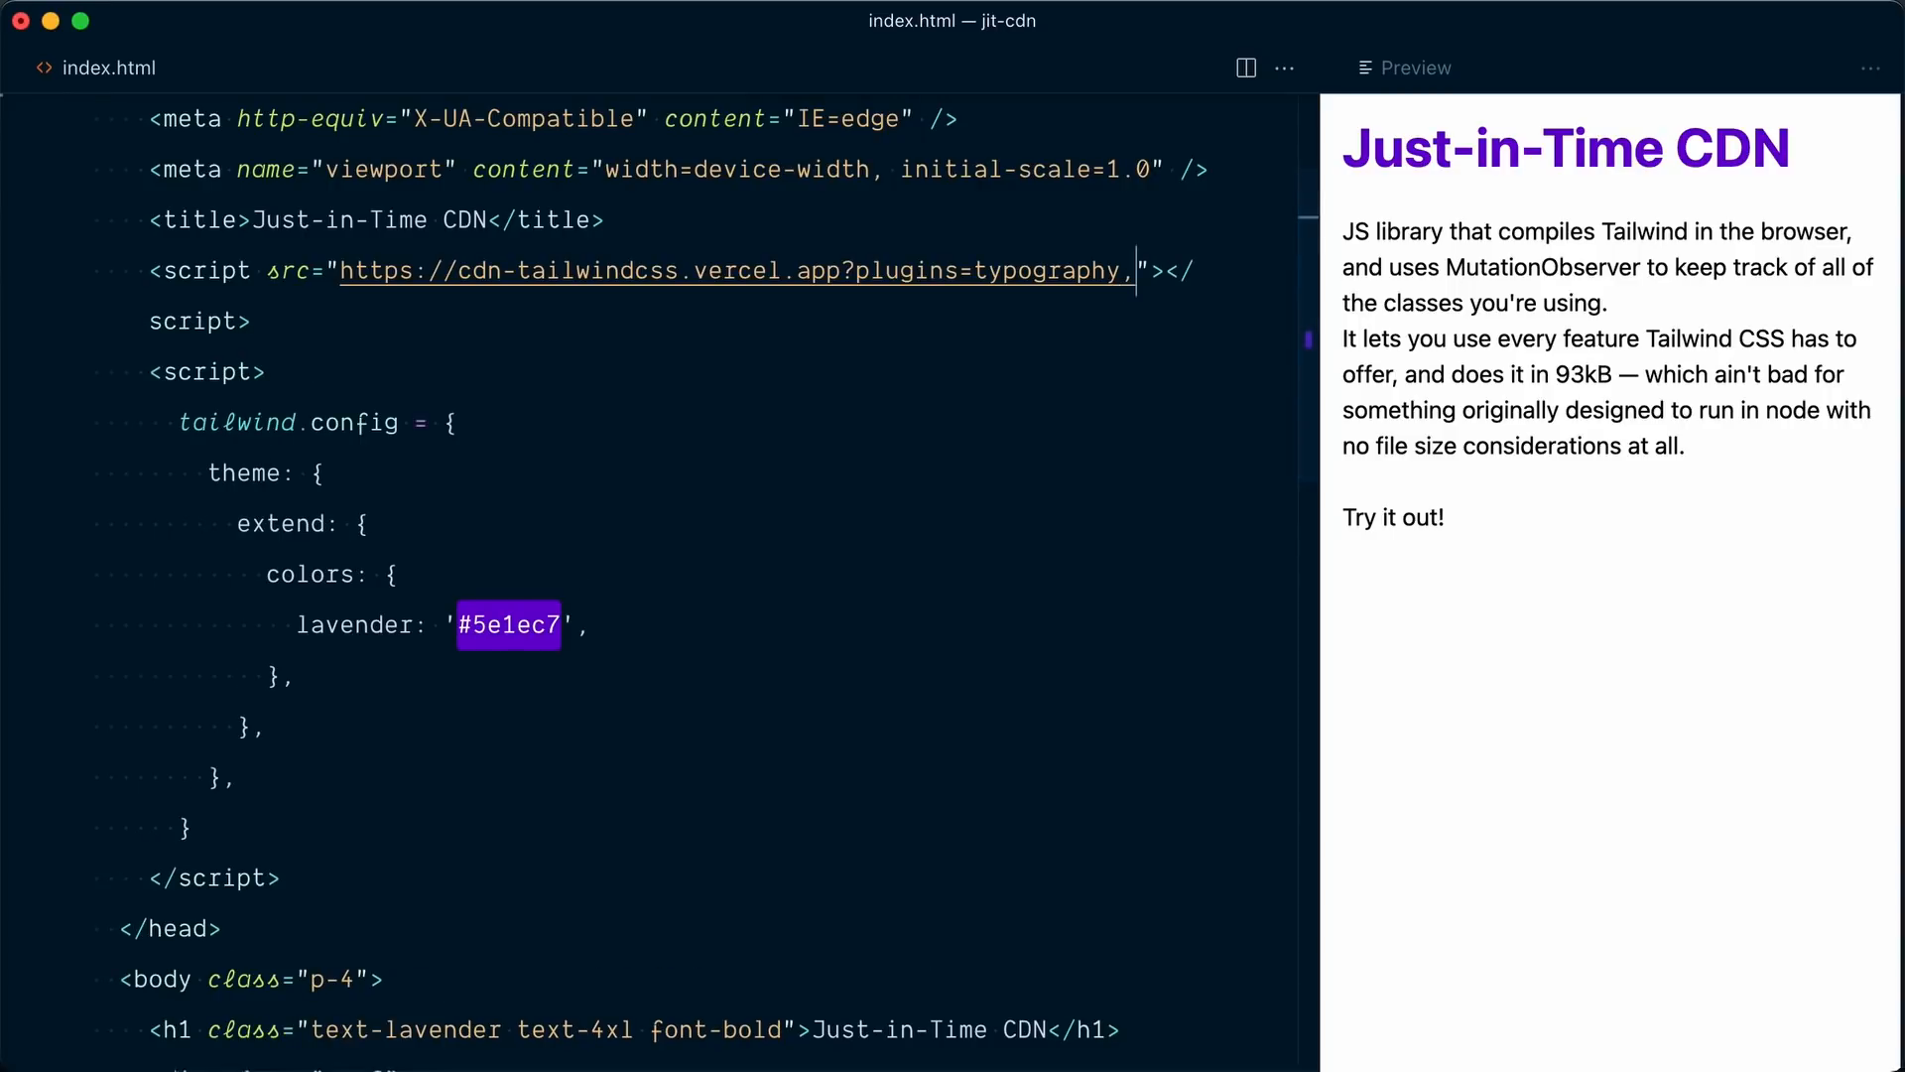
type("form")
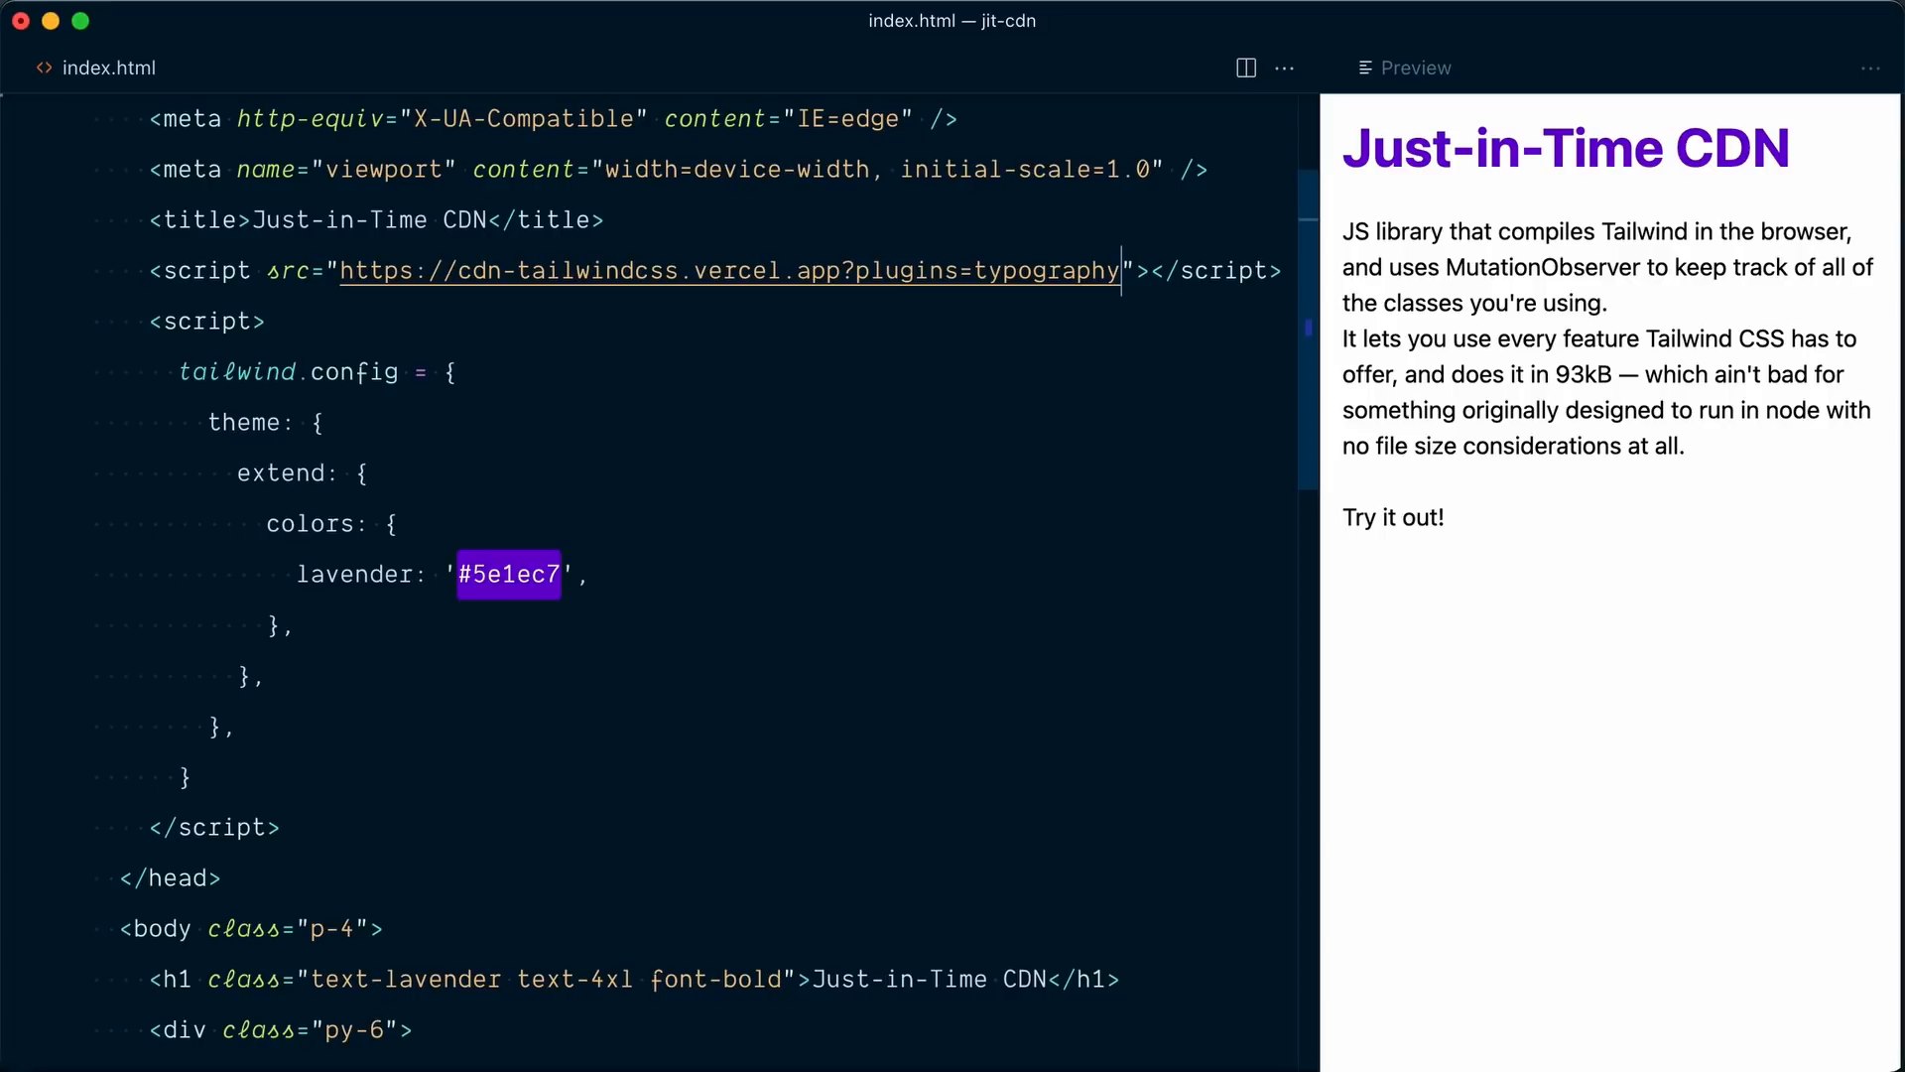
type("@")
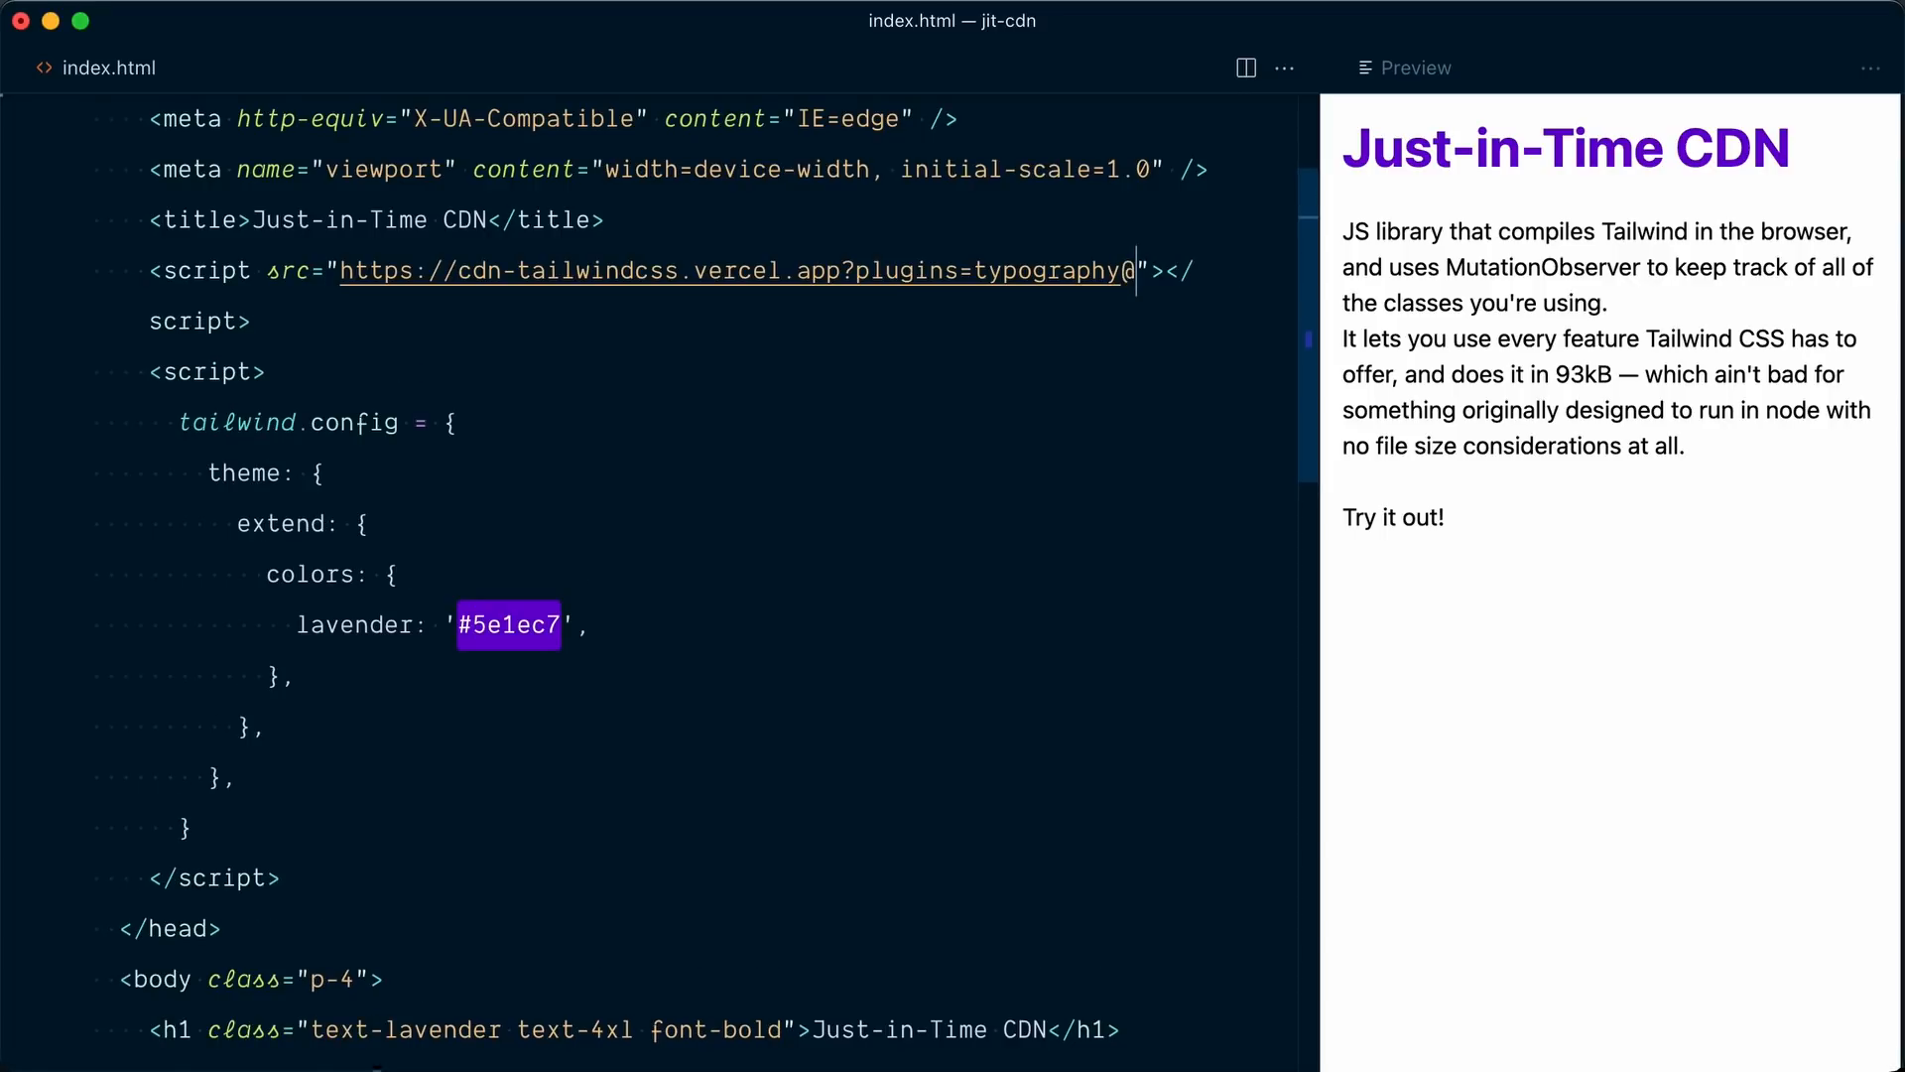
type("0.4.")
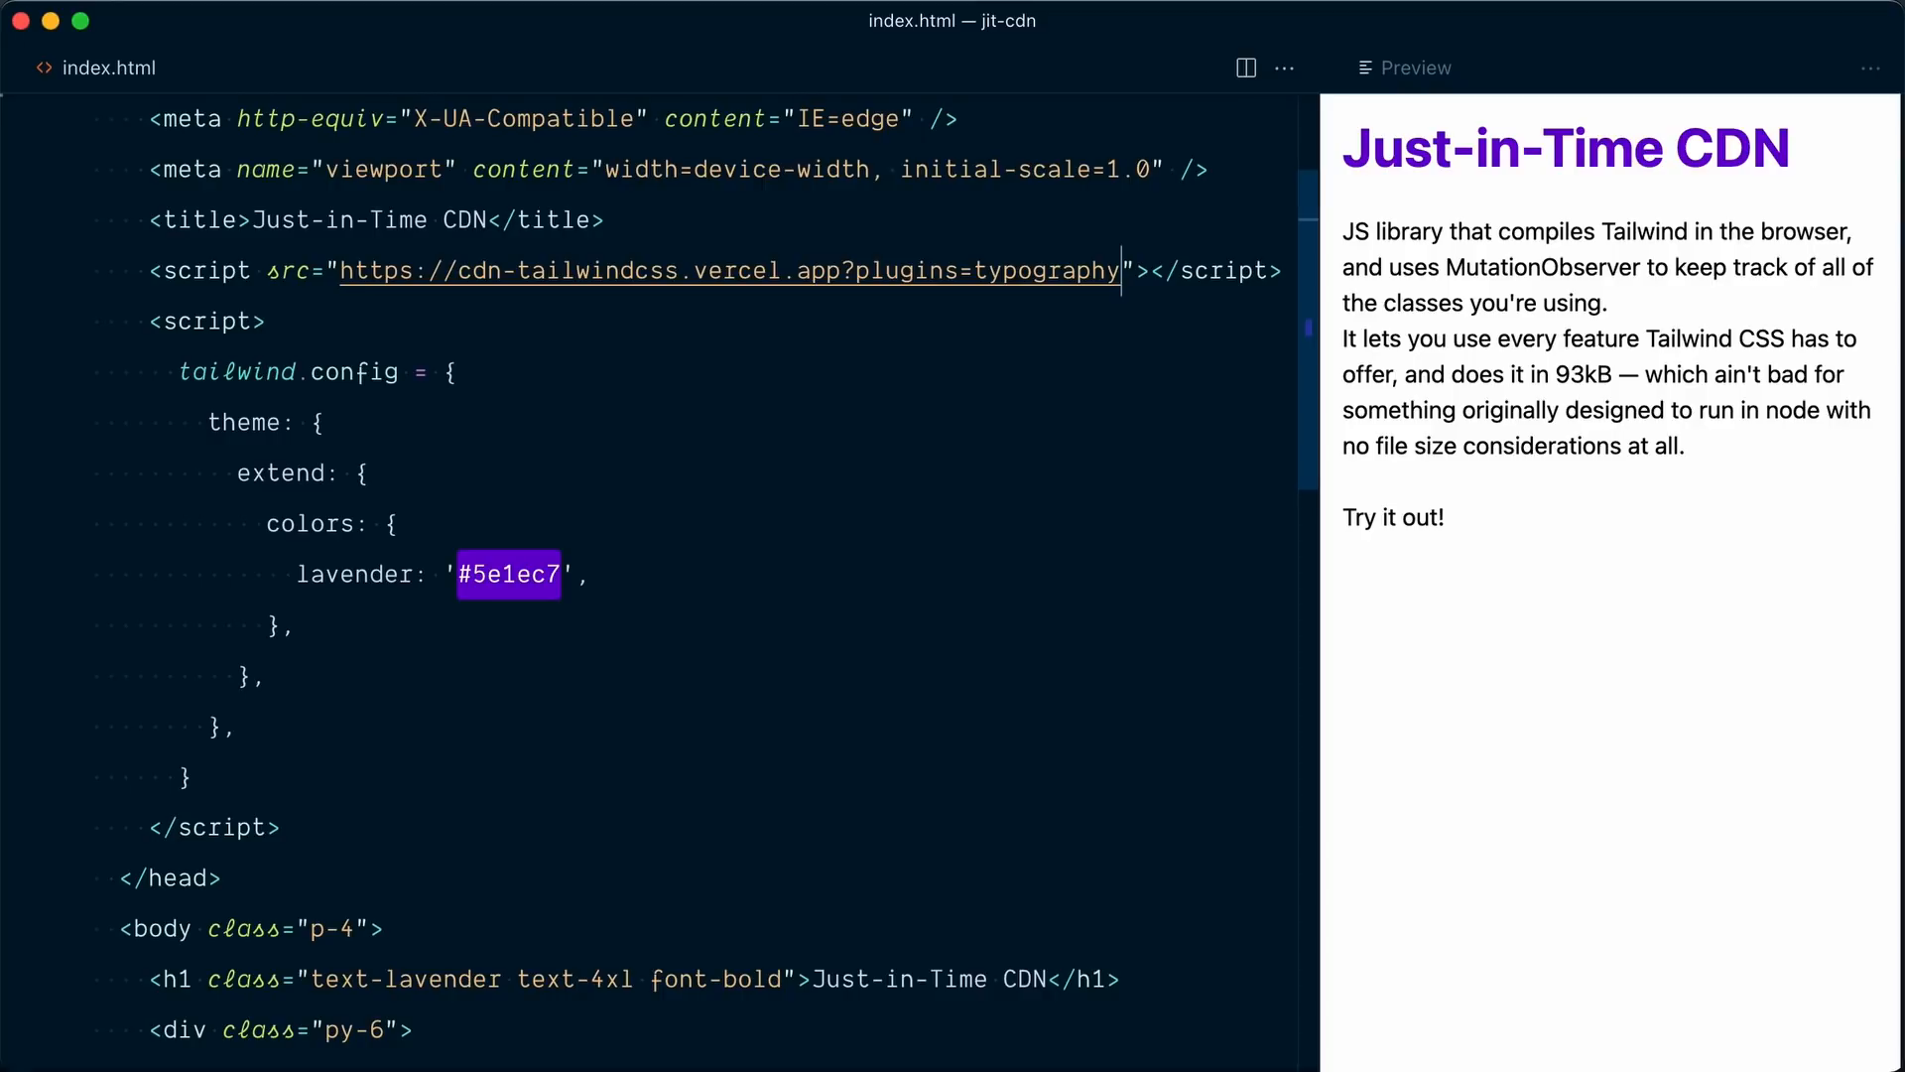
Add the prose class to the py-6 wrapper div for typography styling.
scroll("down", 3)
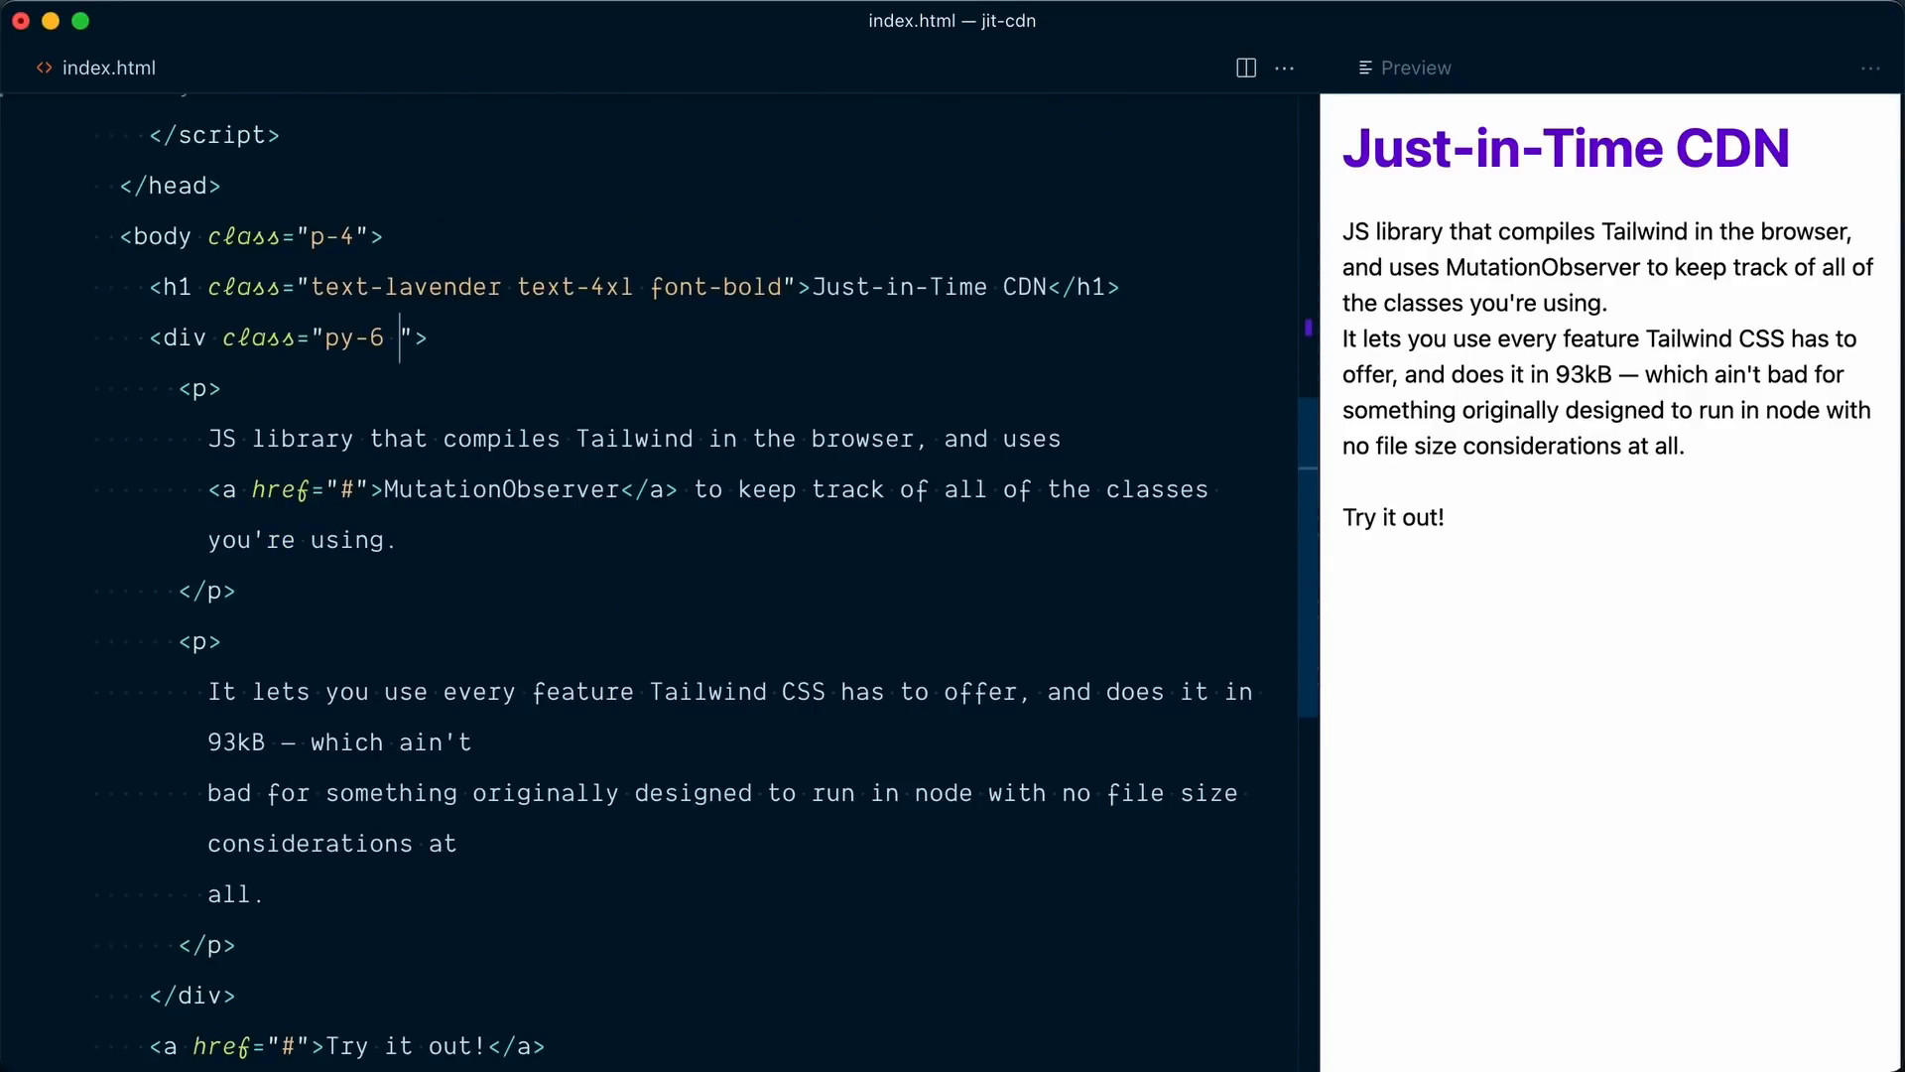
type("prose")
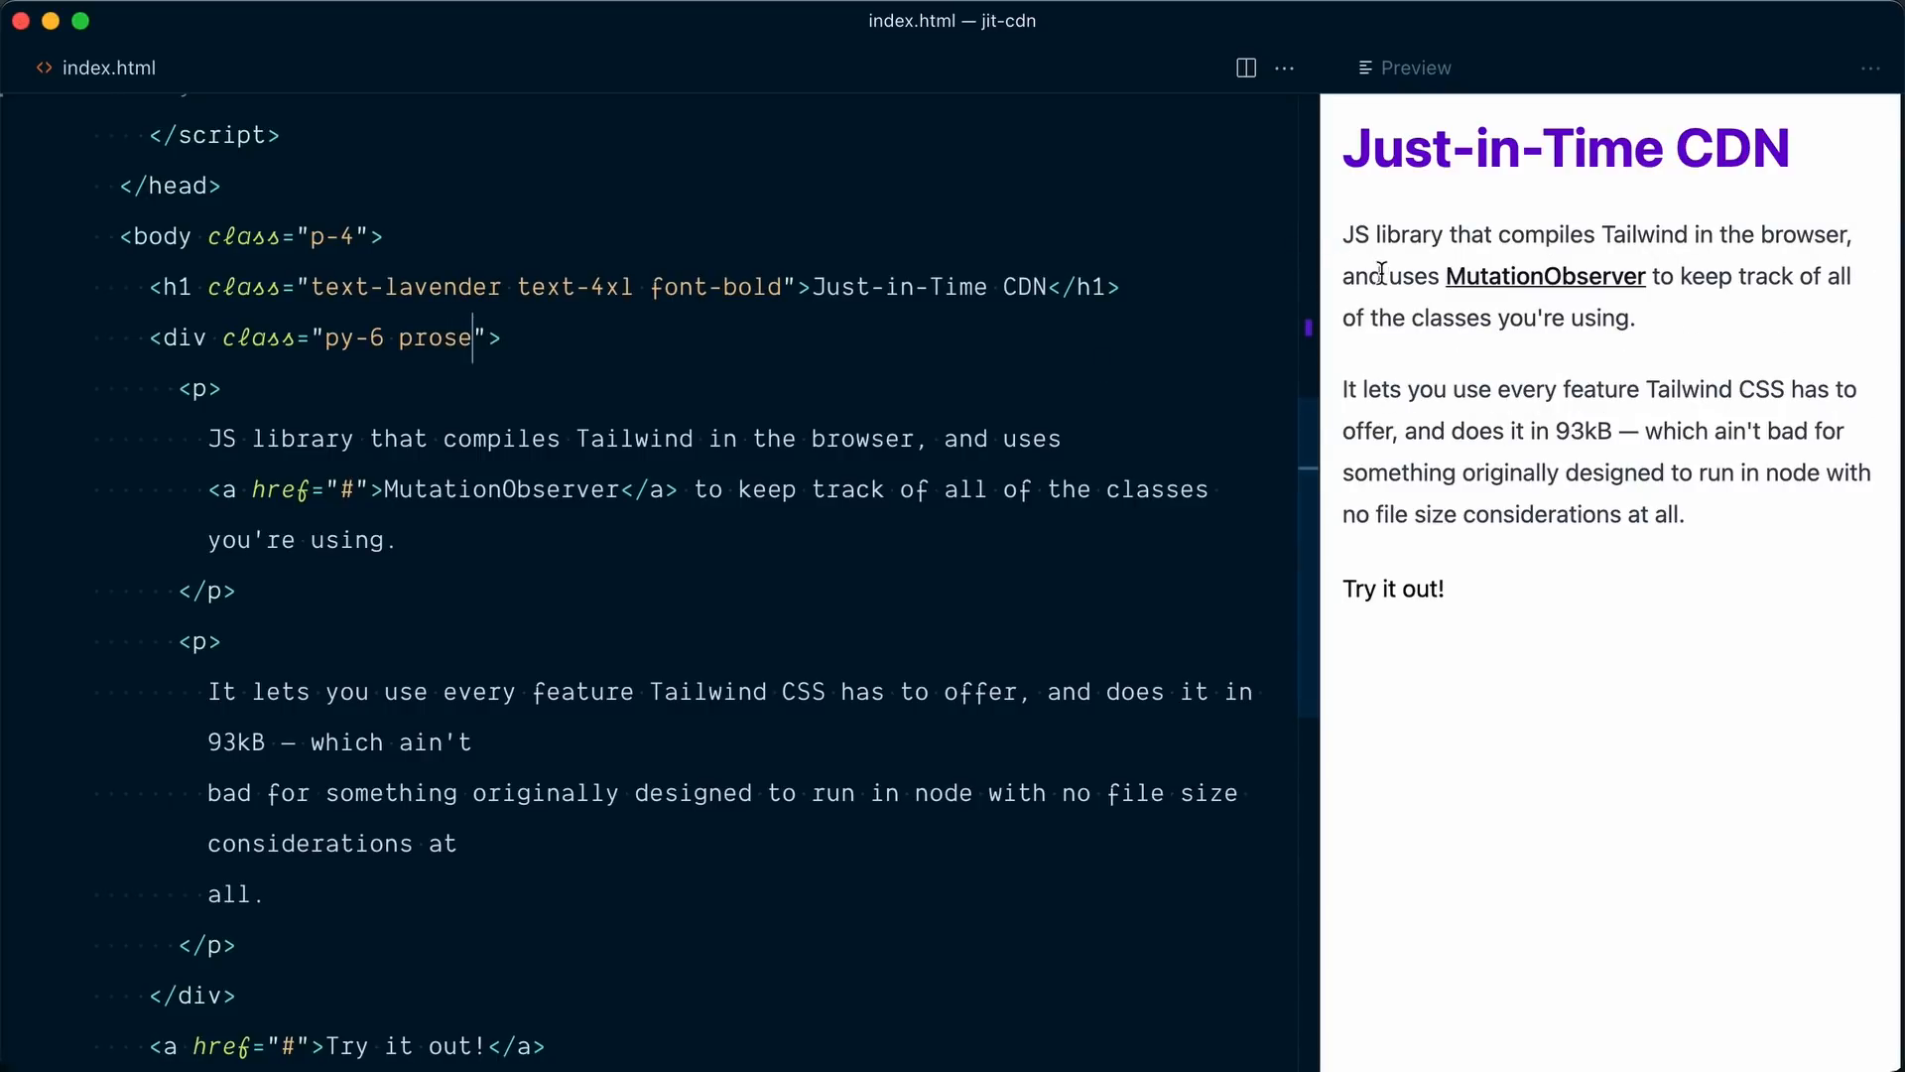
mouse_move(1332, 276)
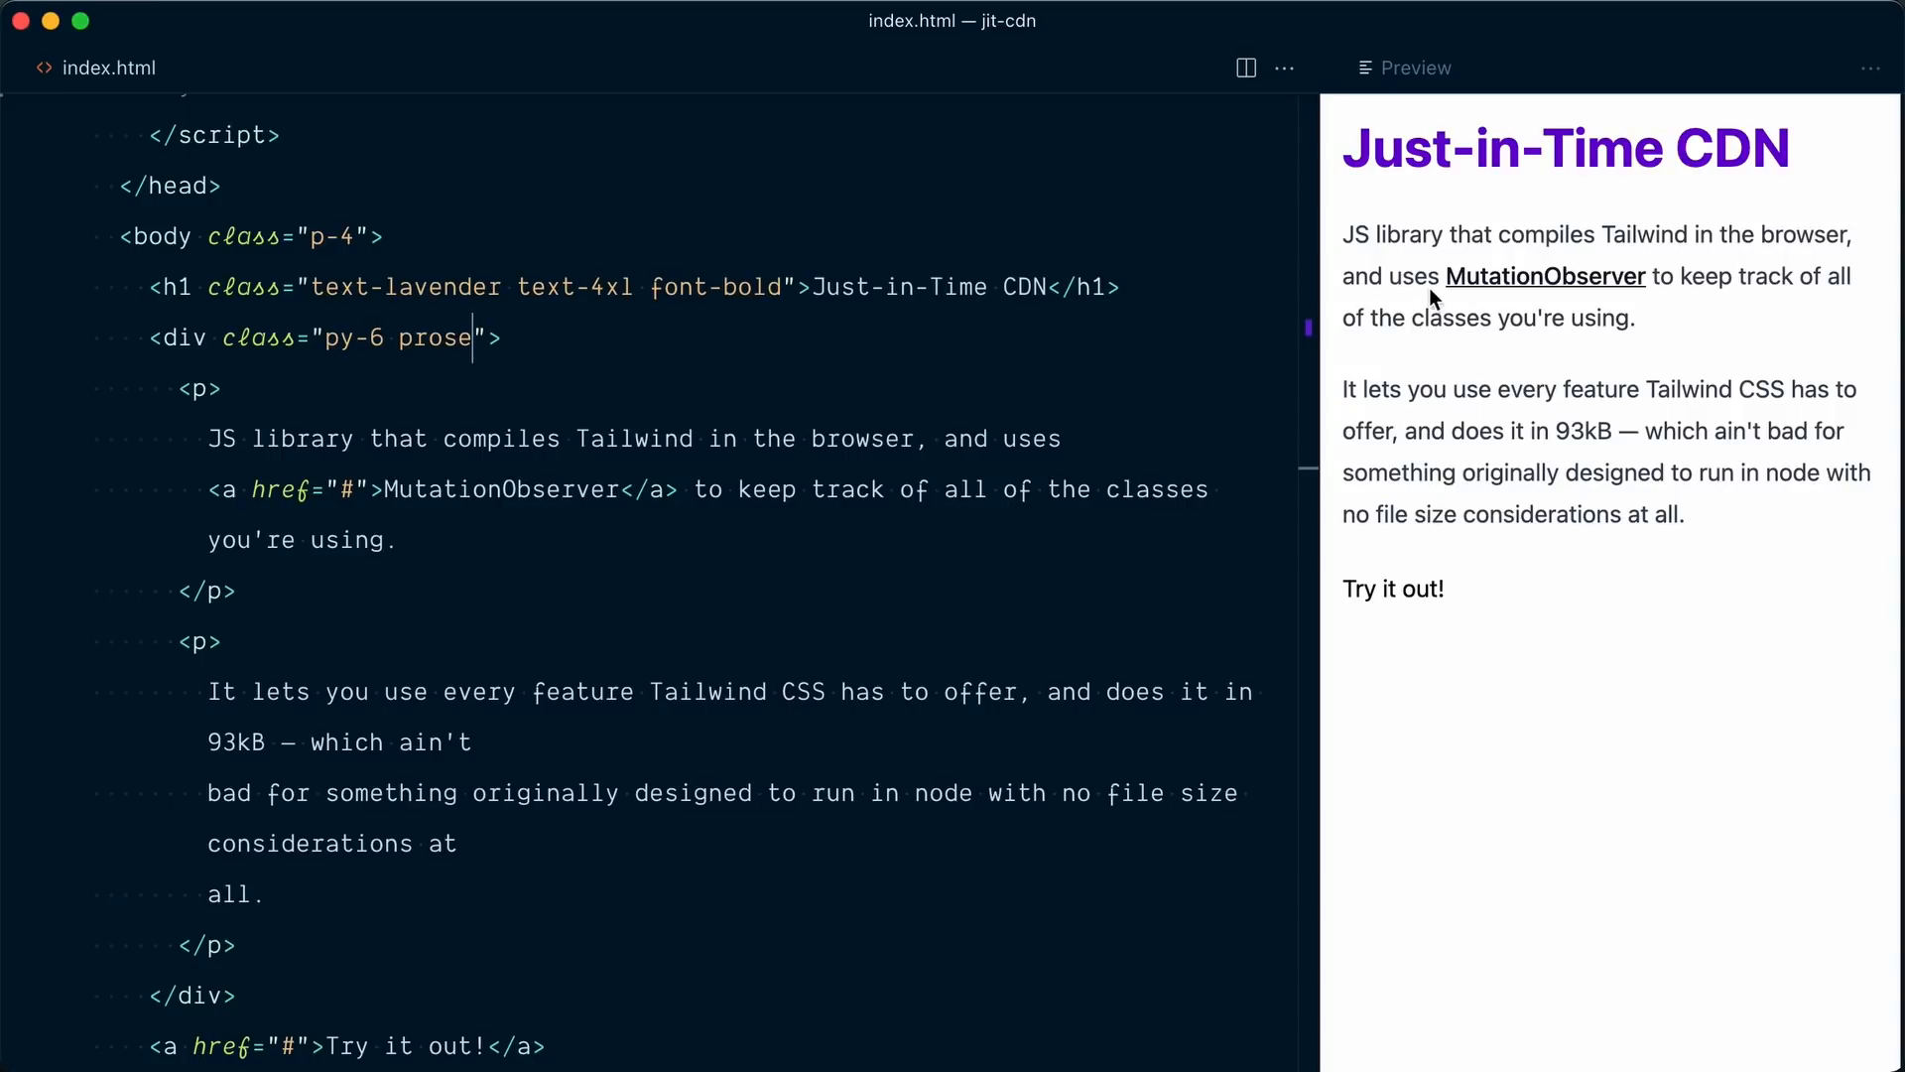
mouse_move(1662, 346)
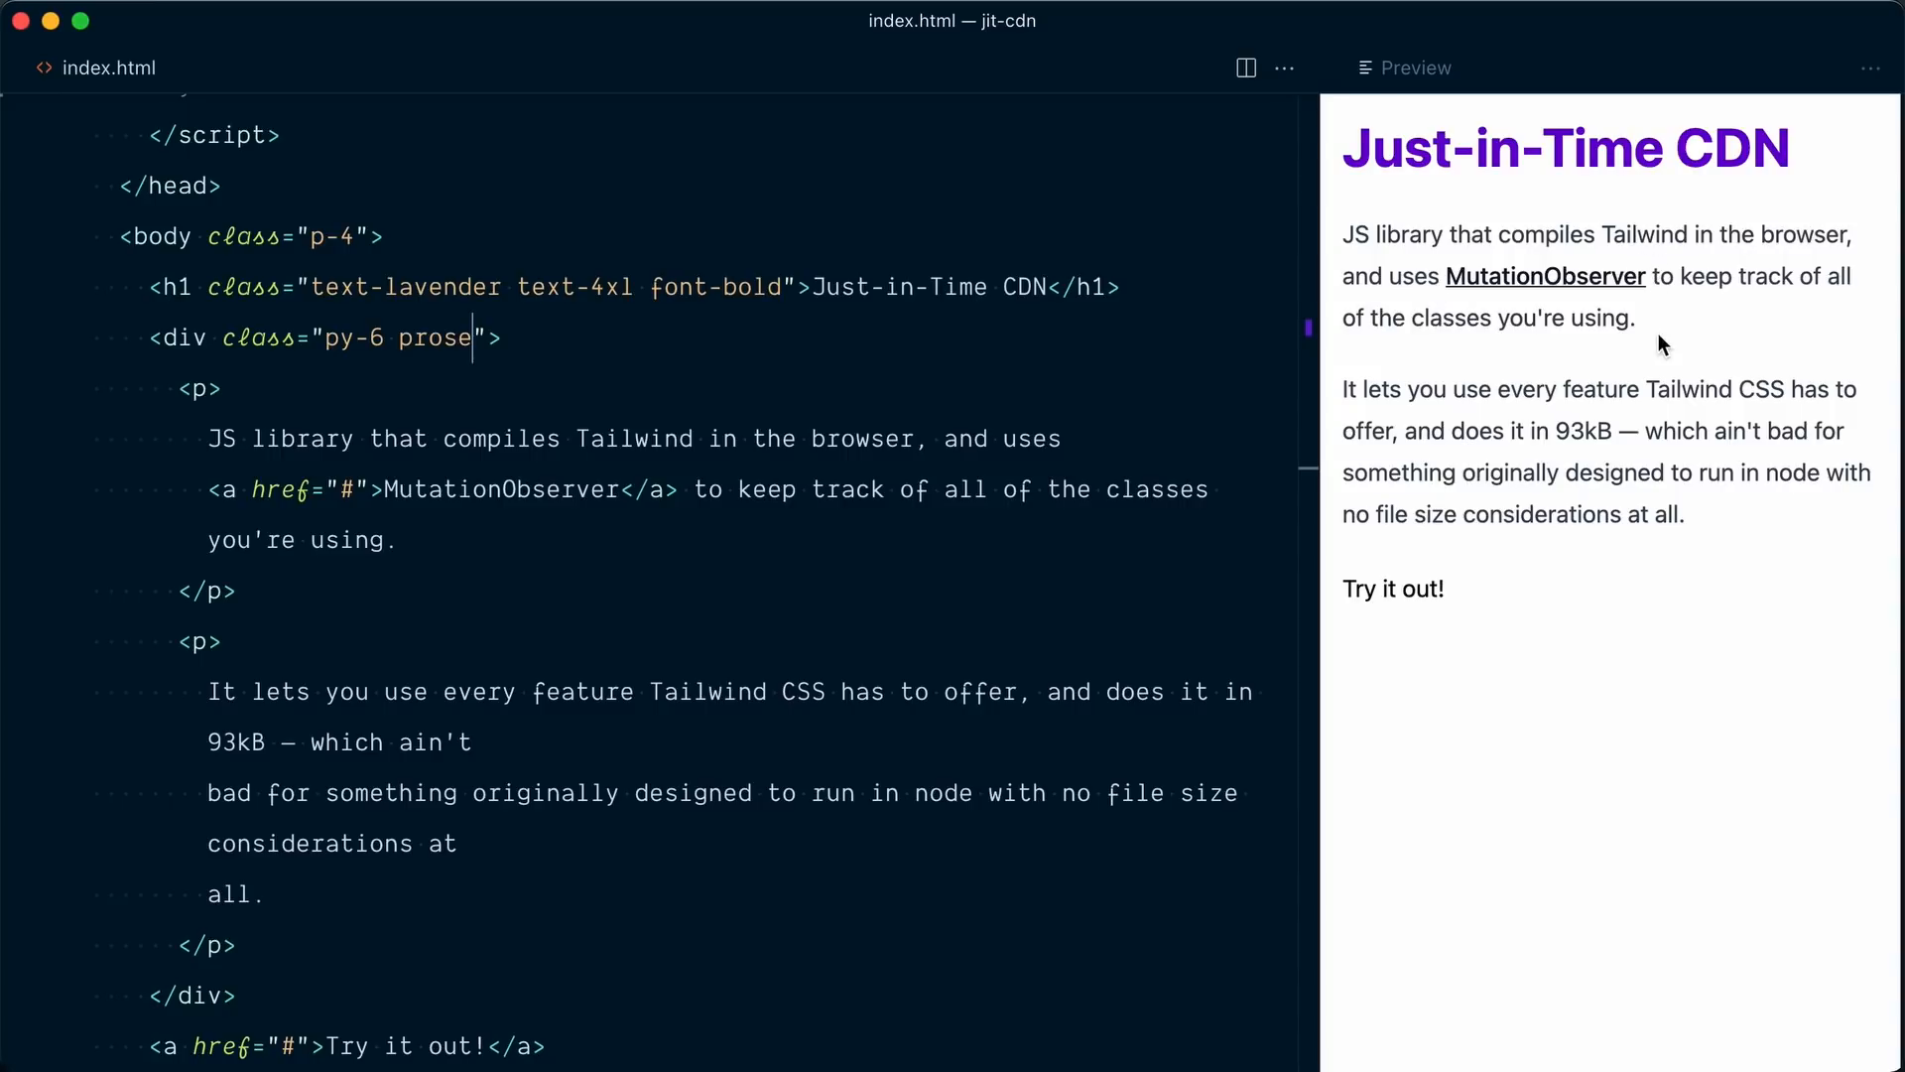
mouse_move(1346, 623)
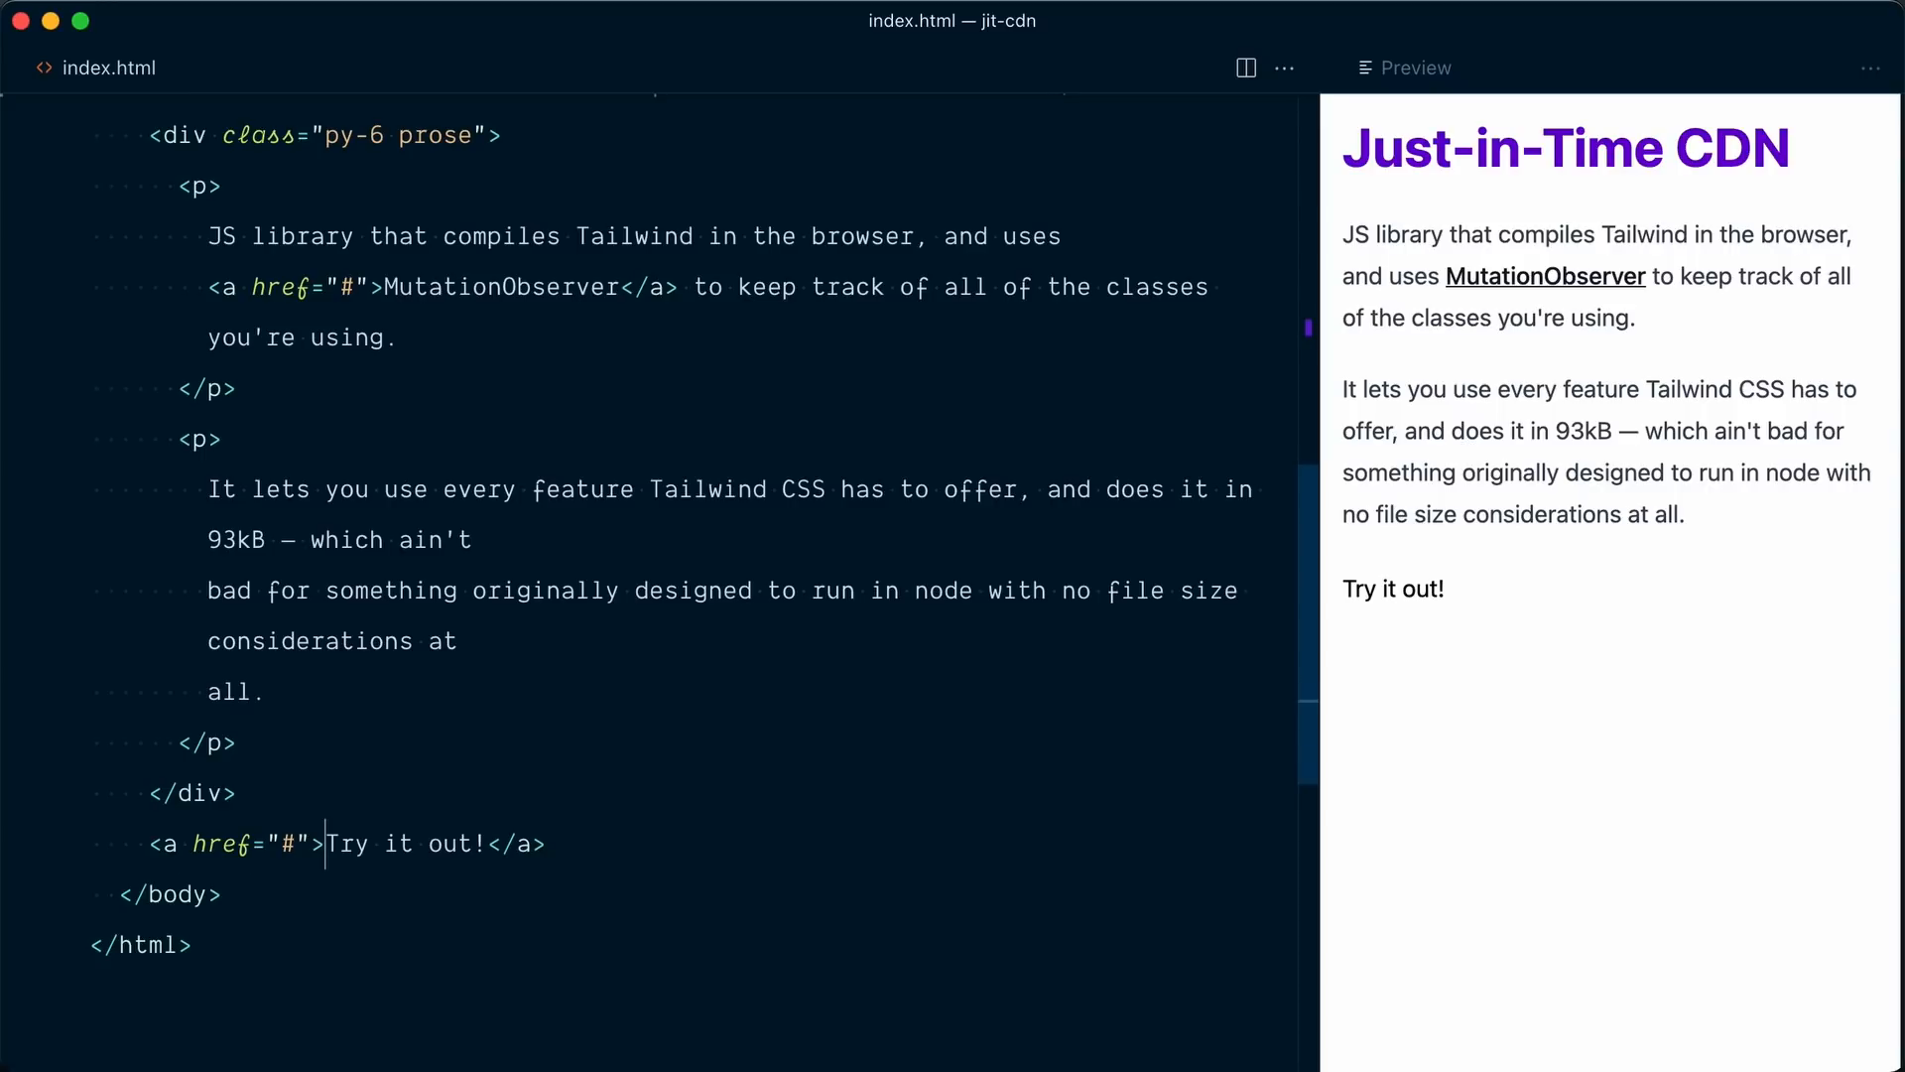
Give the Try it out anchor px-5 py-2 inline-block bg-lavender text-white font-medium rounded shadow.
type("class=\"\"")
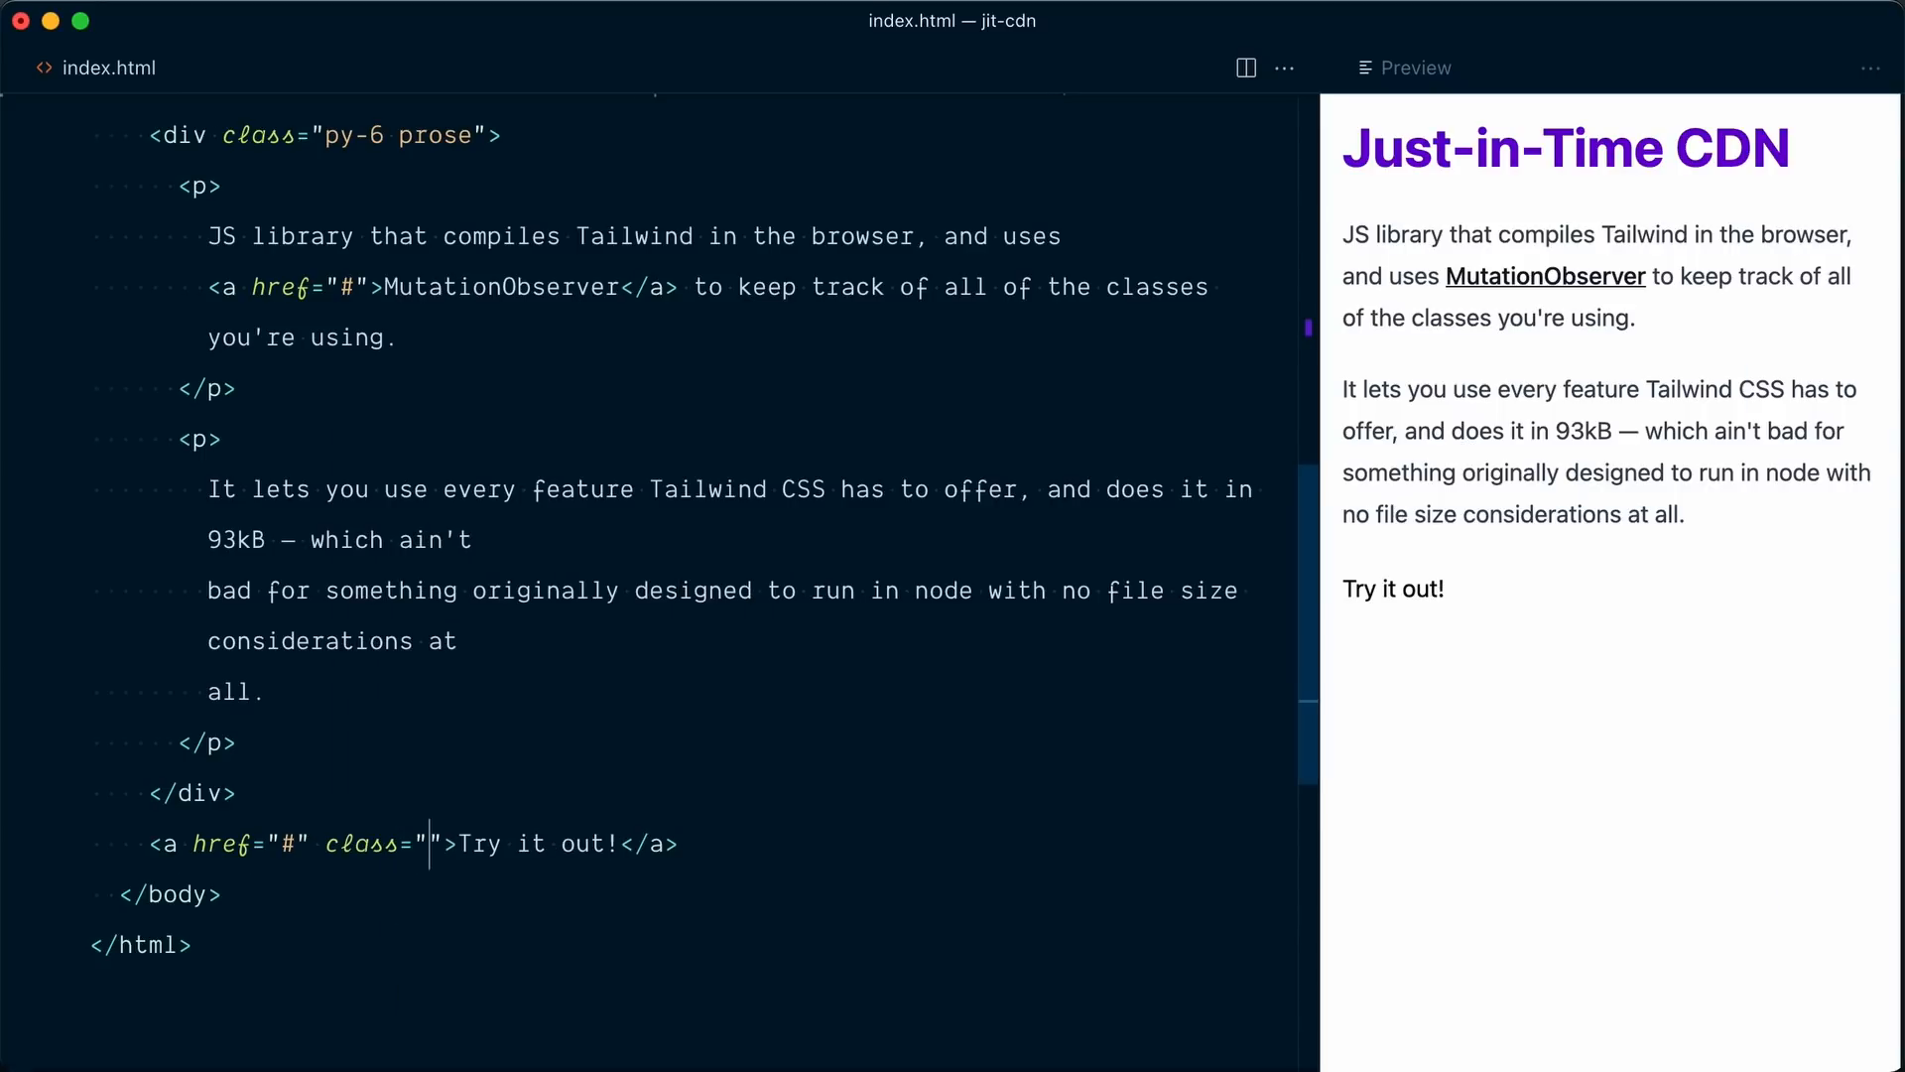
type("bg-")
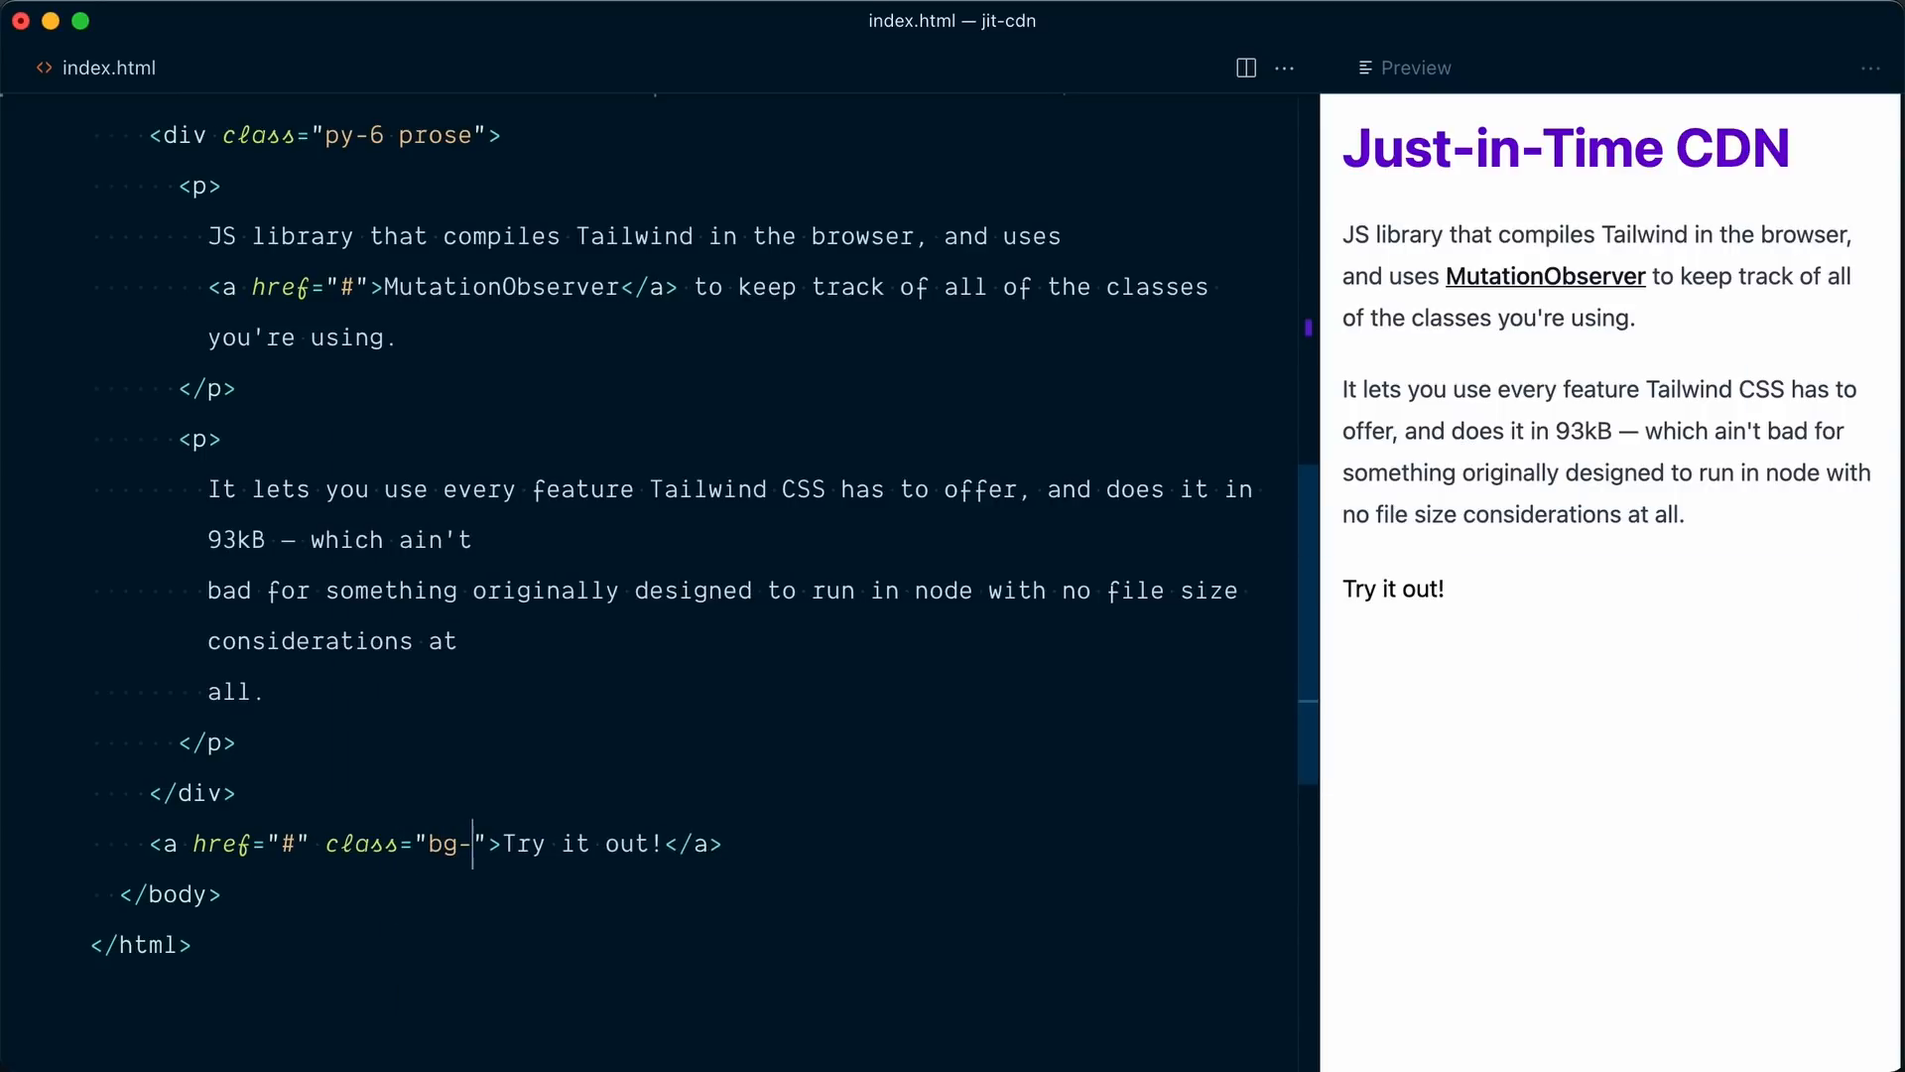
type("lavender text-white")
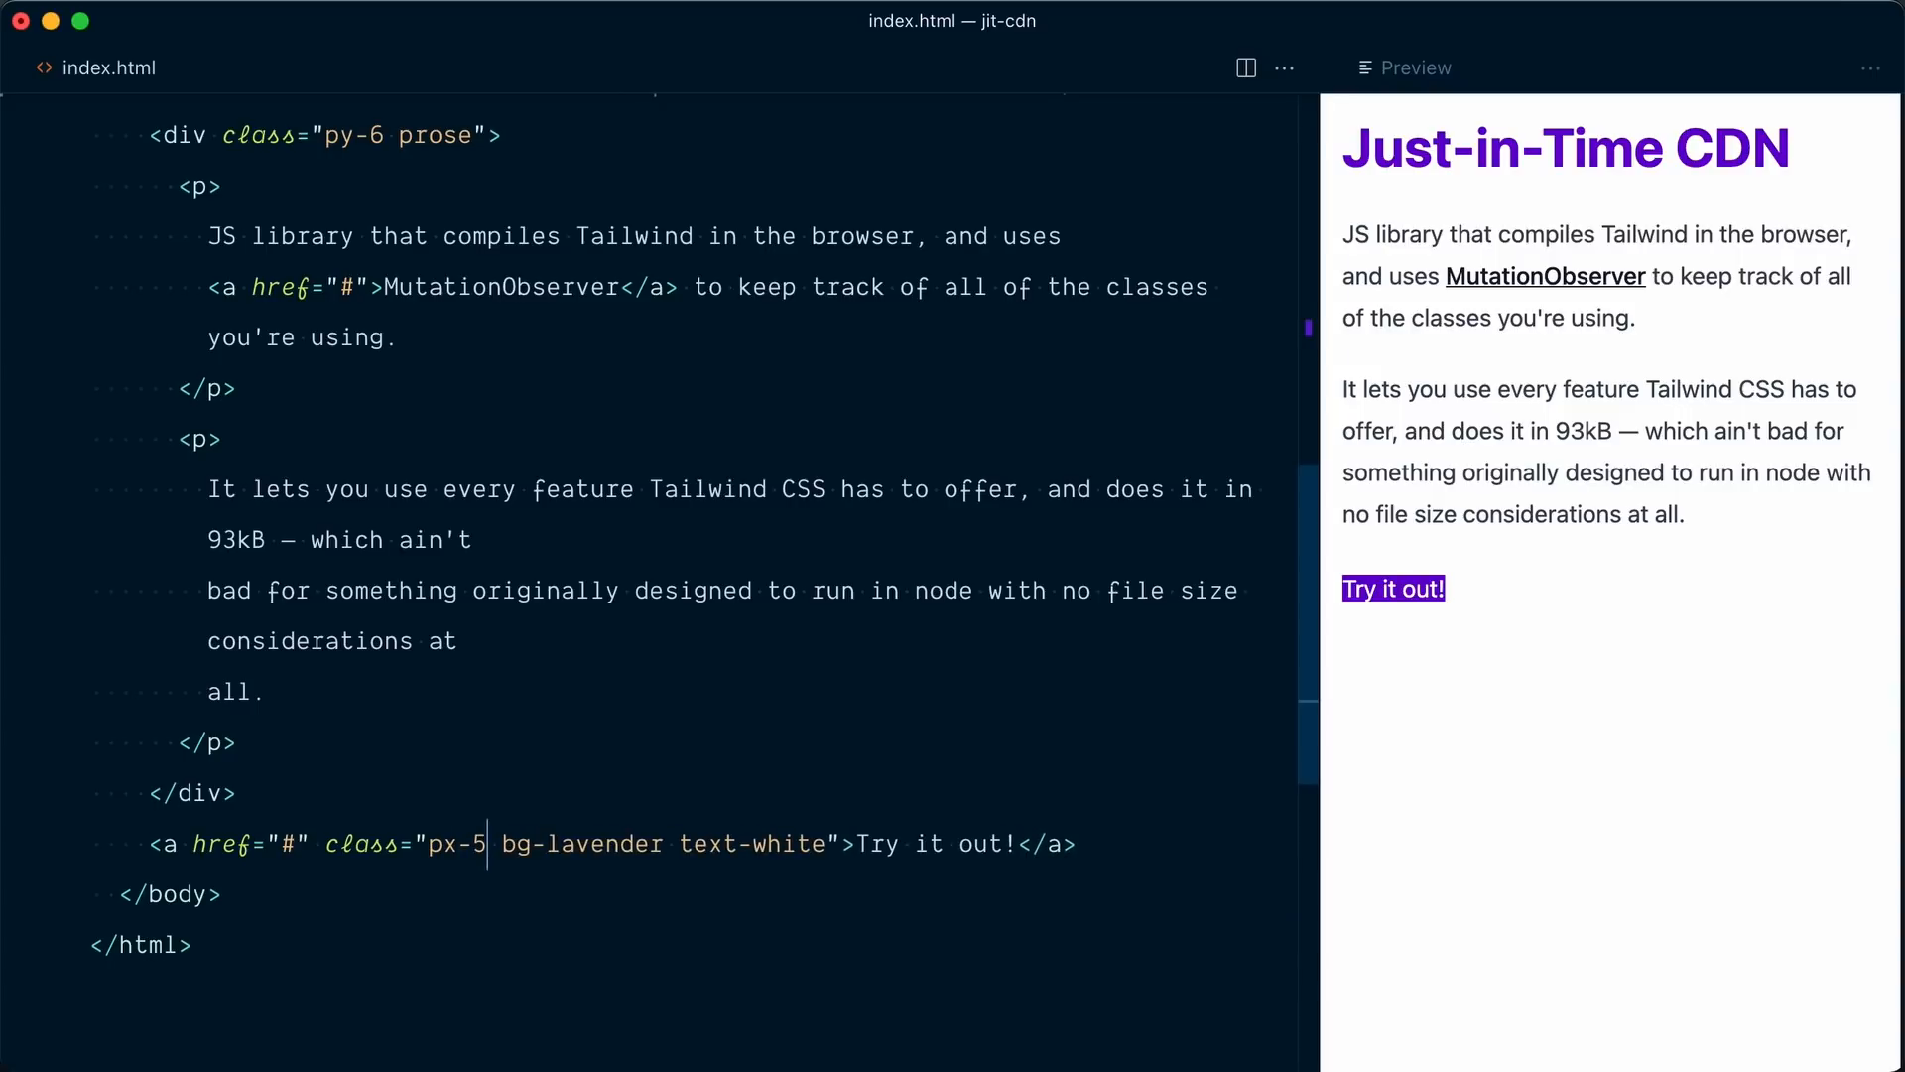
type("py-2 inline-block")
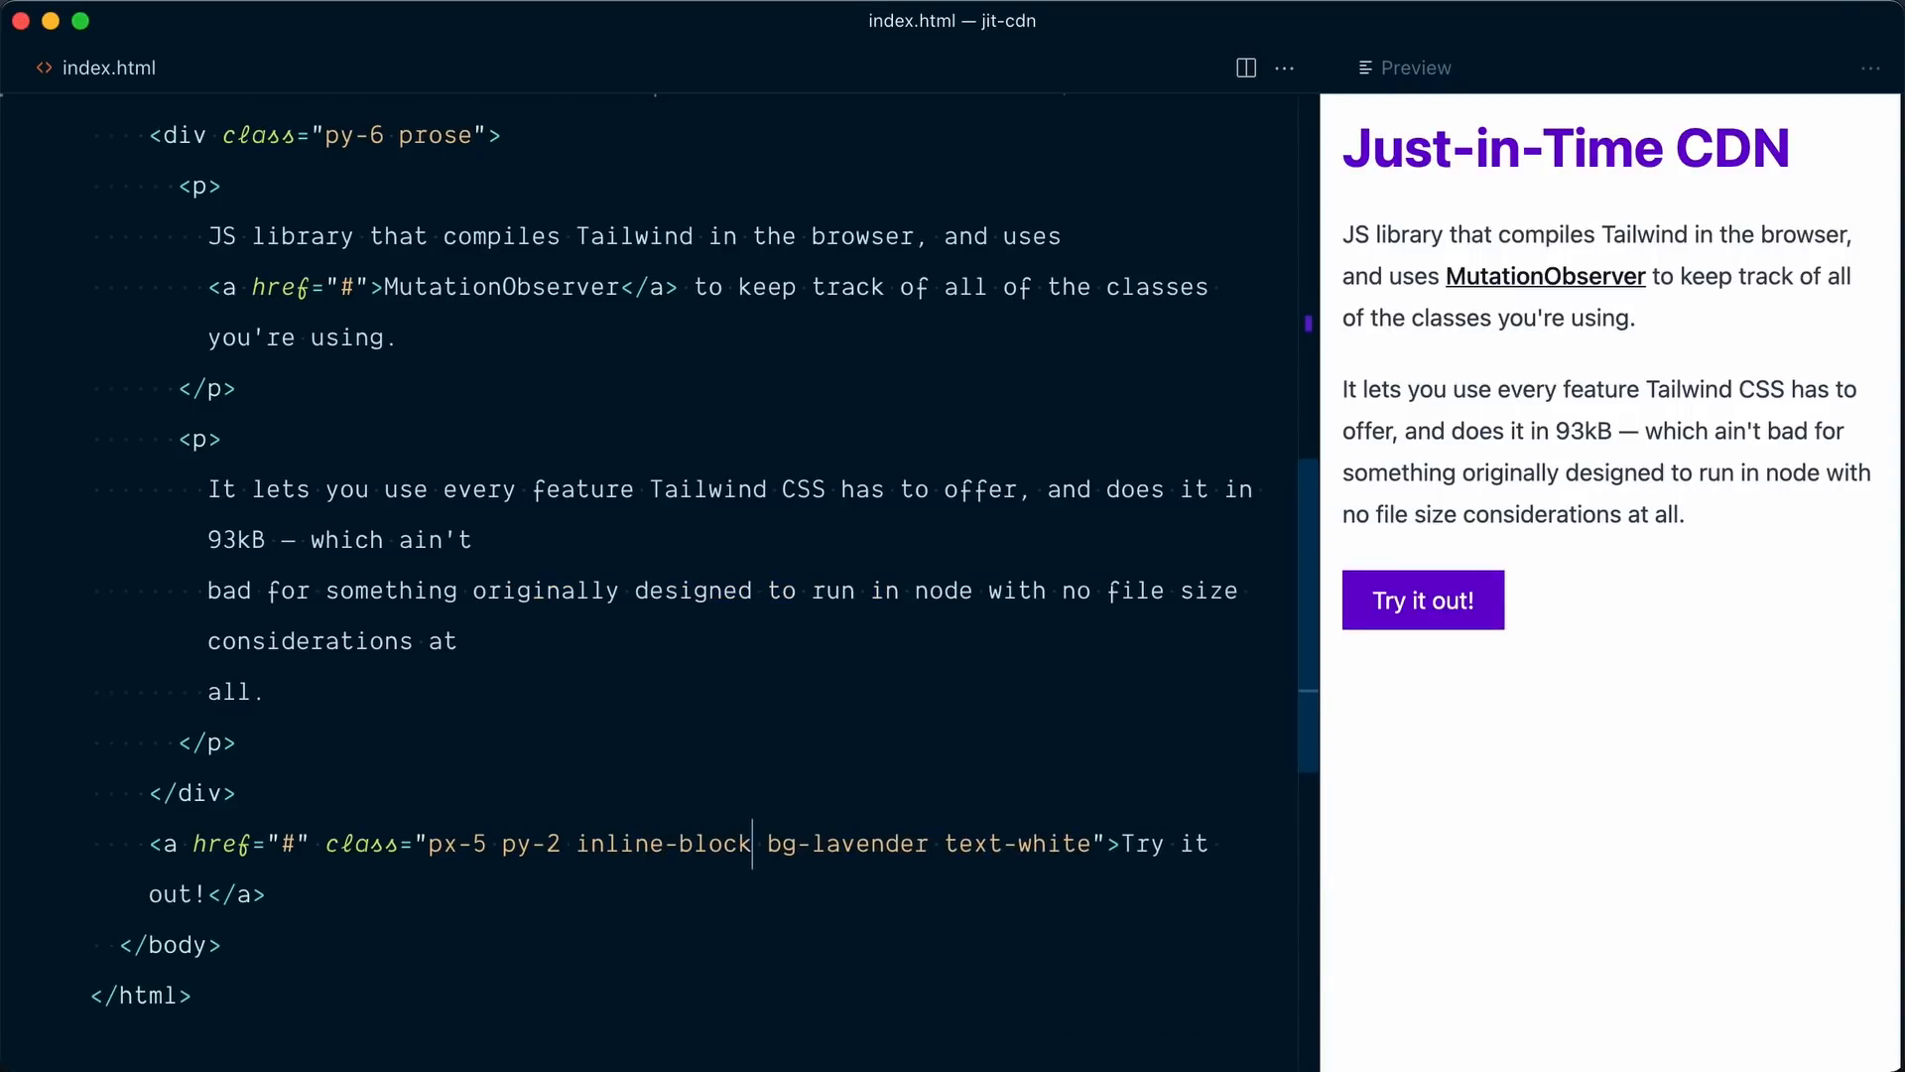
type("font-medium")
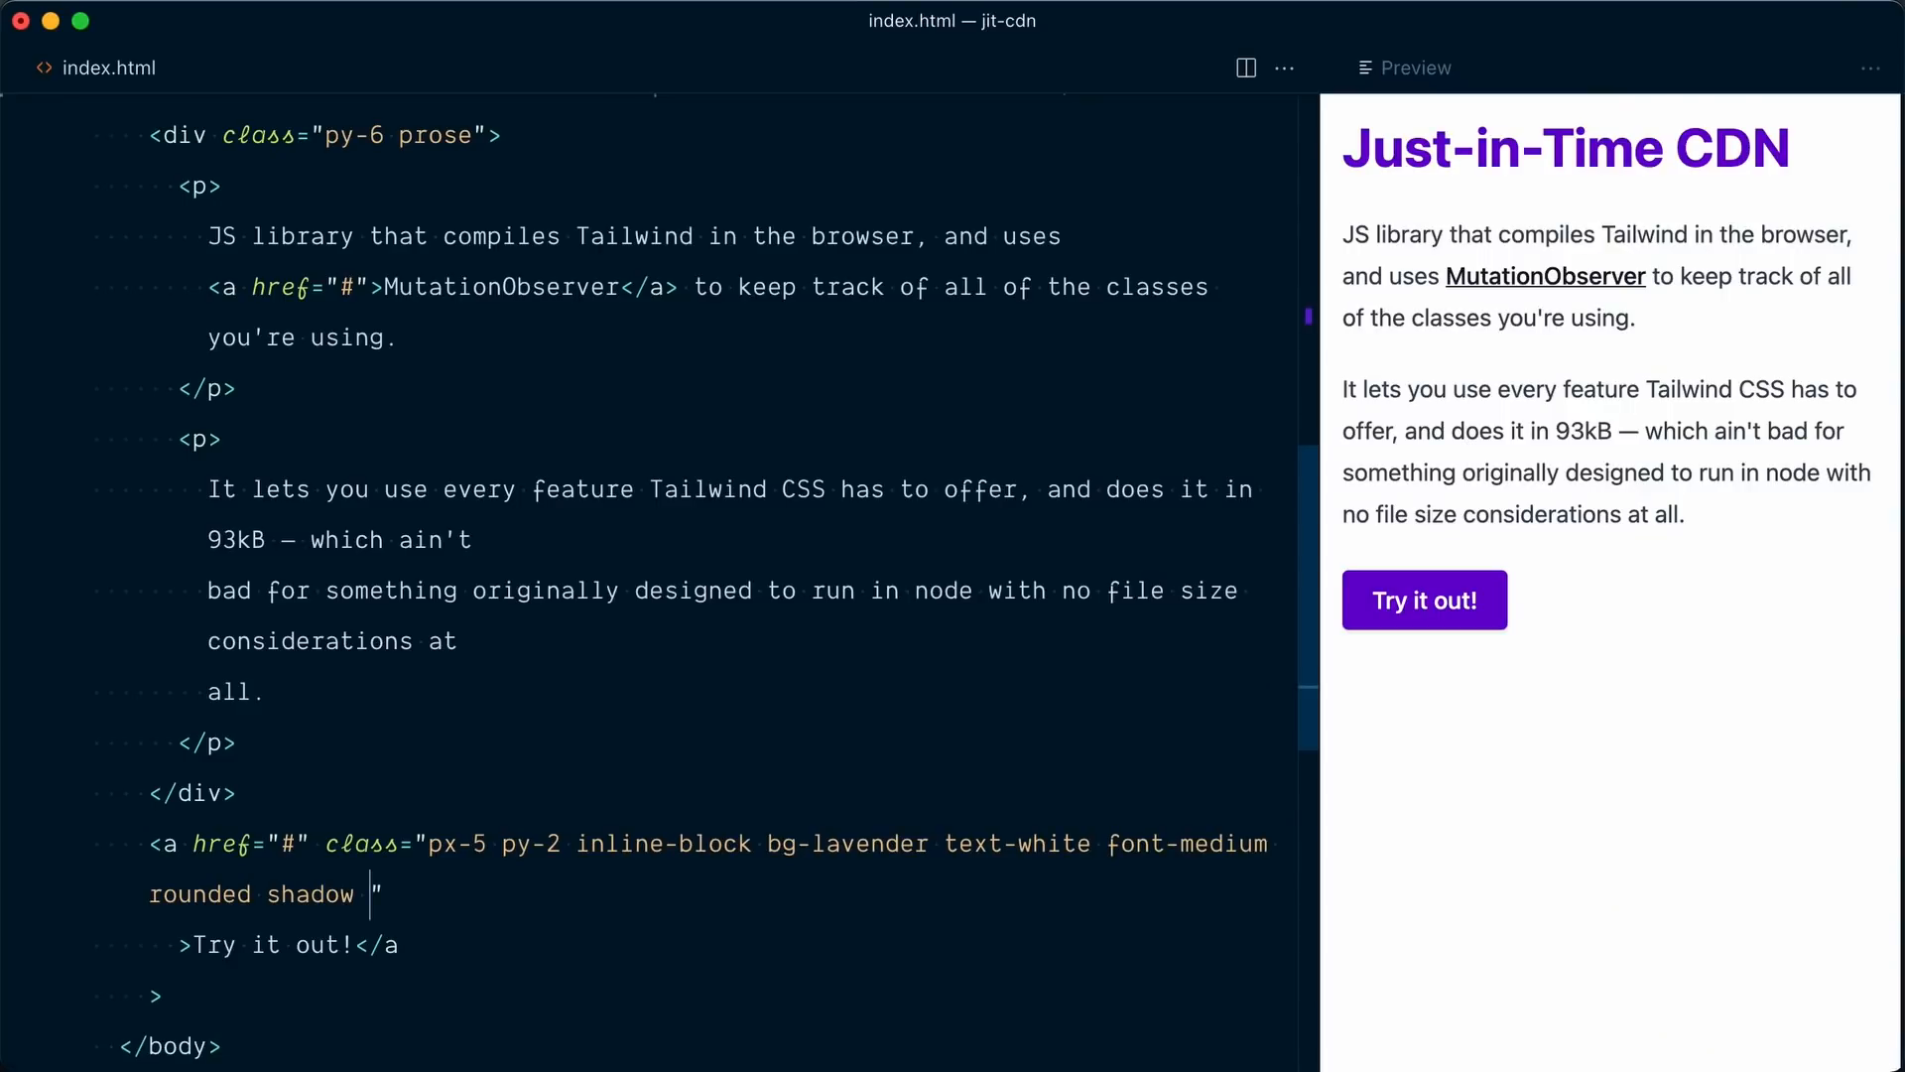
Append hover:bg-blue-500 and active:bg-red-500 to the button's class list.
type("hover:bg-blue-")
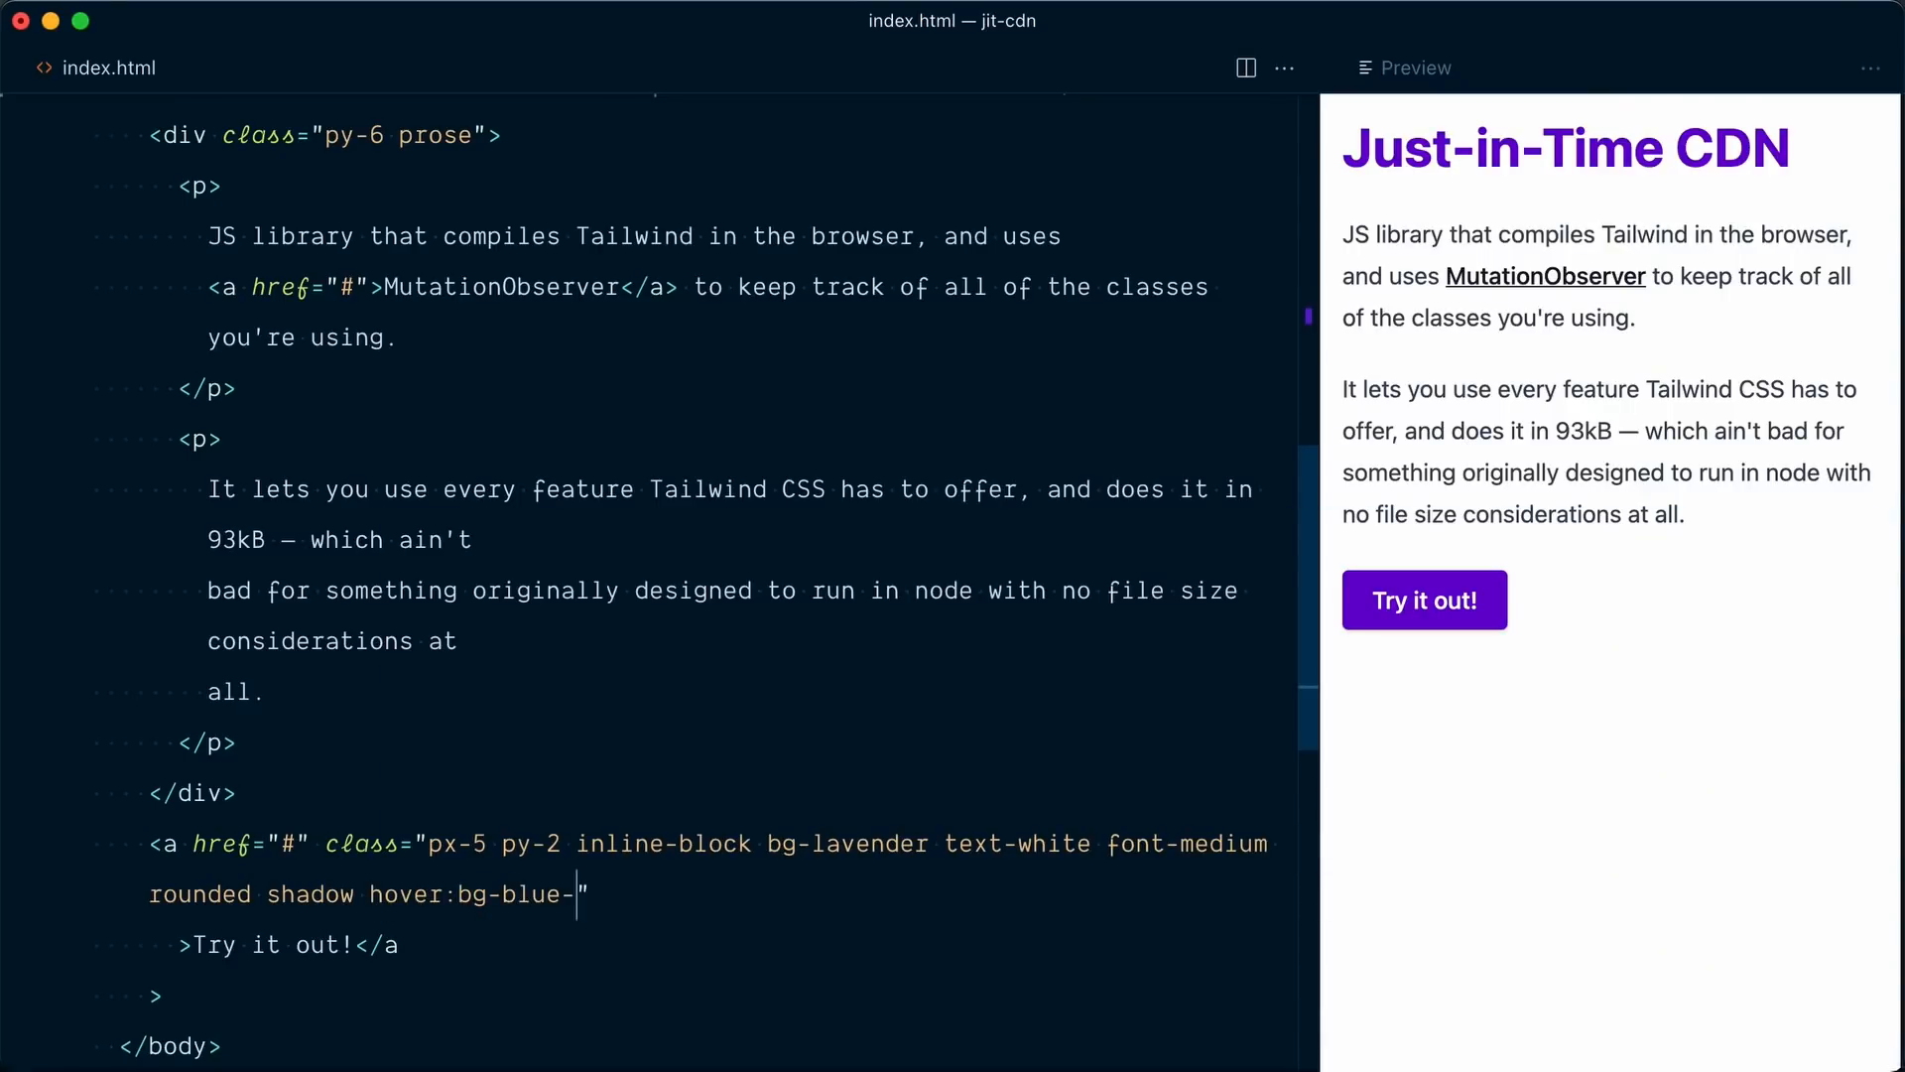
type("500")
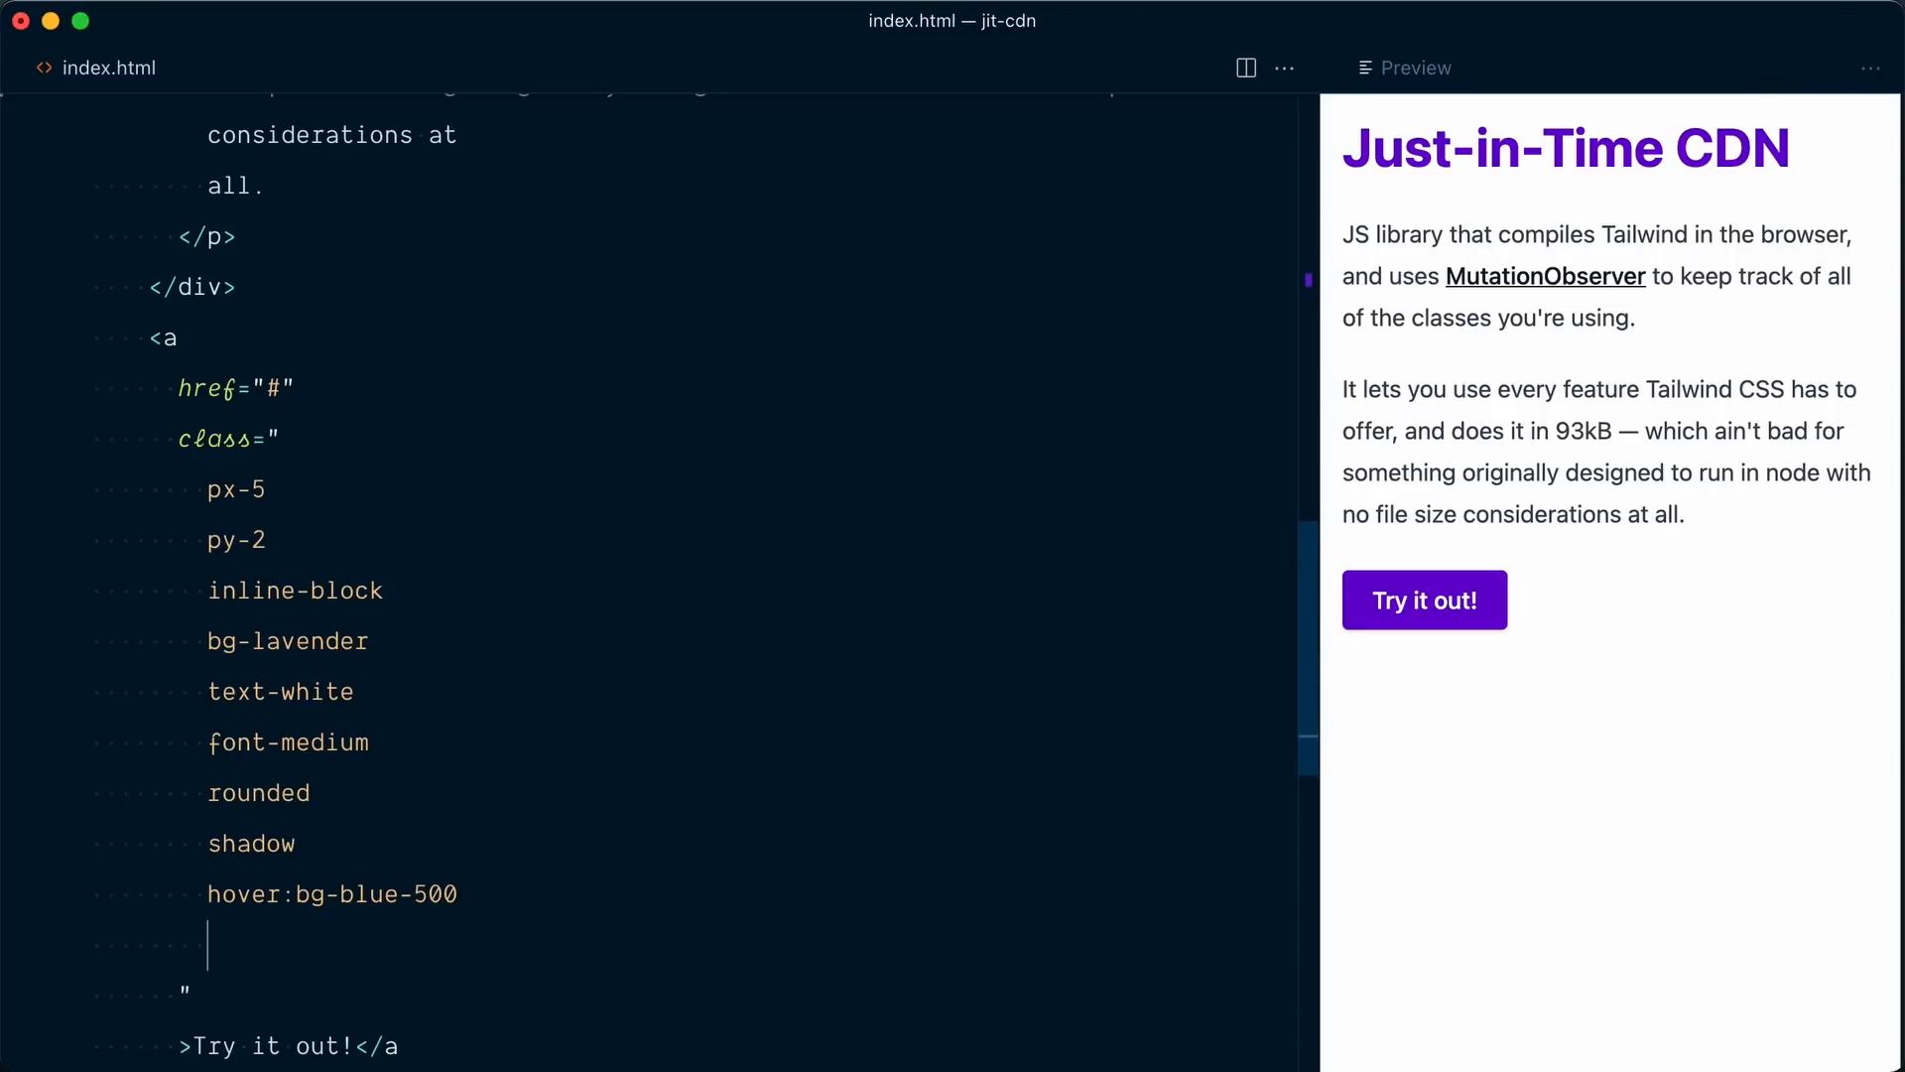
type("active:bg-red-")
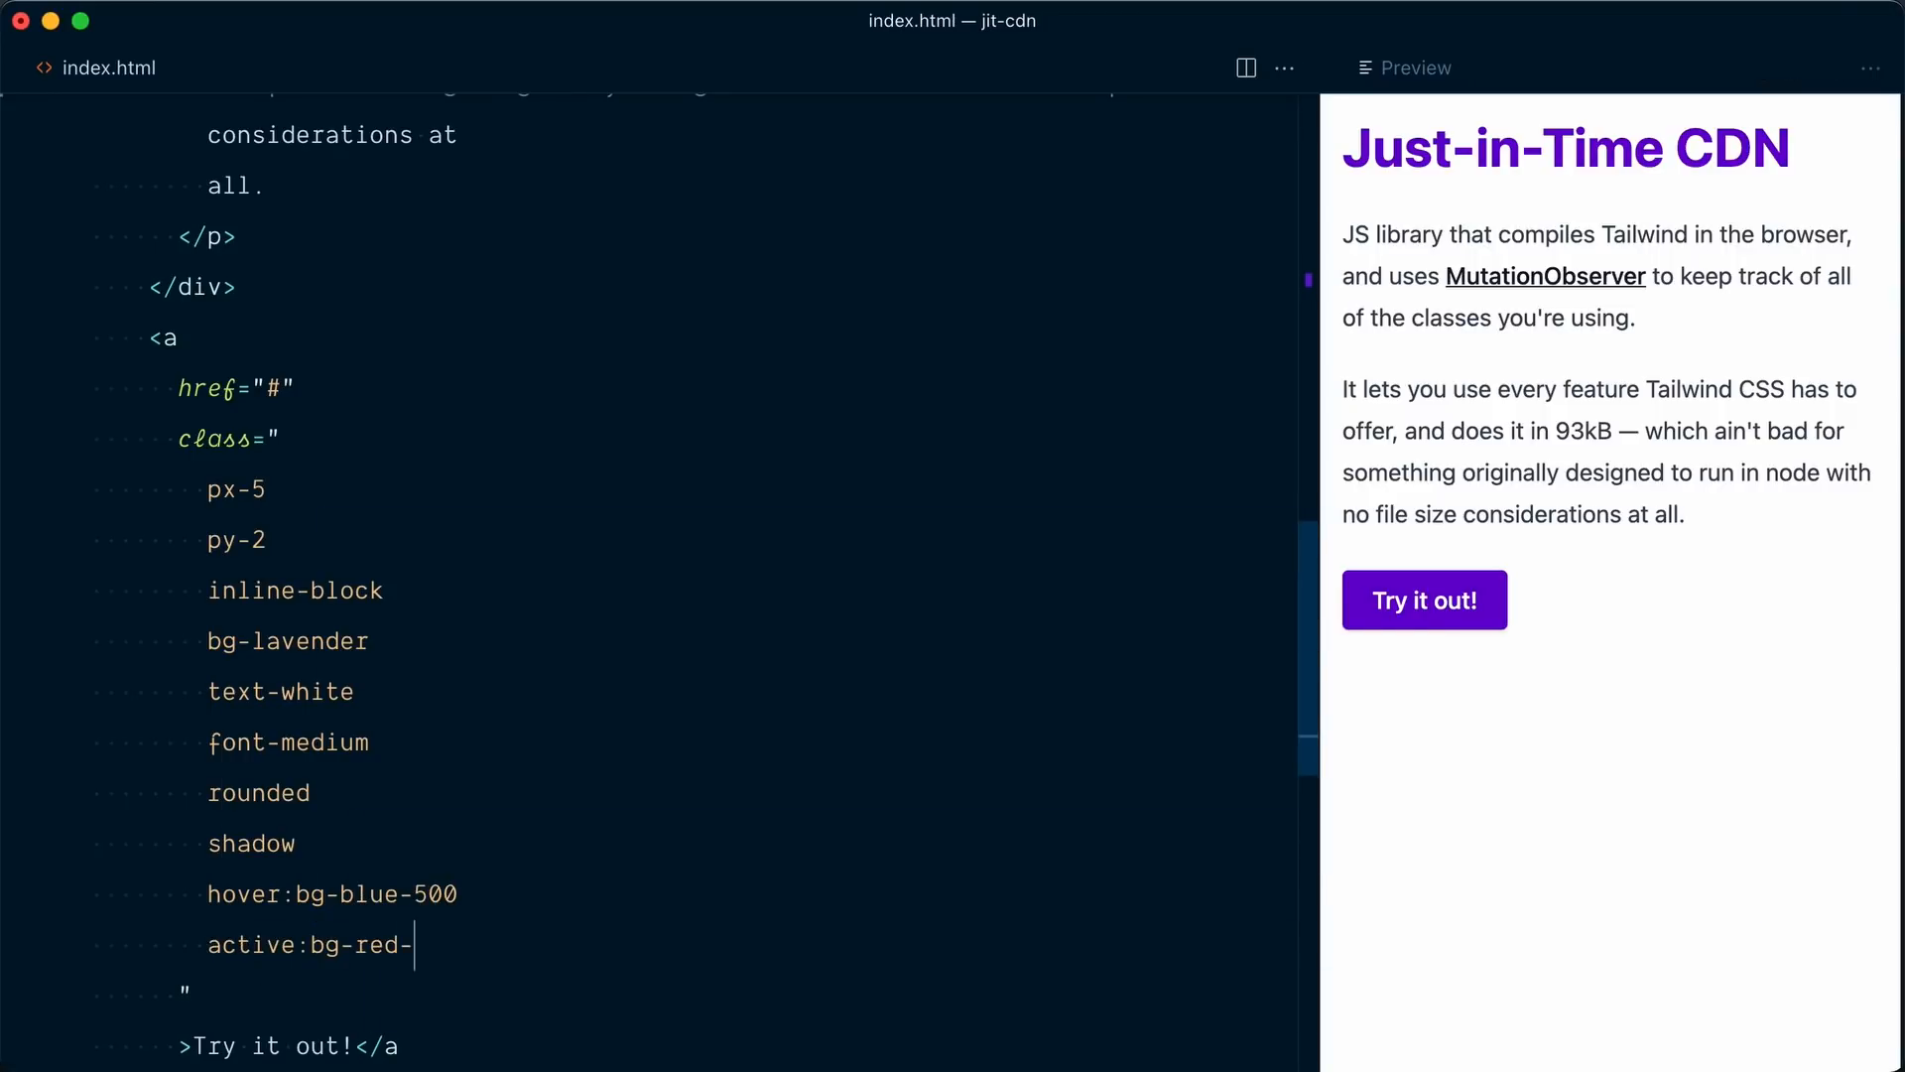
type("500")
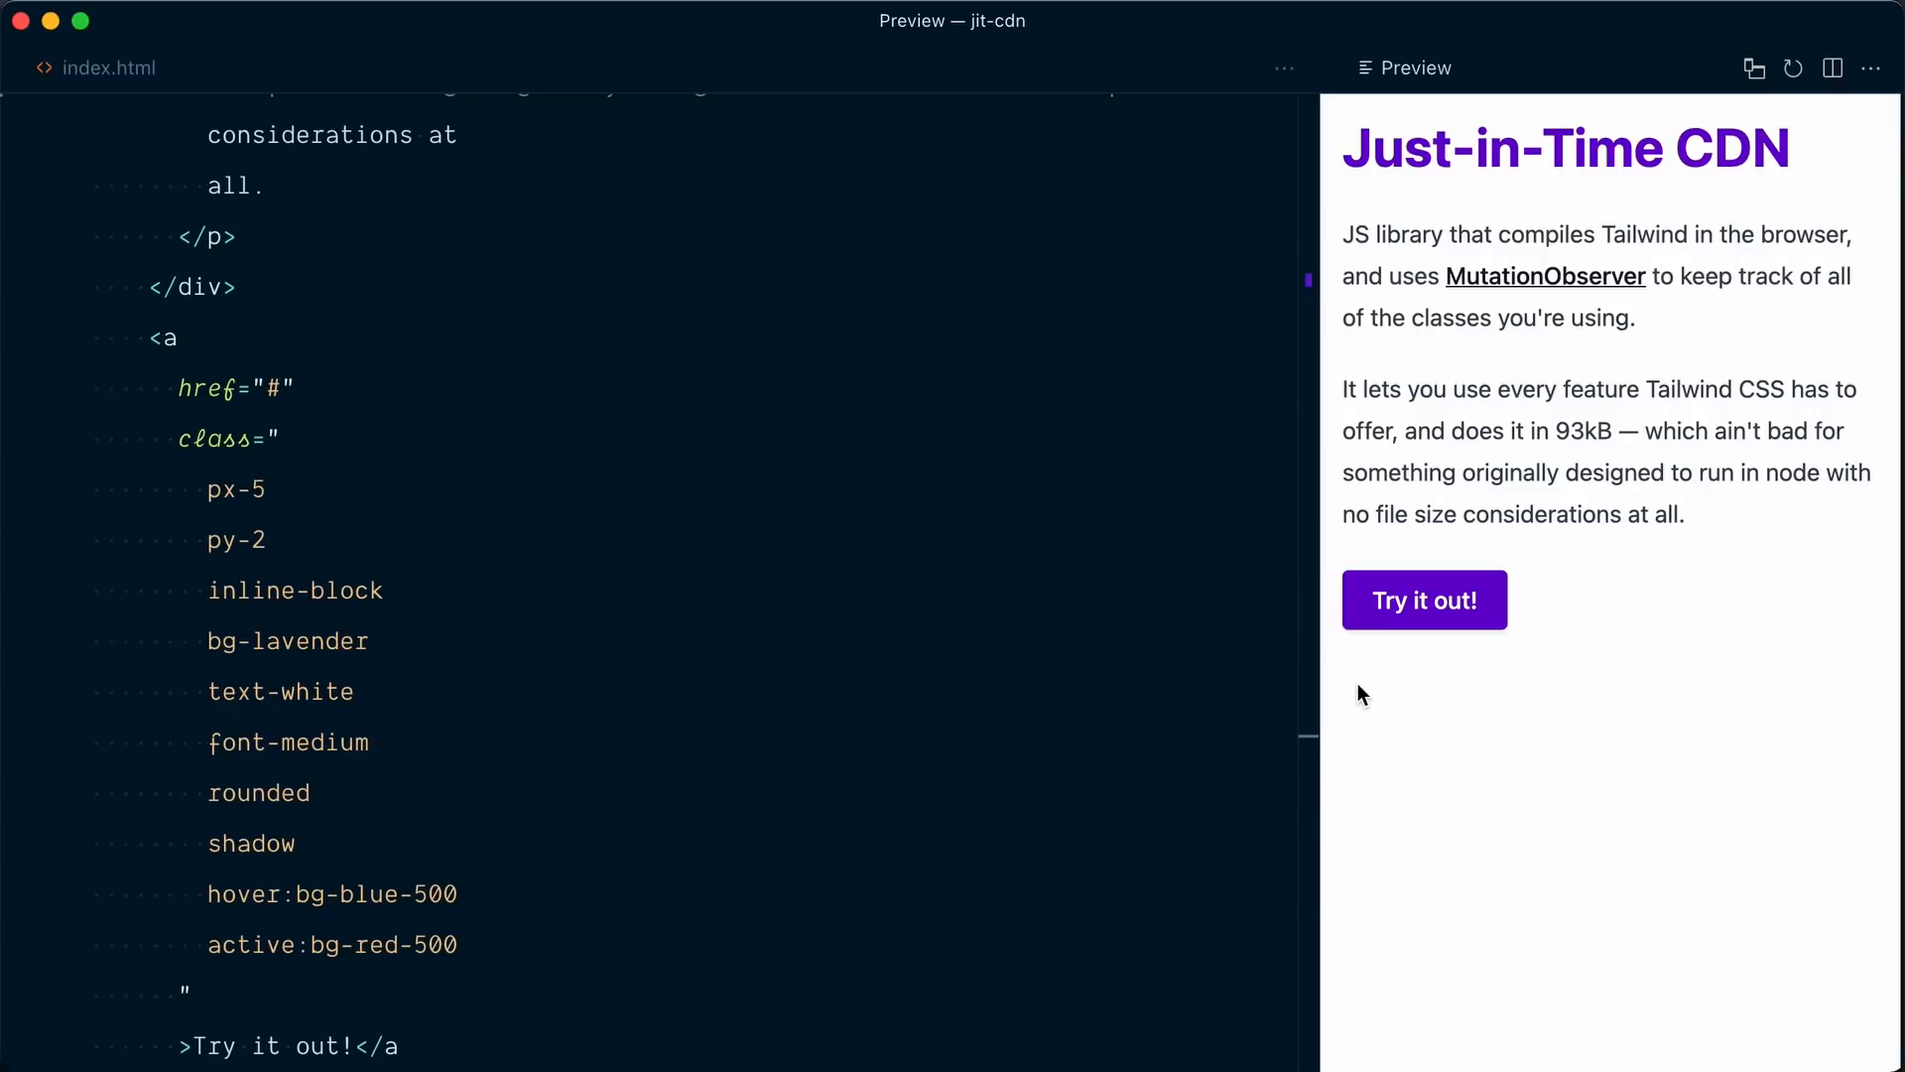
mouse_move(1431, 668)
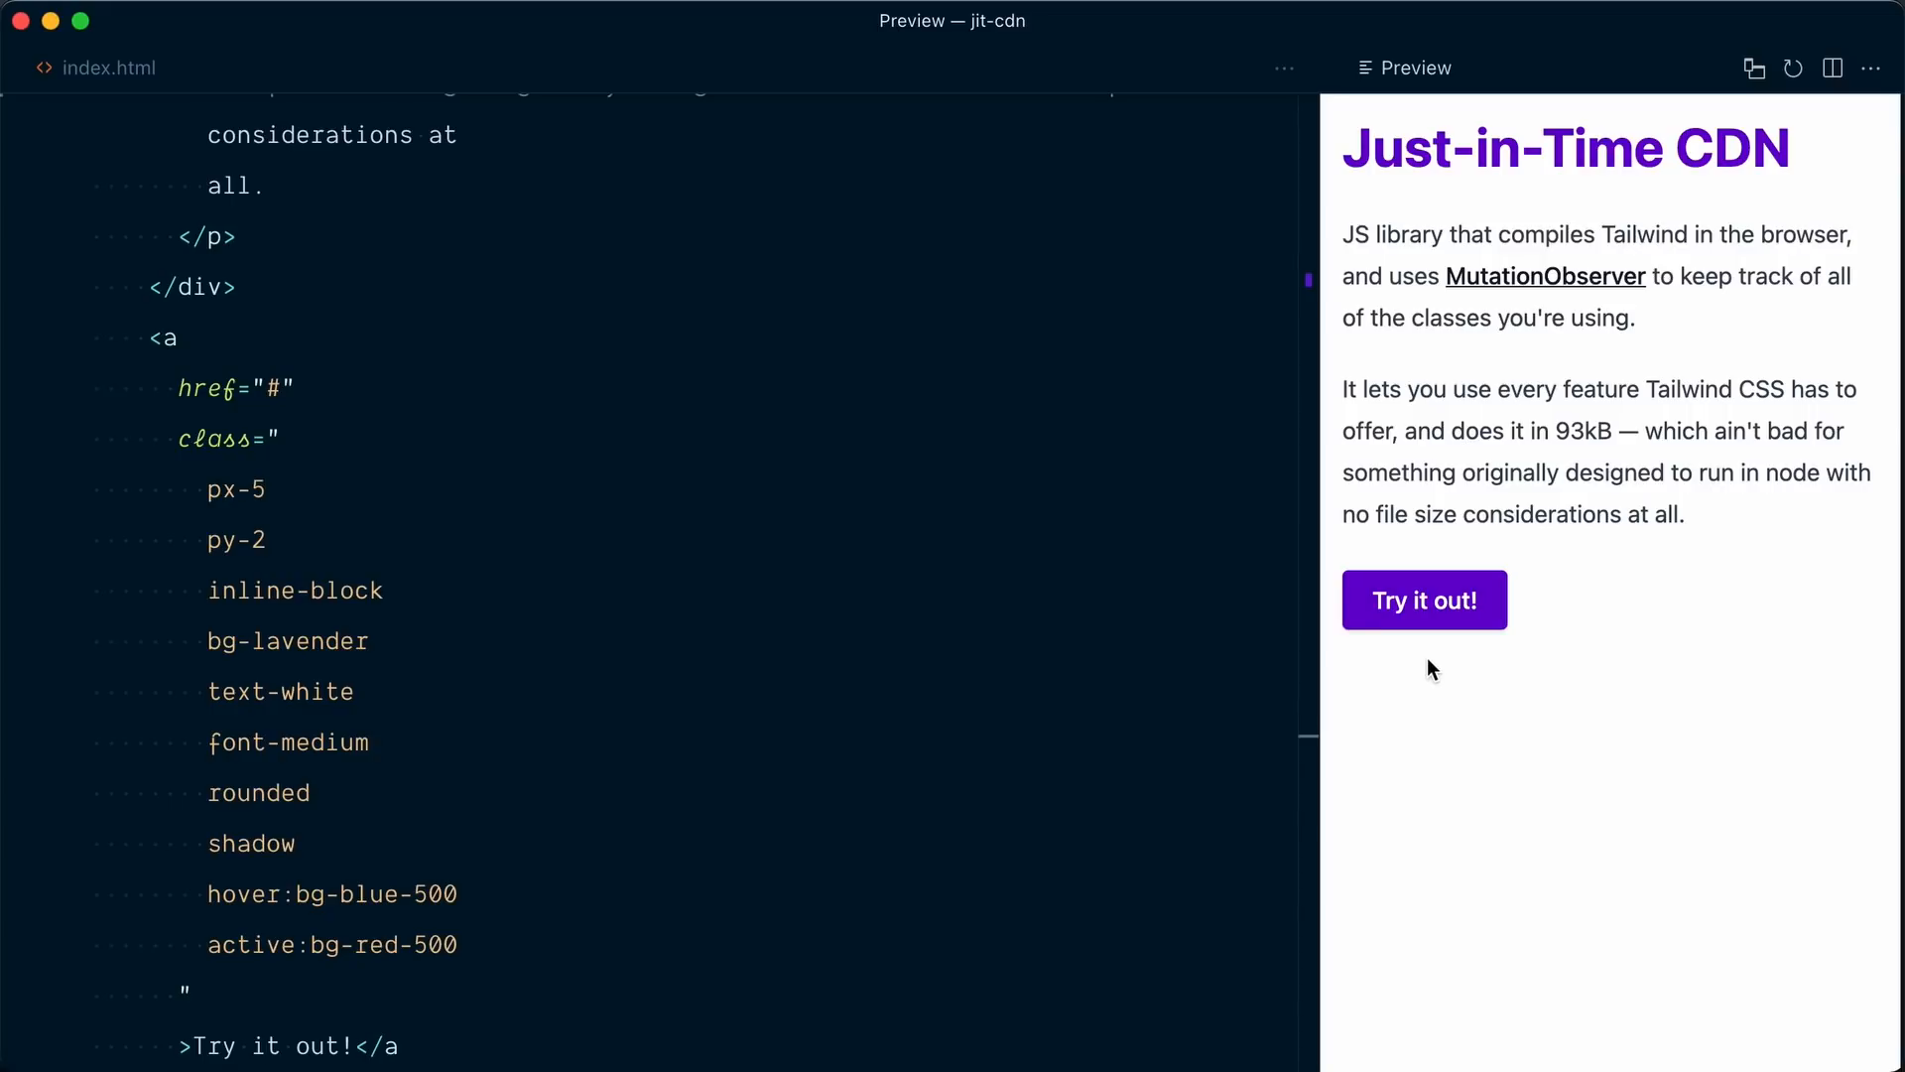
mouse_move(1497, 632)
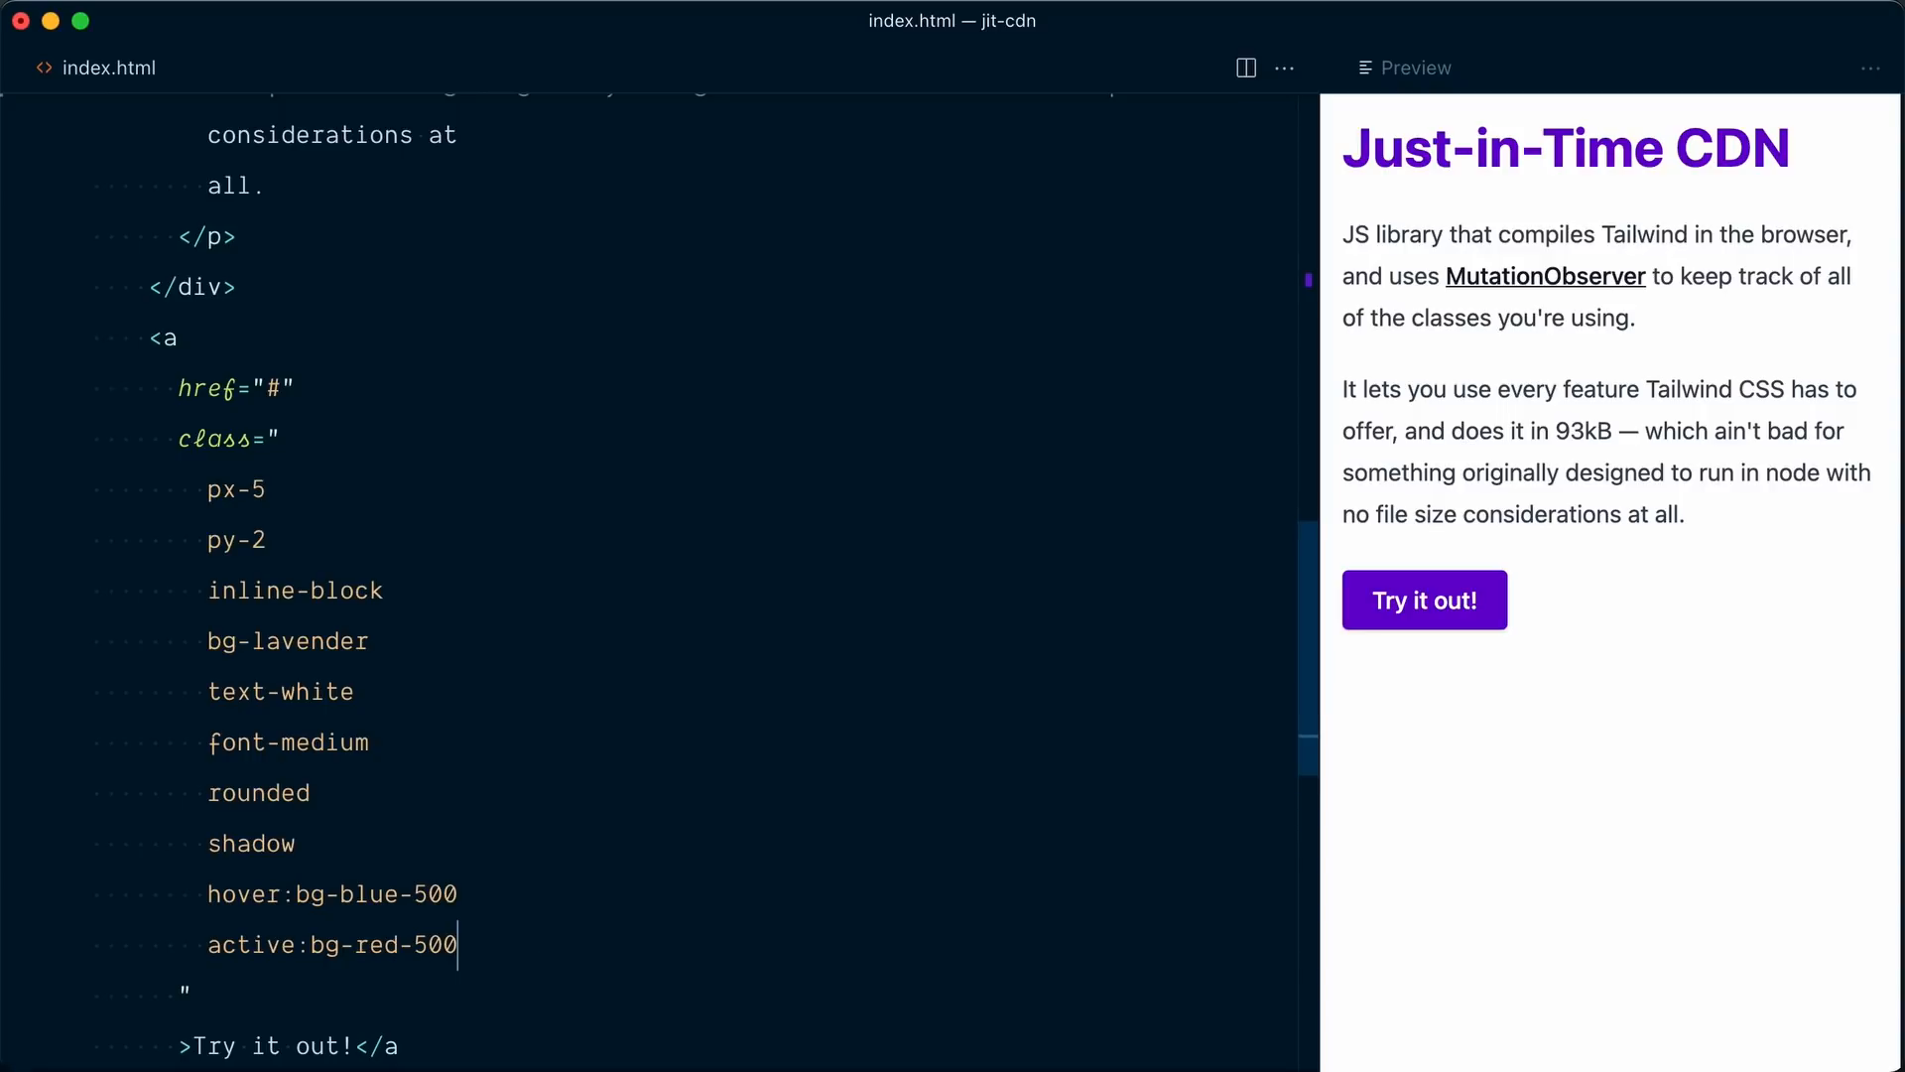
type("md:dar")
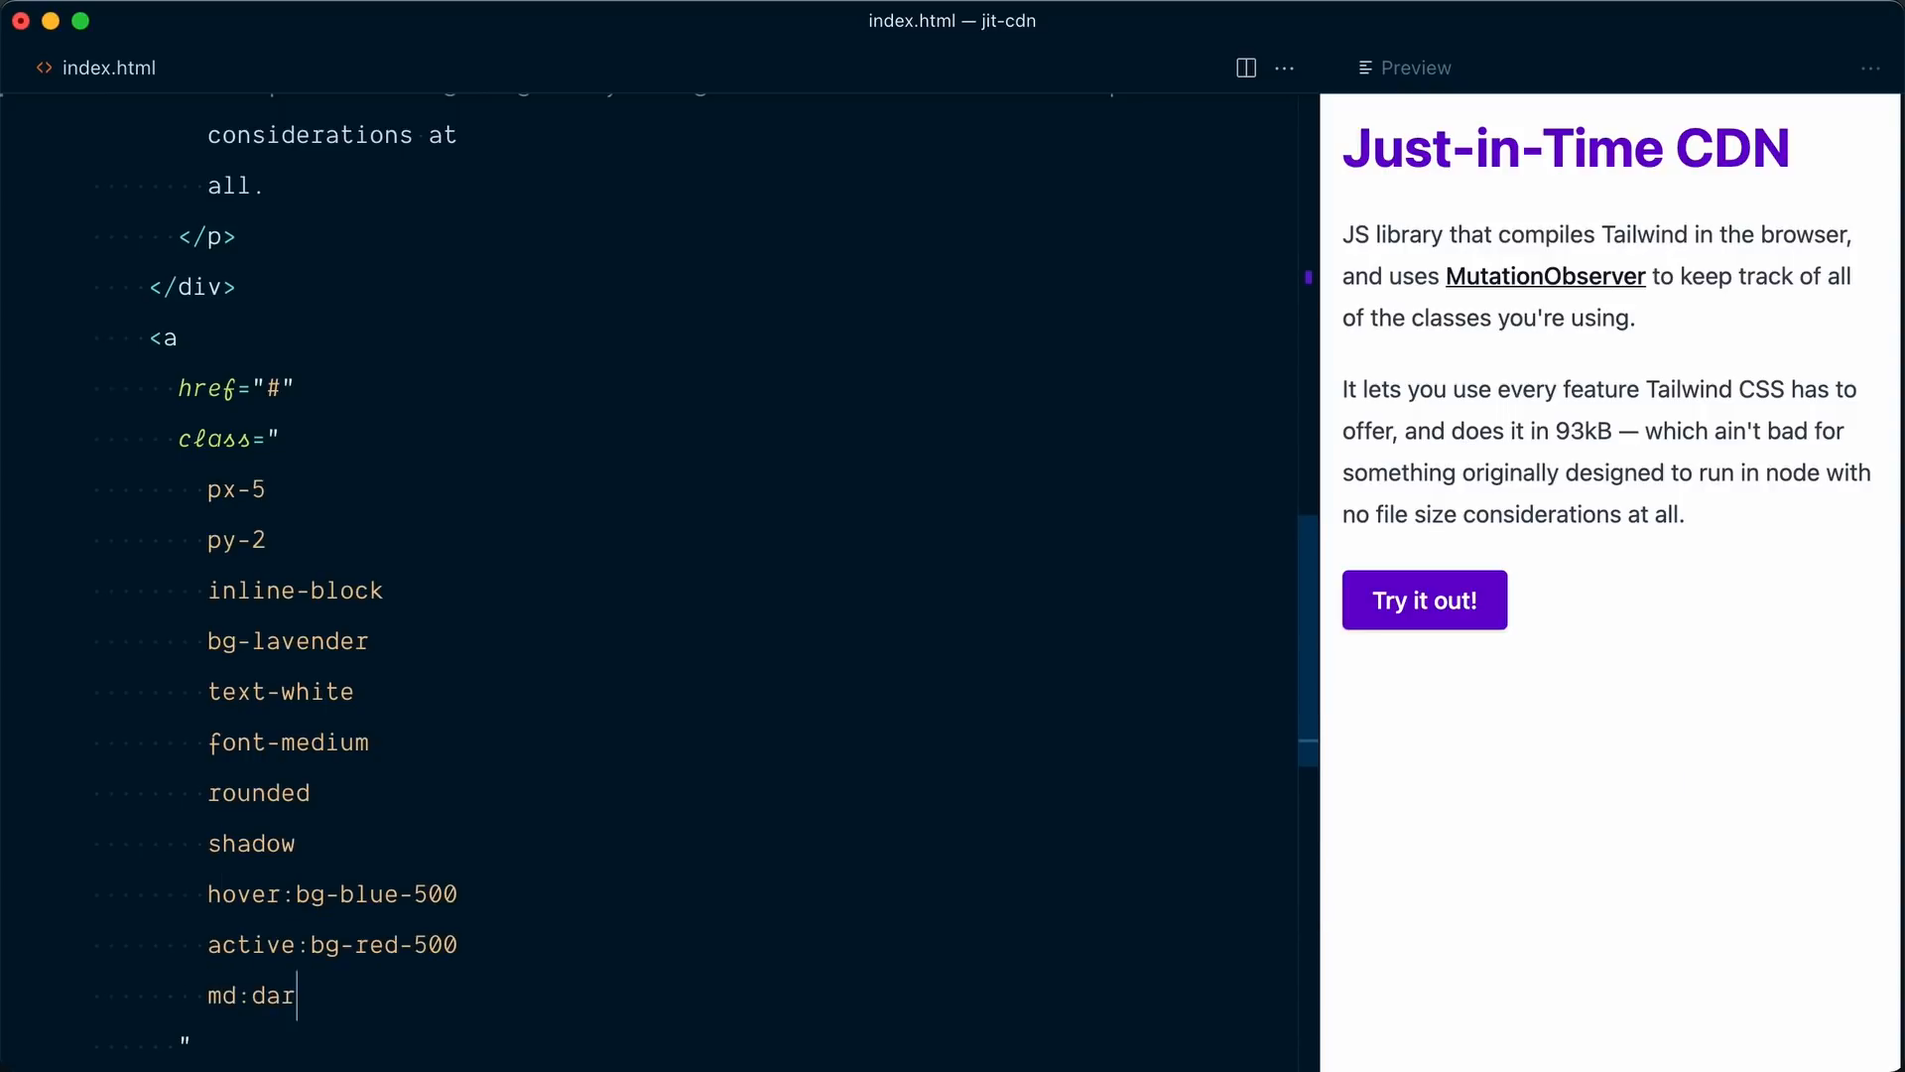
type("k:disabled:focu")
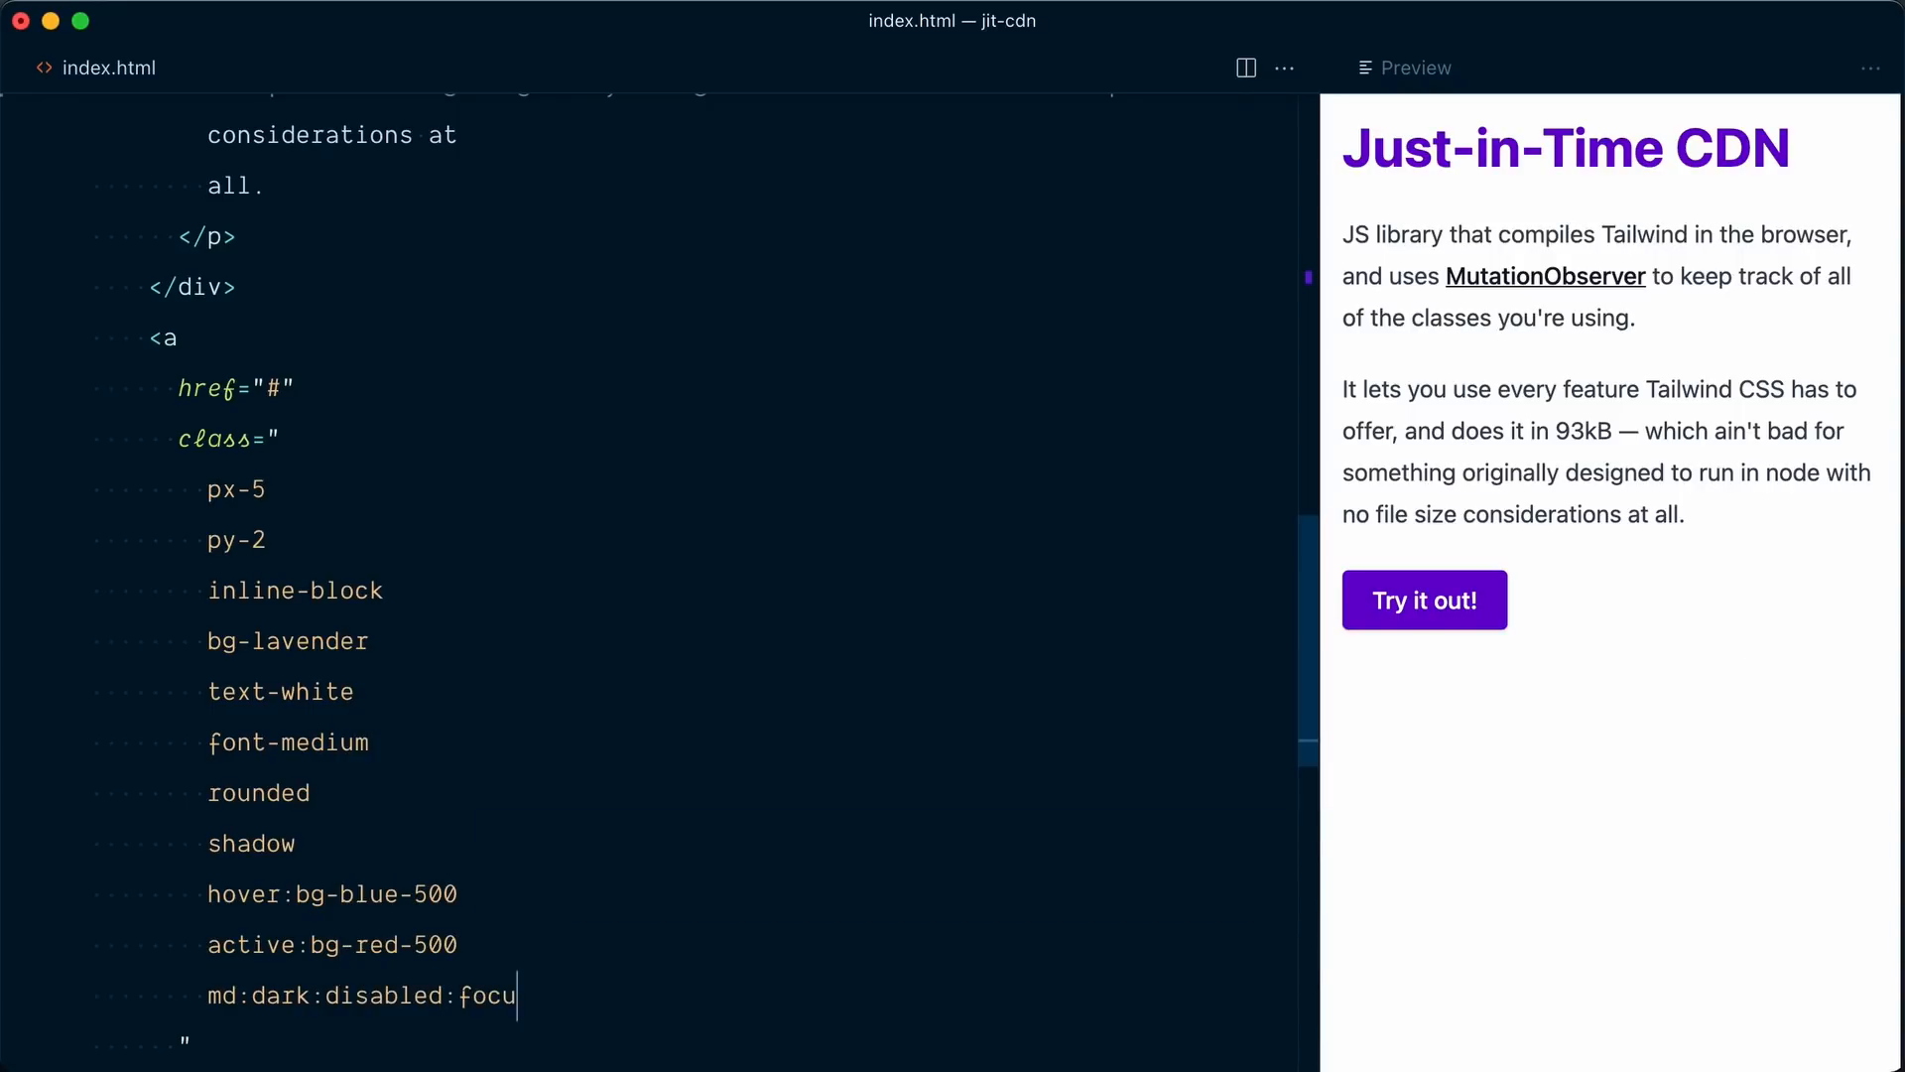
type("s:hover:bg-")
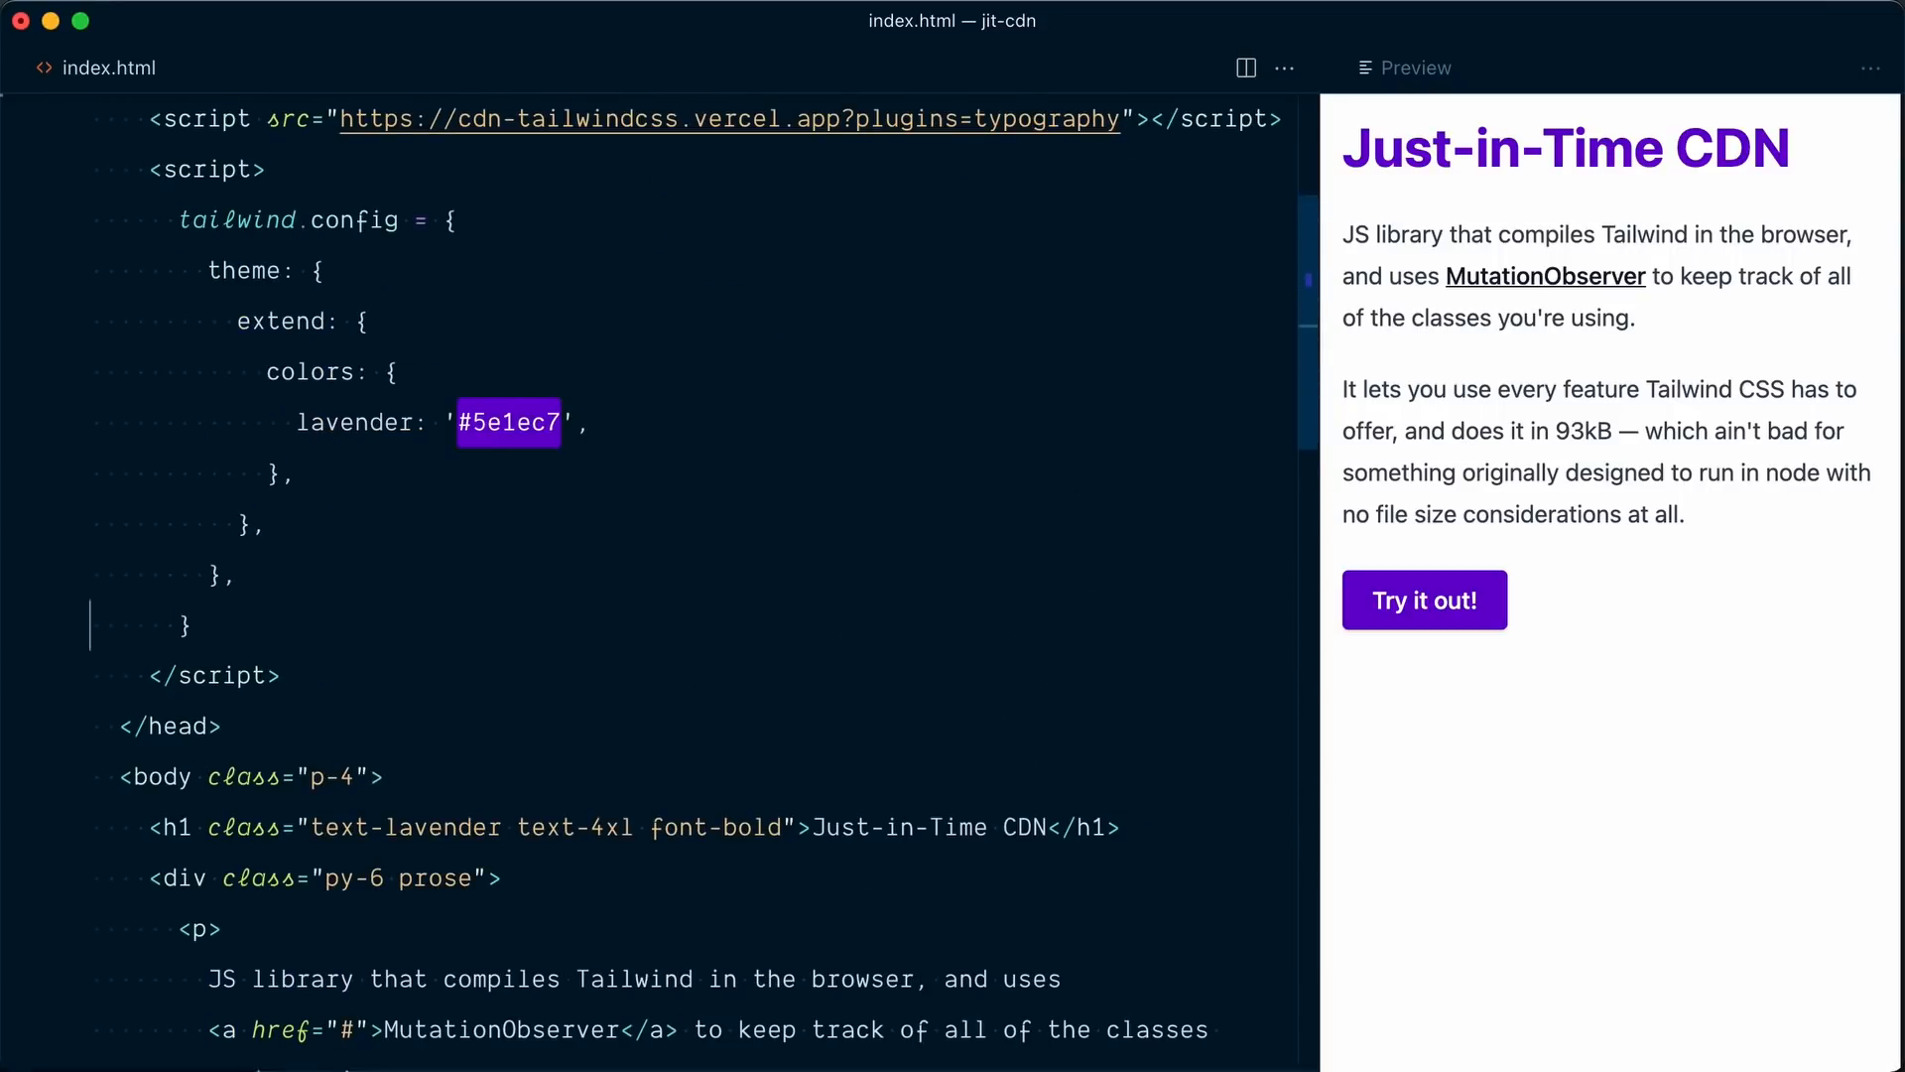
Add a <style type="text/tailwindcss"> block below the config script.
type("style type>")
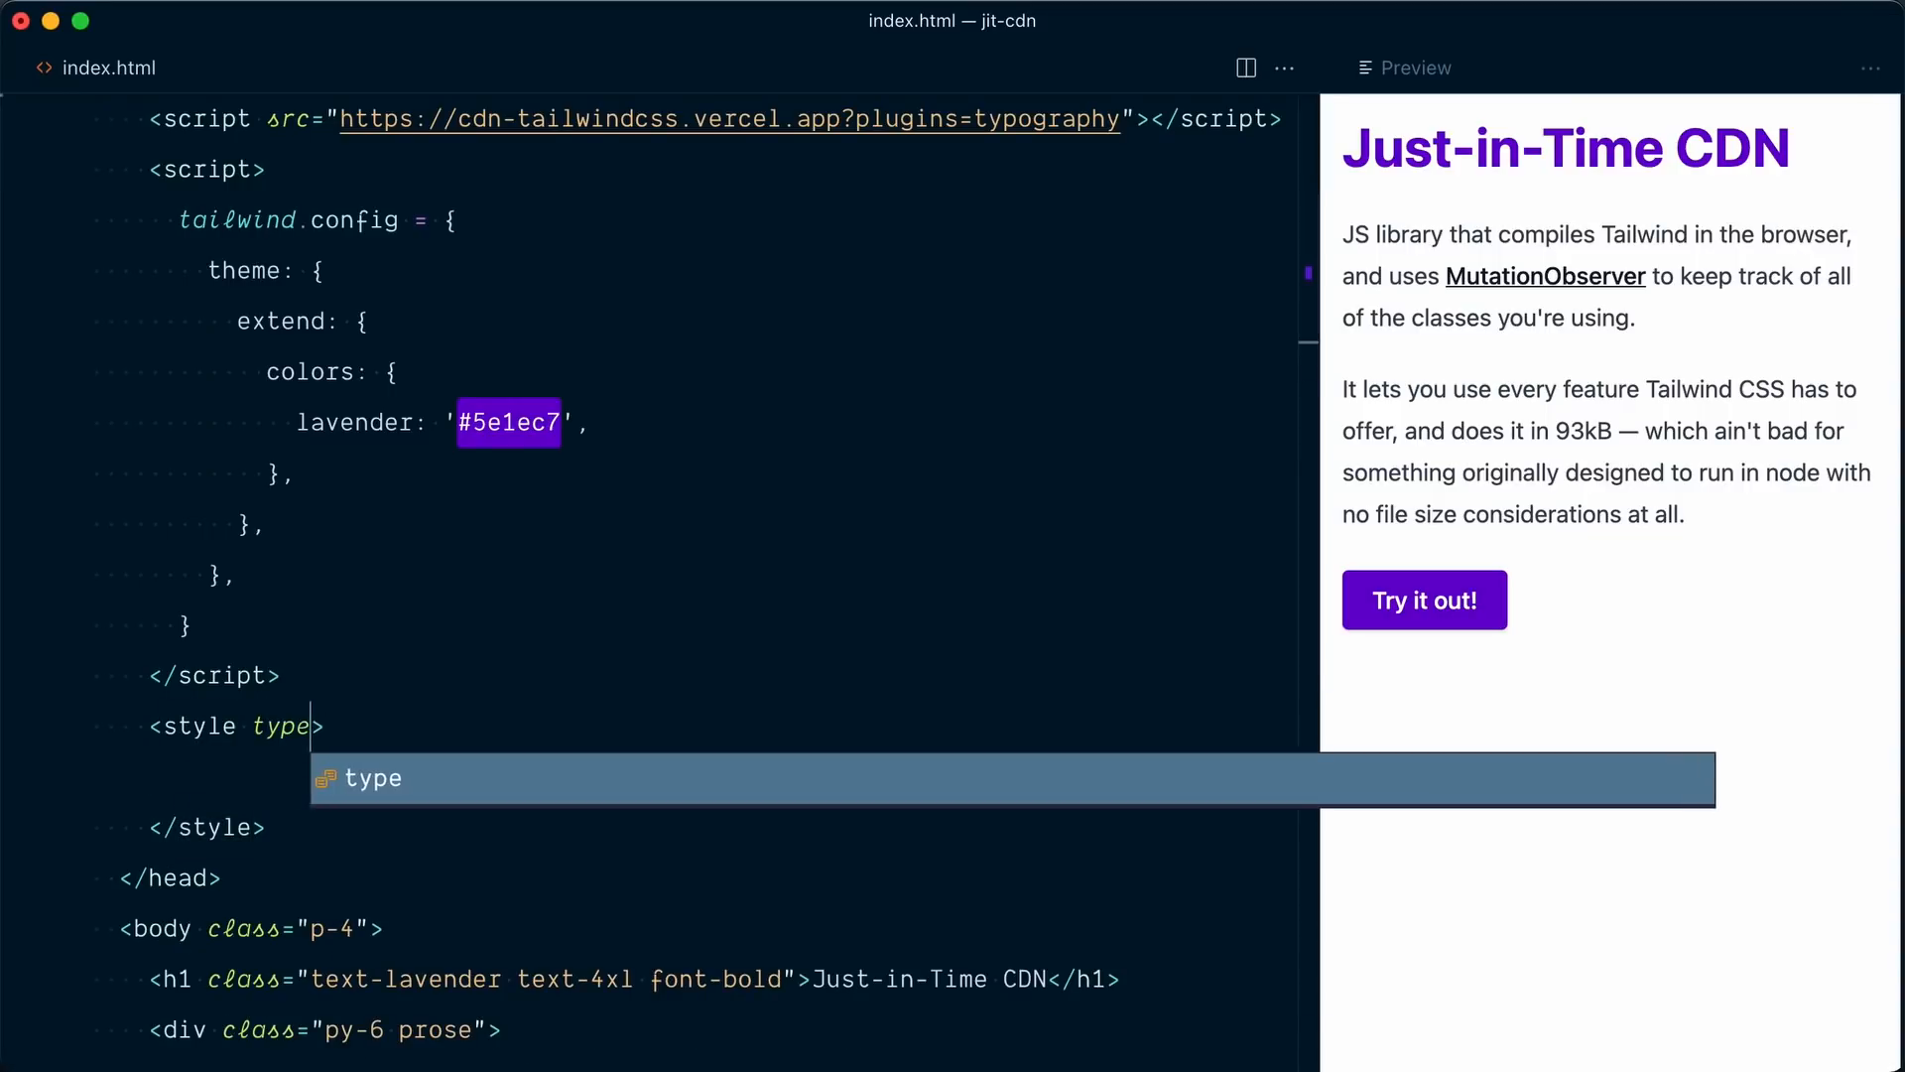
type("=\"text/\"")
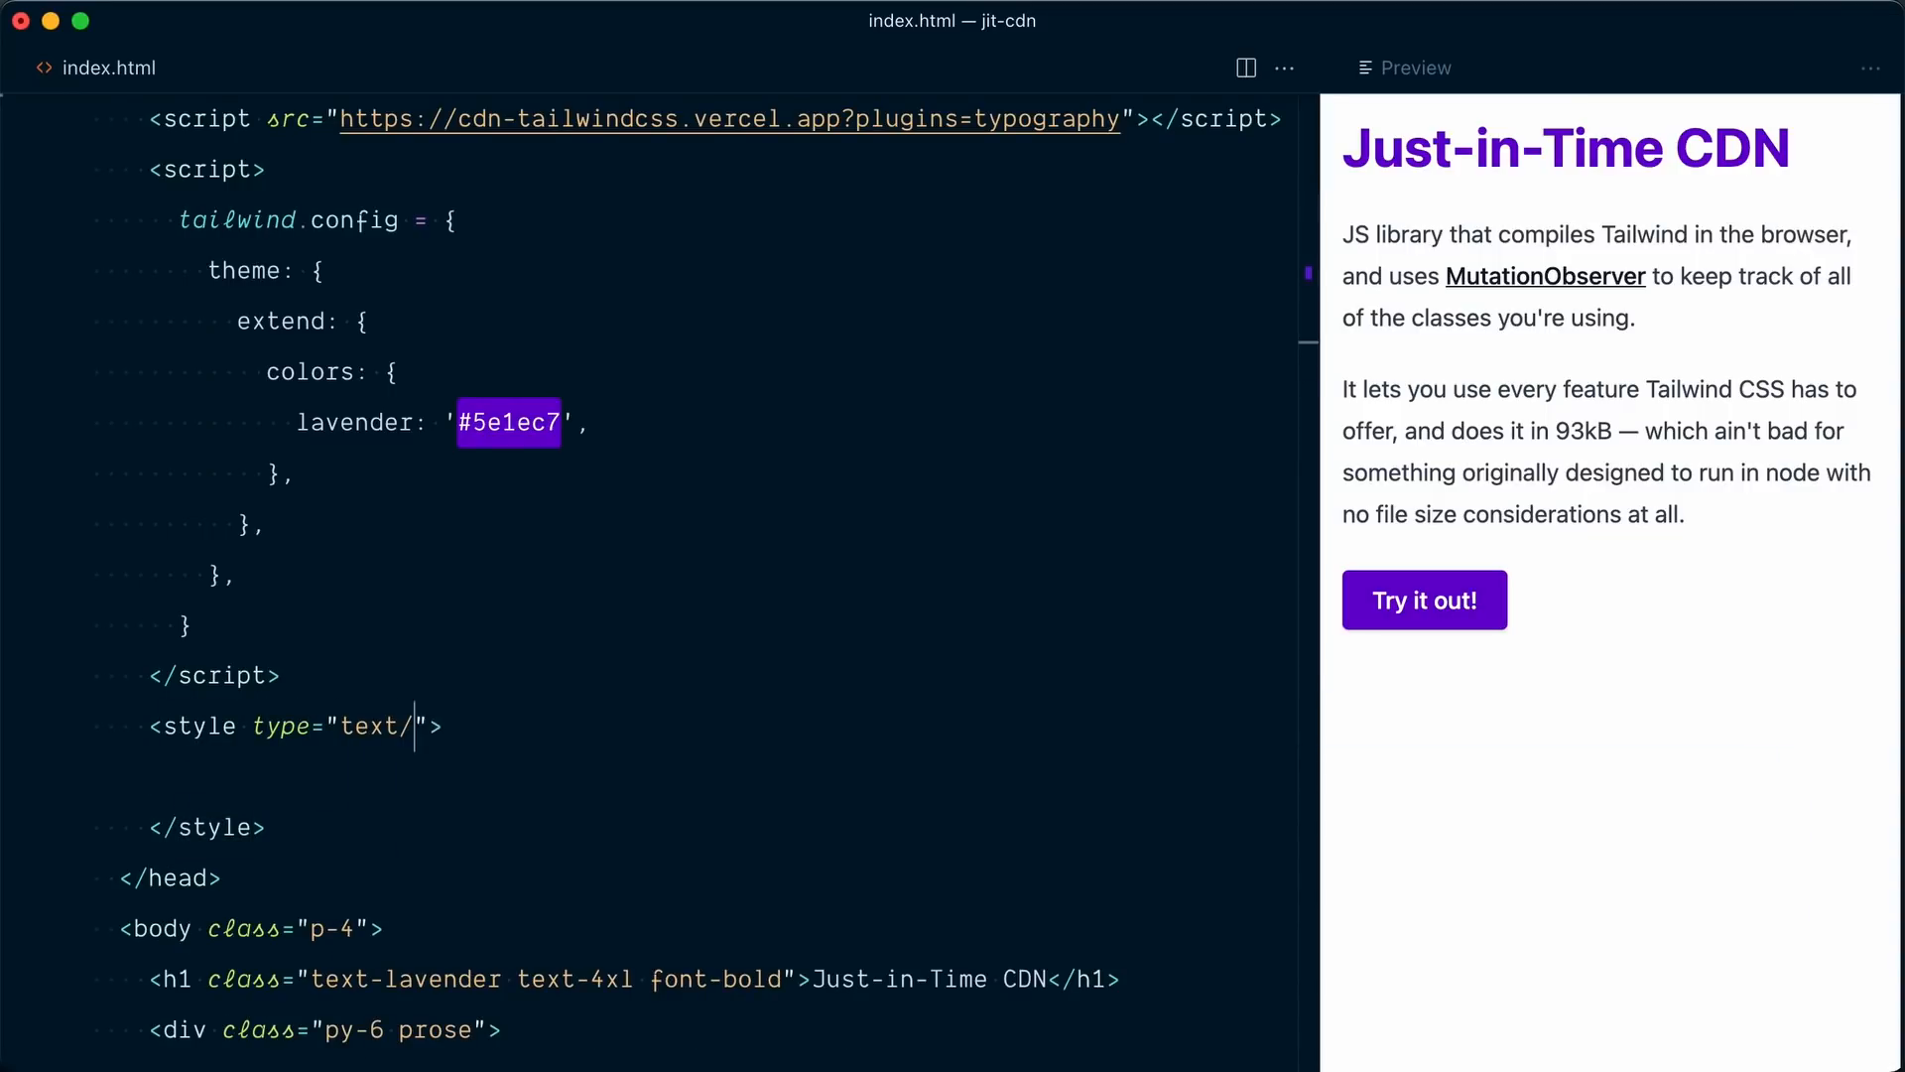
type("css")
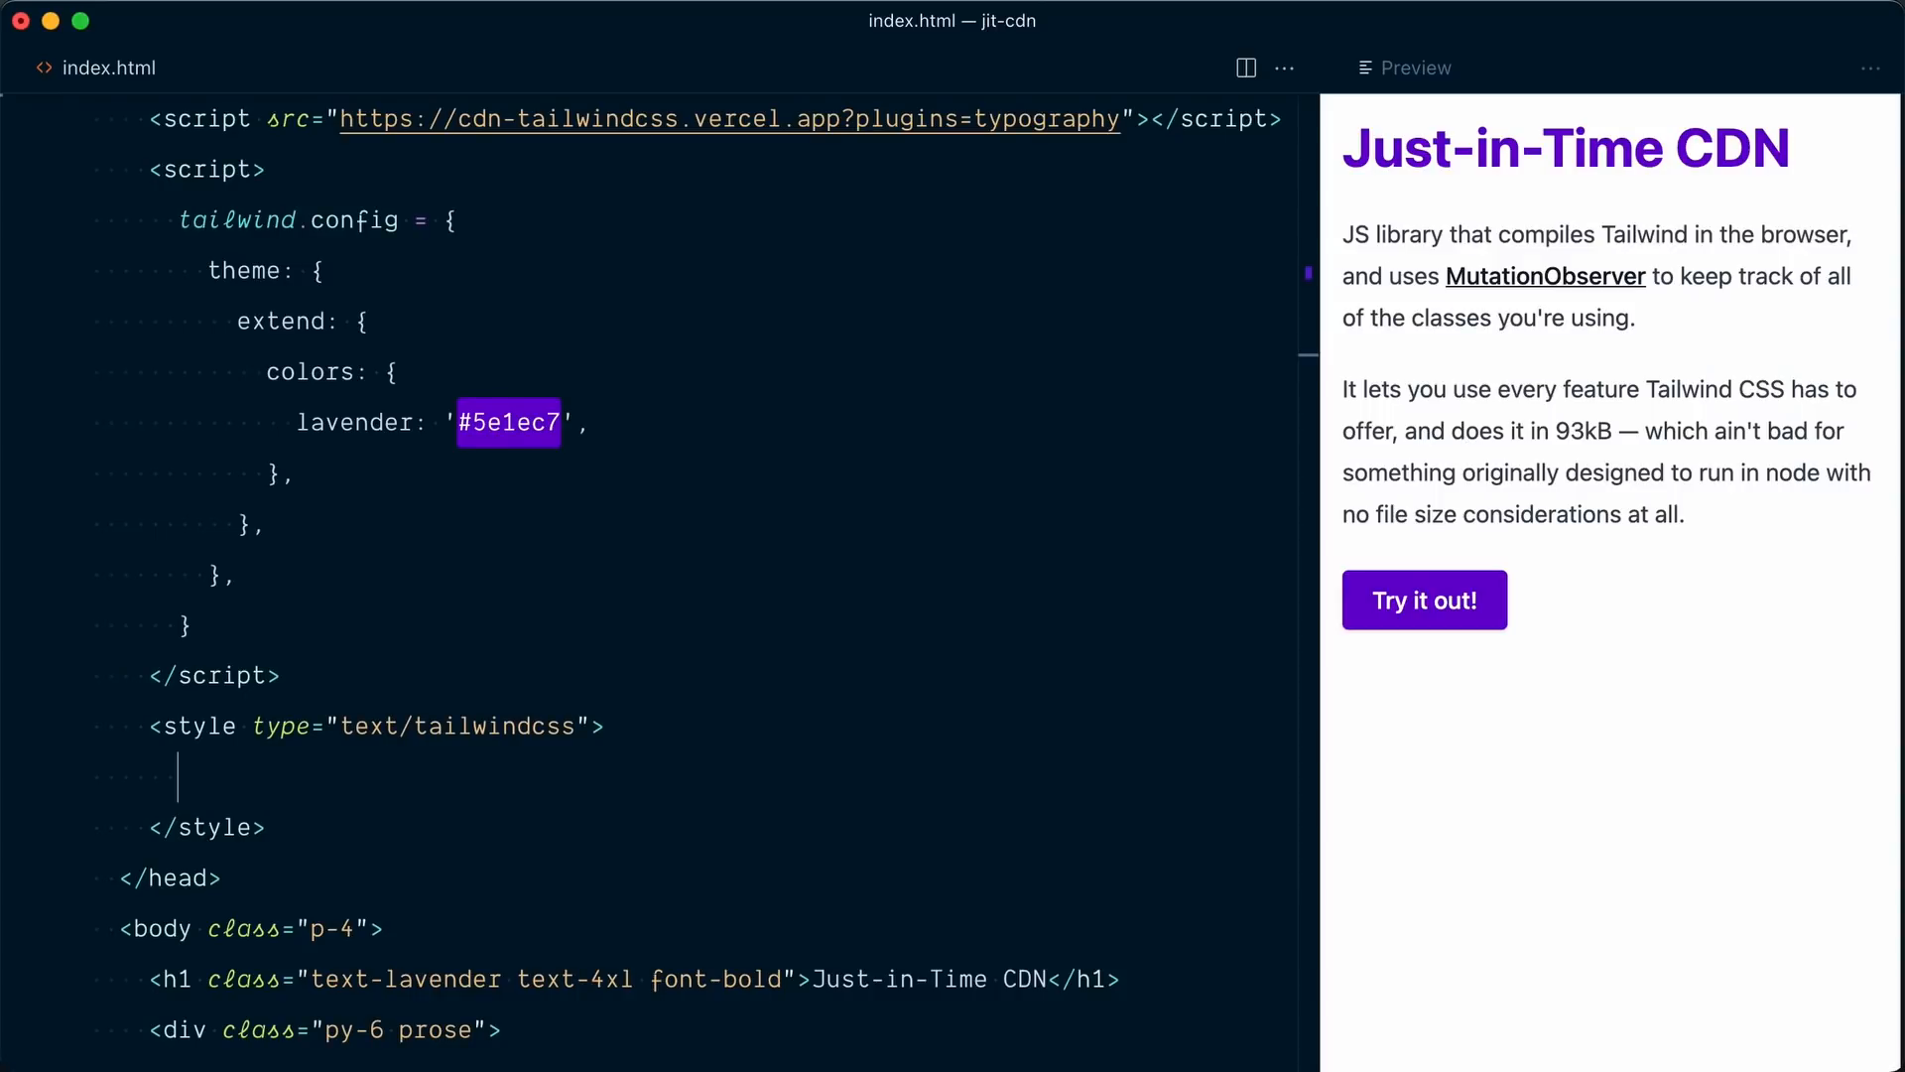
type(".btn")
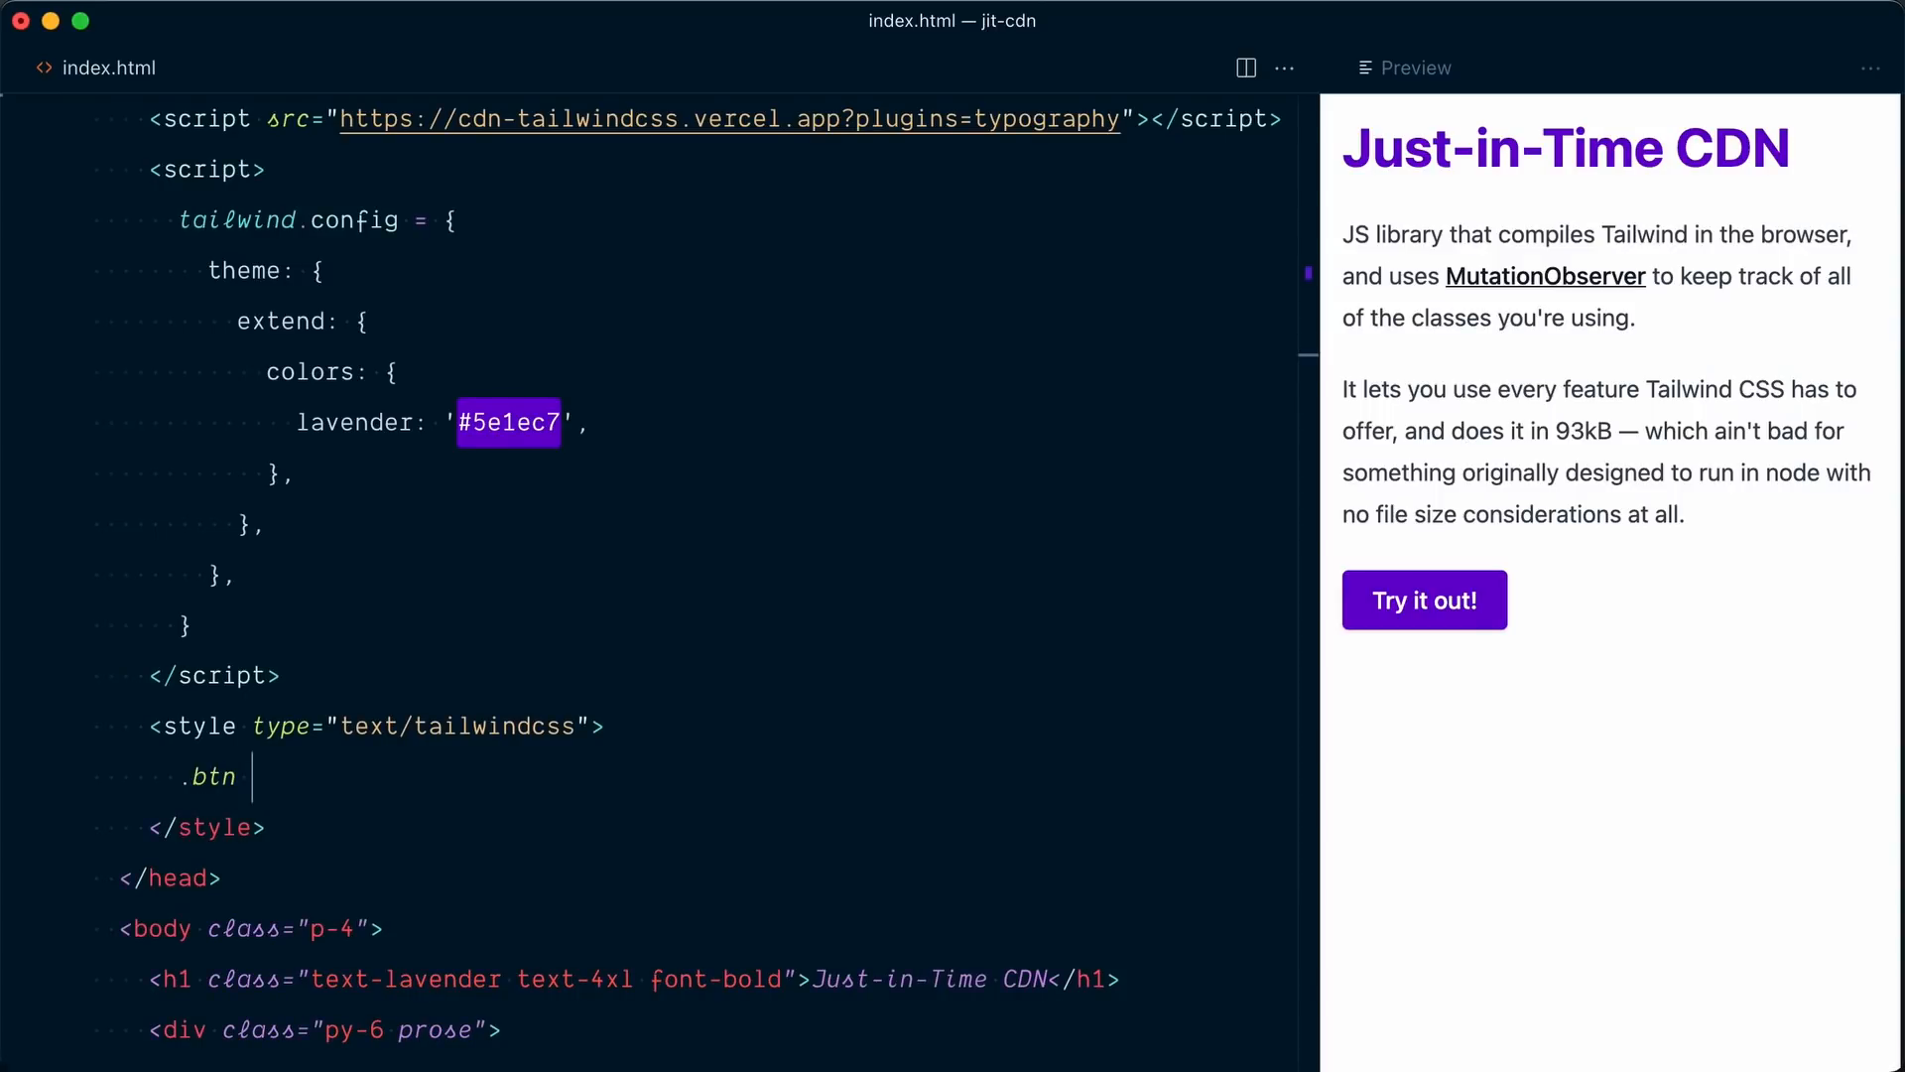
type("{")
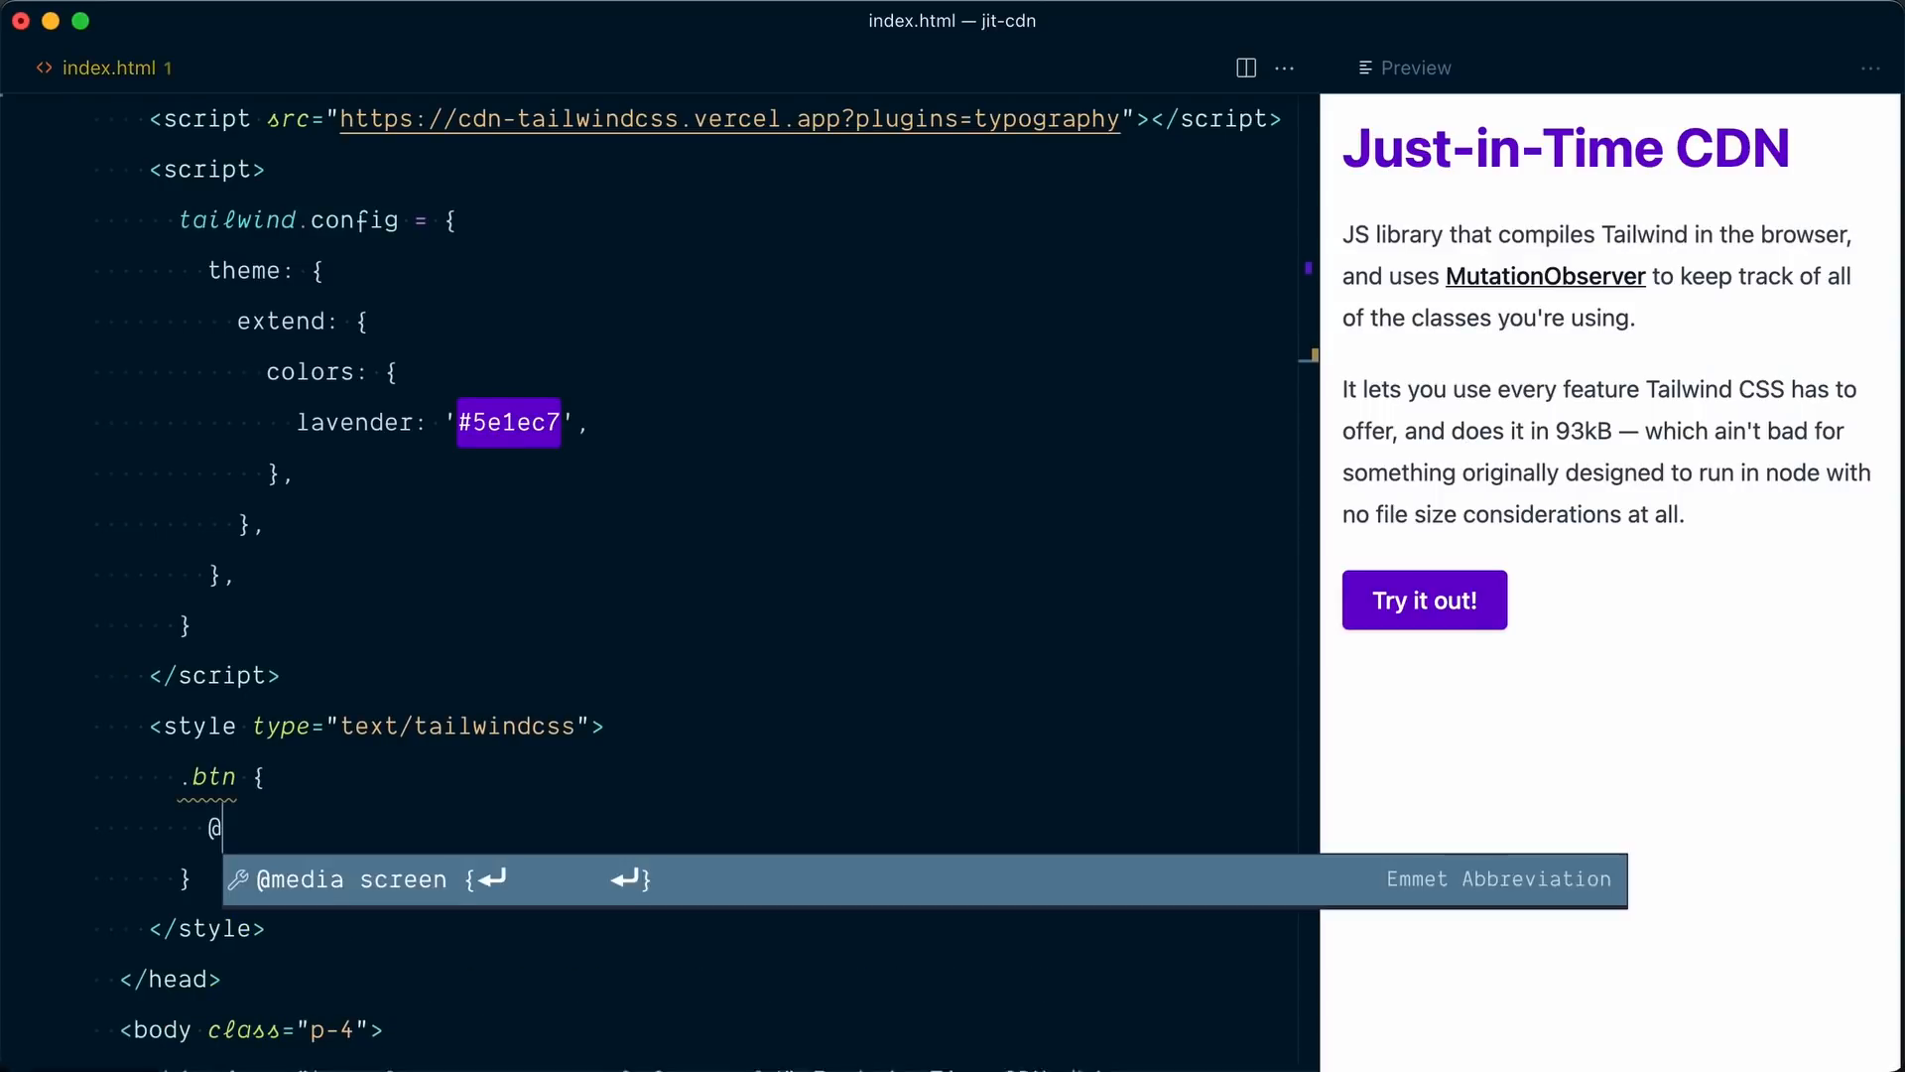
type("apply")
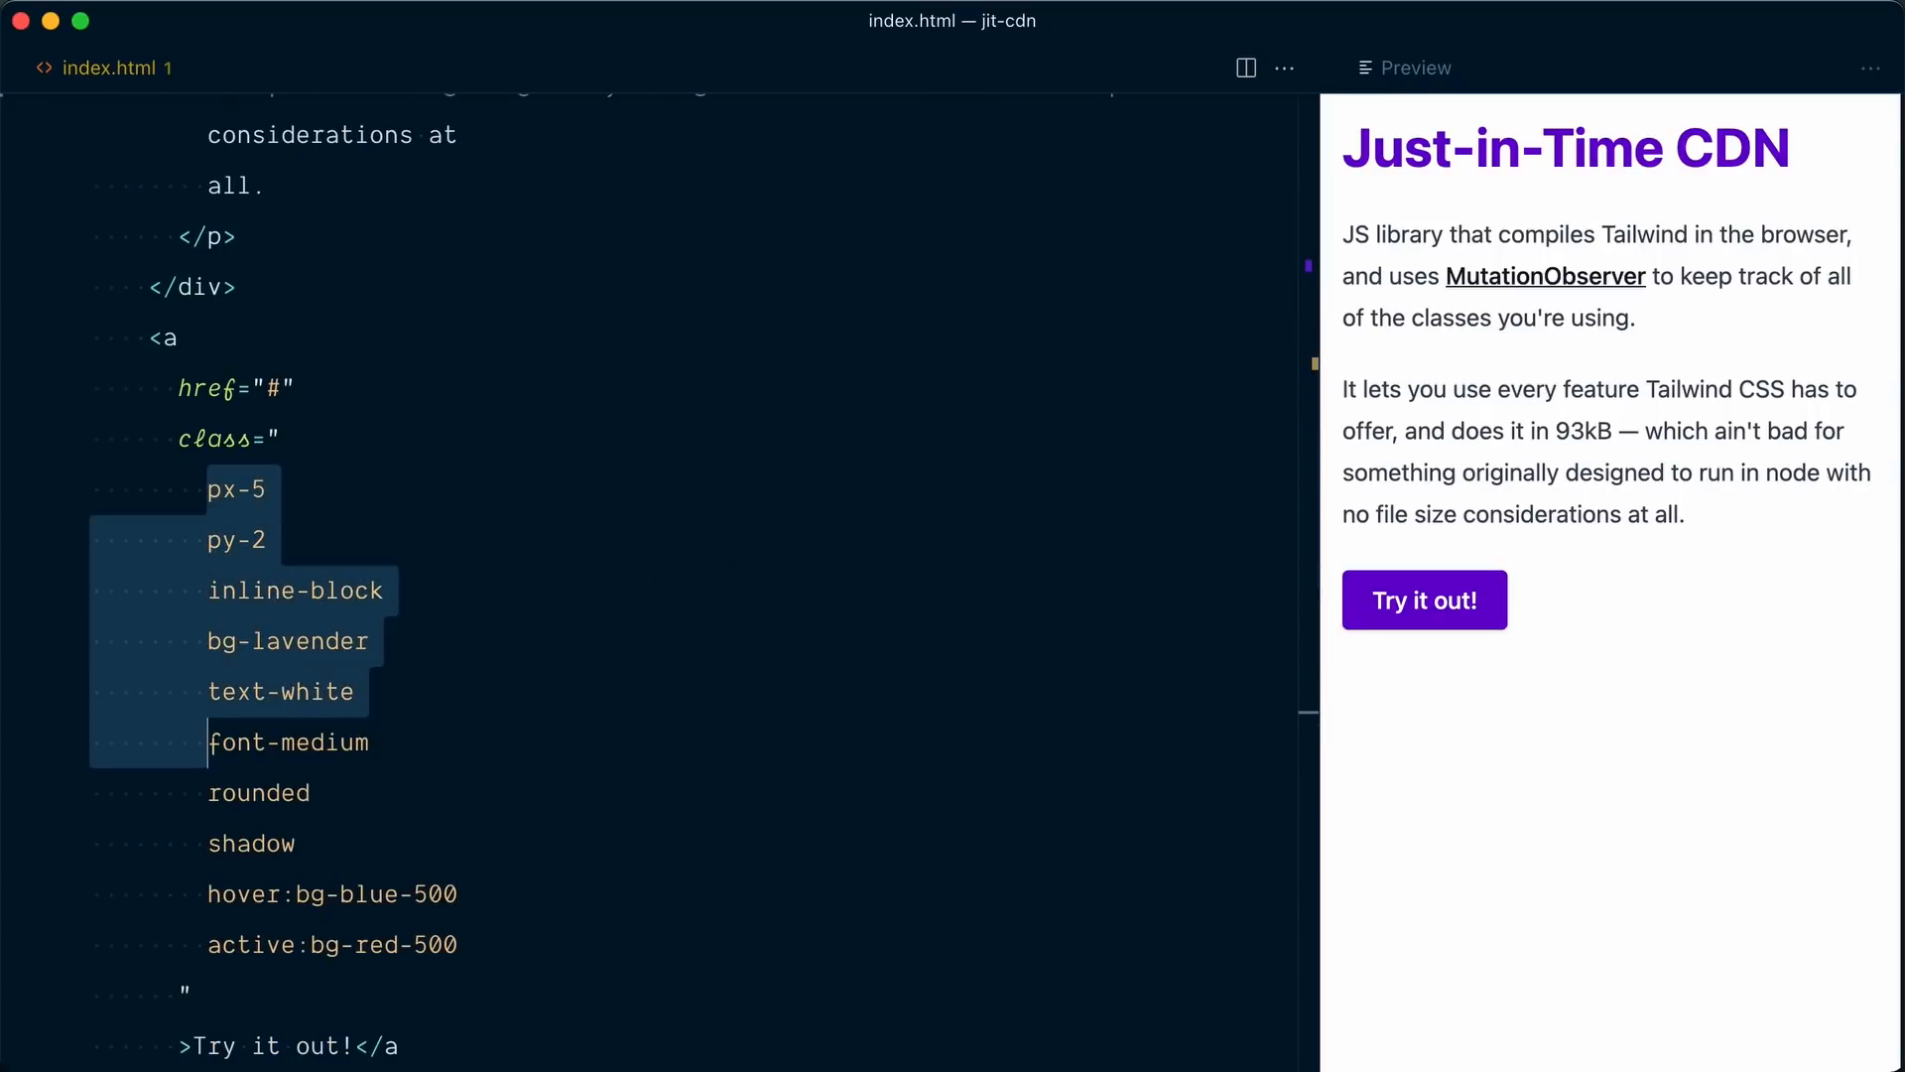
type("btn\">Try it out!</a>")
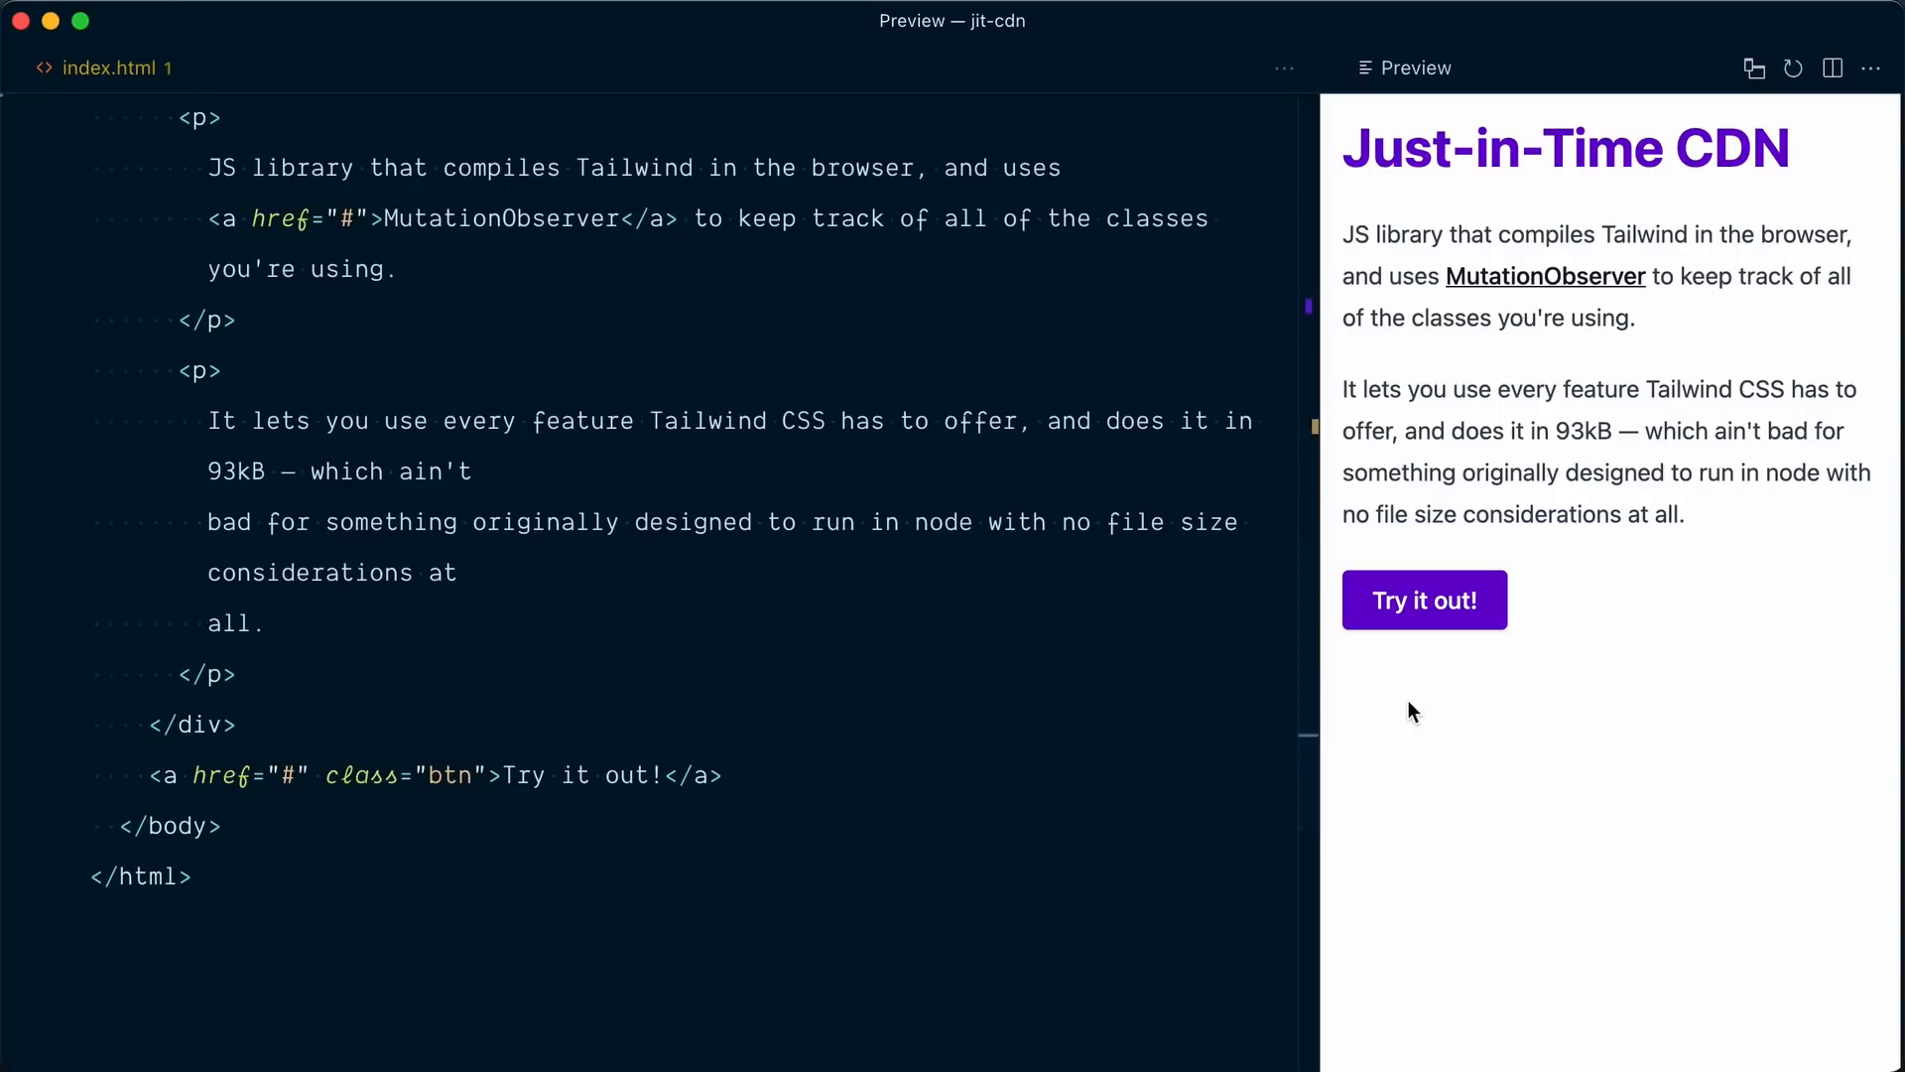
mouse_move(1424, 600)
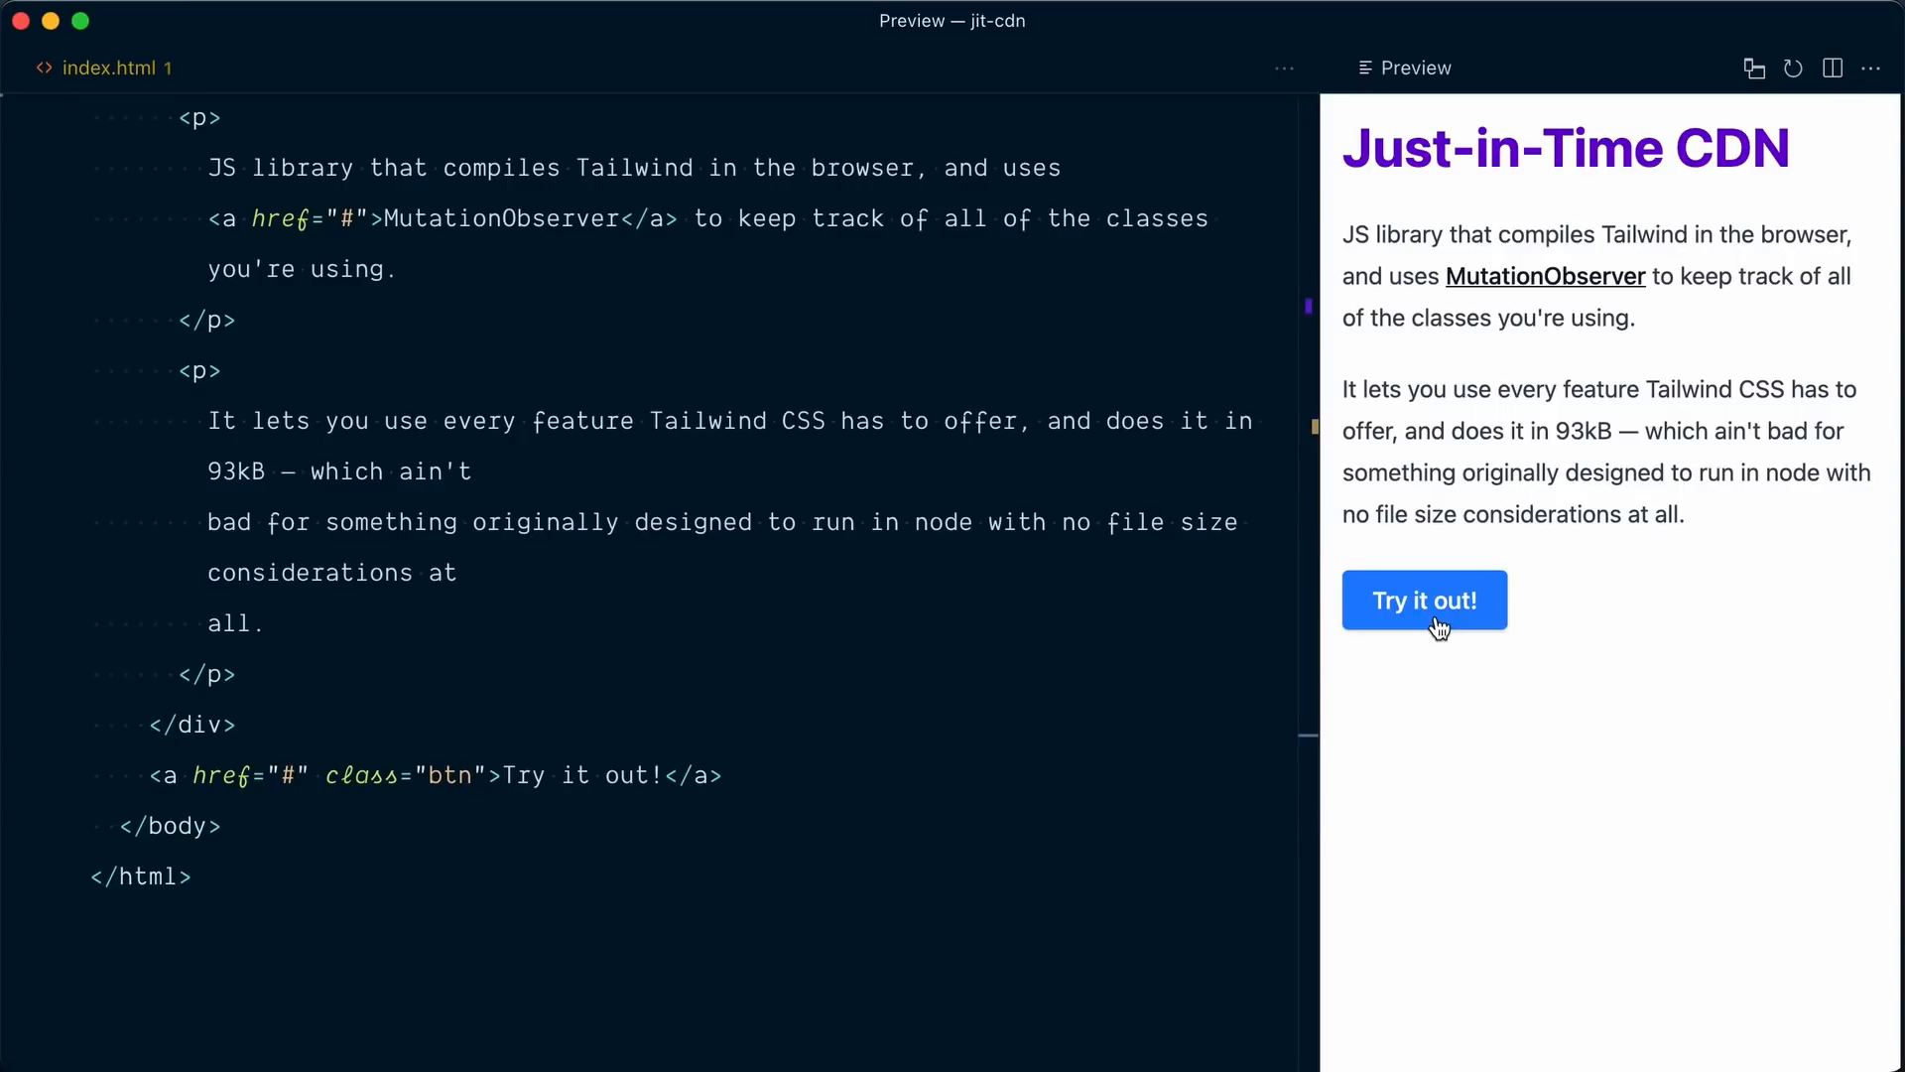